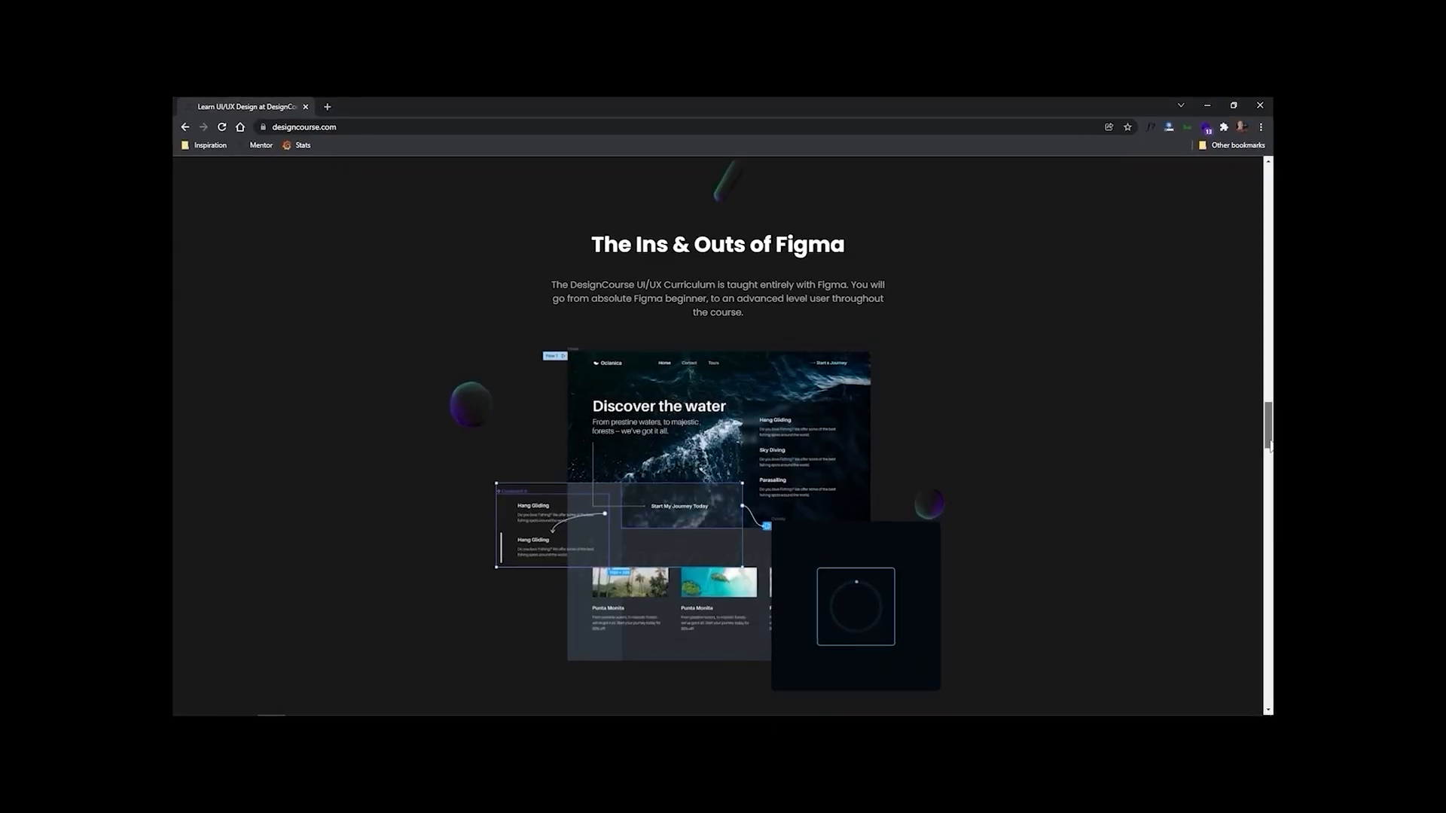
# - Scroll down the DesignCourse homepage and open the UI/UX bootcamp course page
pyautogui.scroll(-3)
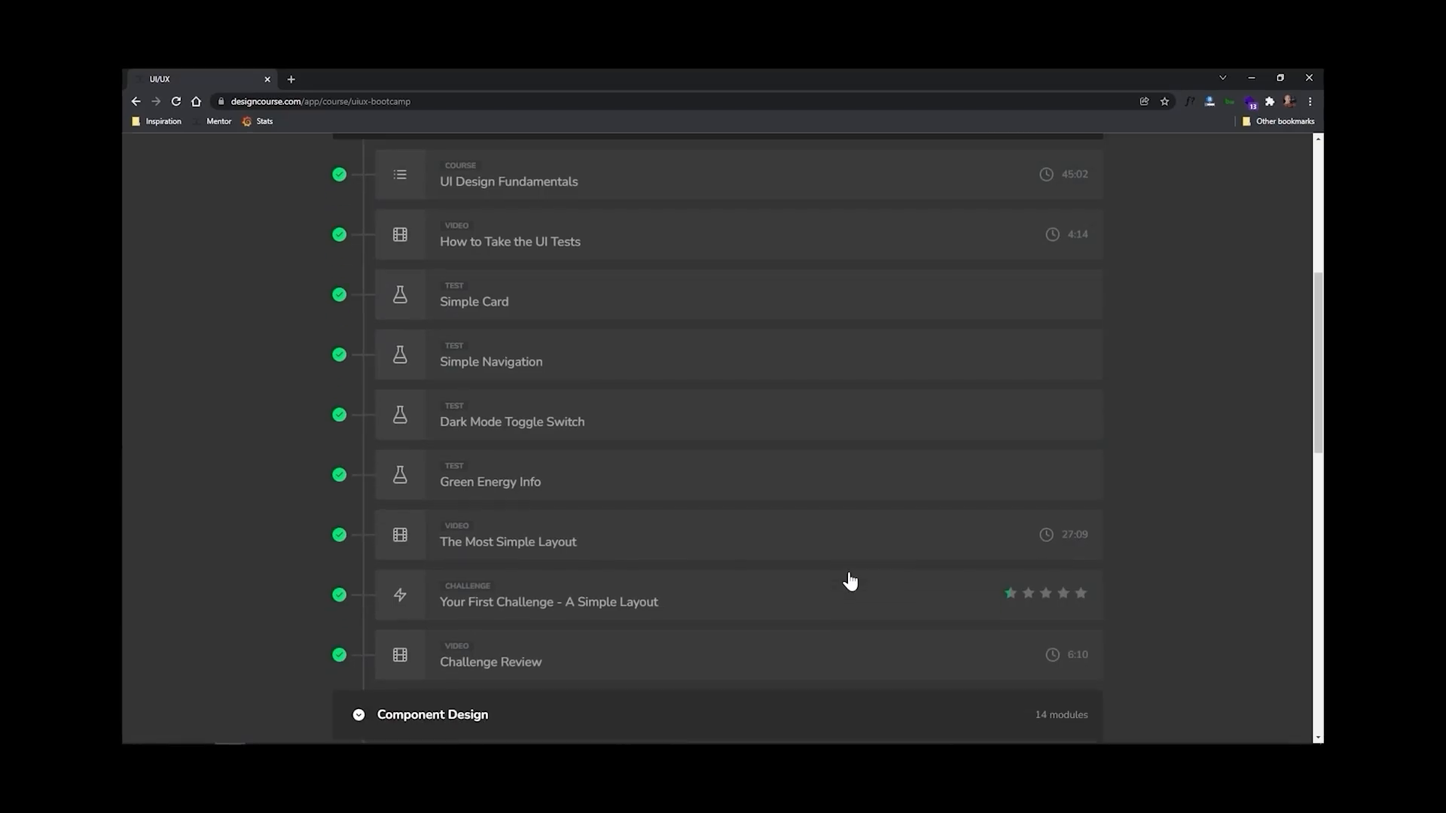
pyautogui.scroll(-3)
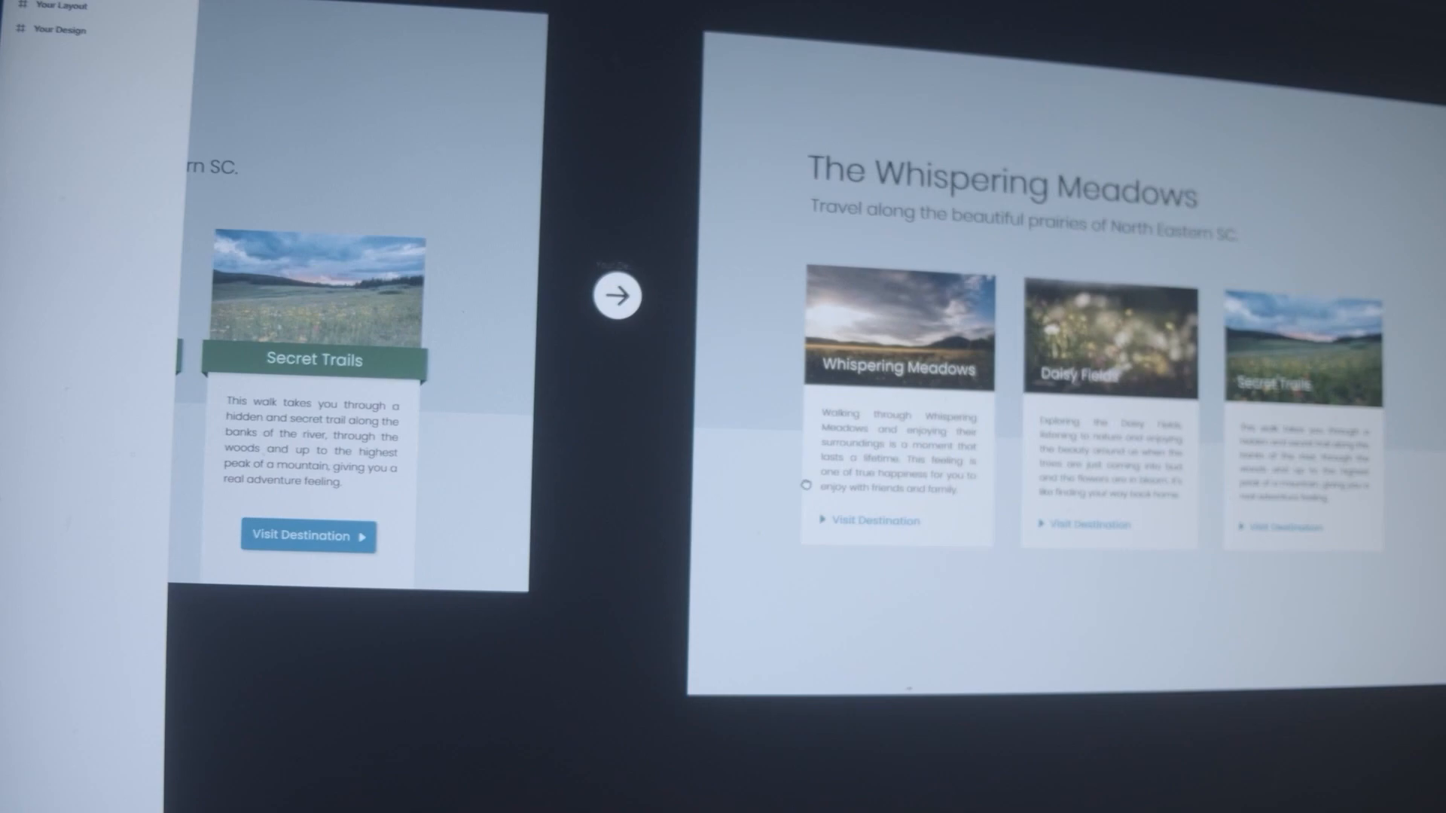
pyautogui.click(616, 296)
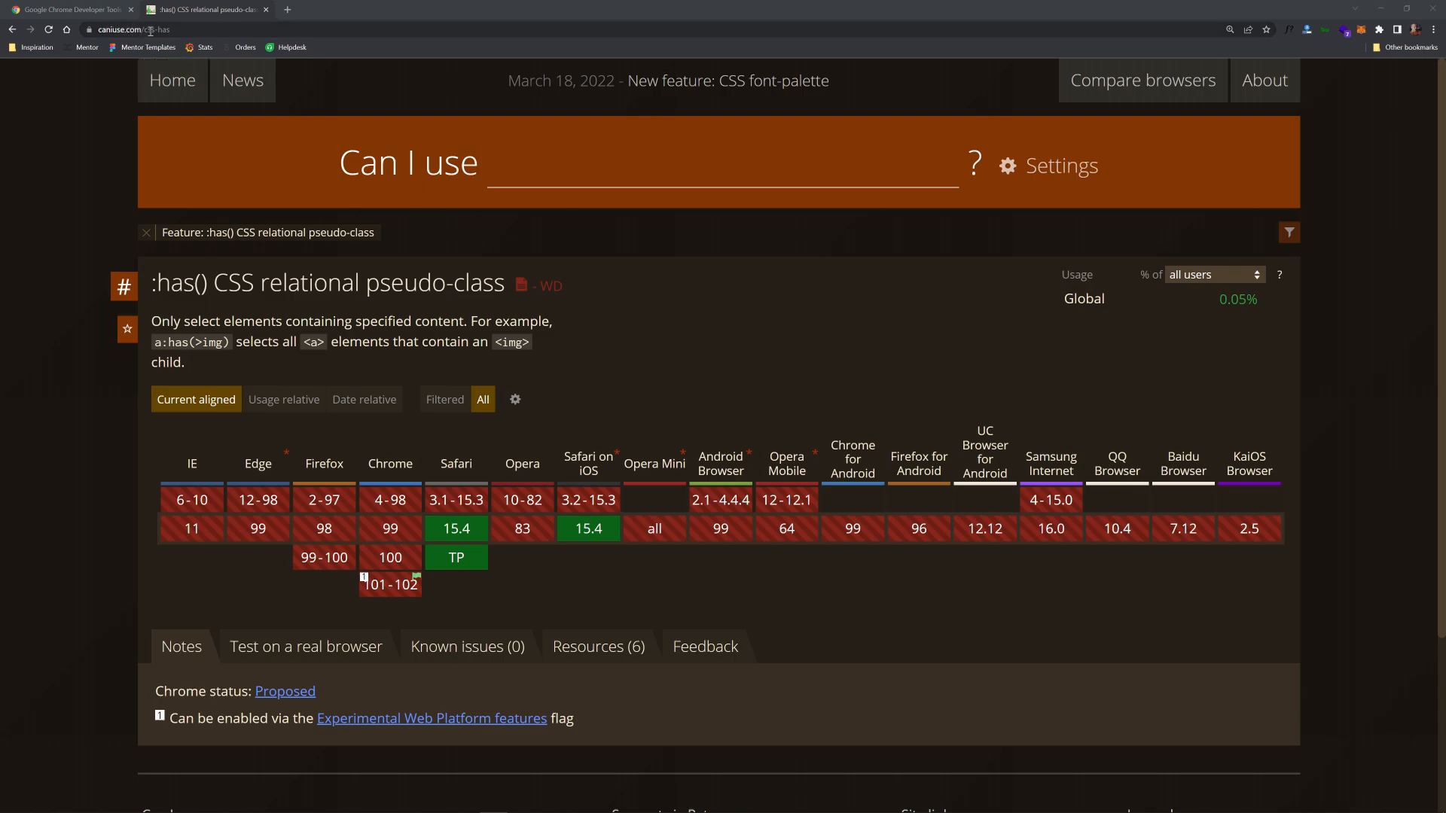
# - Go to caniuse.com/css-has to check which browsers support the :has() pseudo-class
pyautogui.click(147, 29)
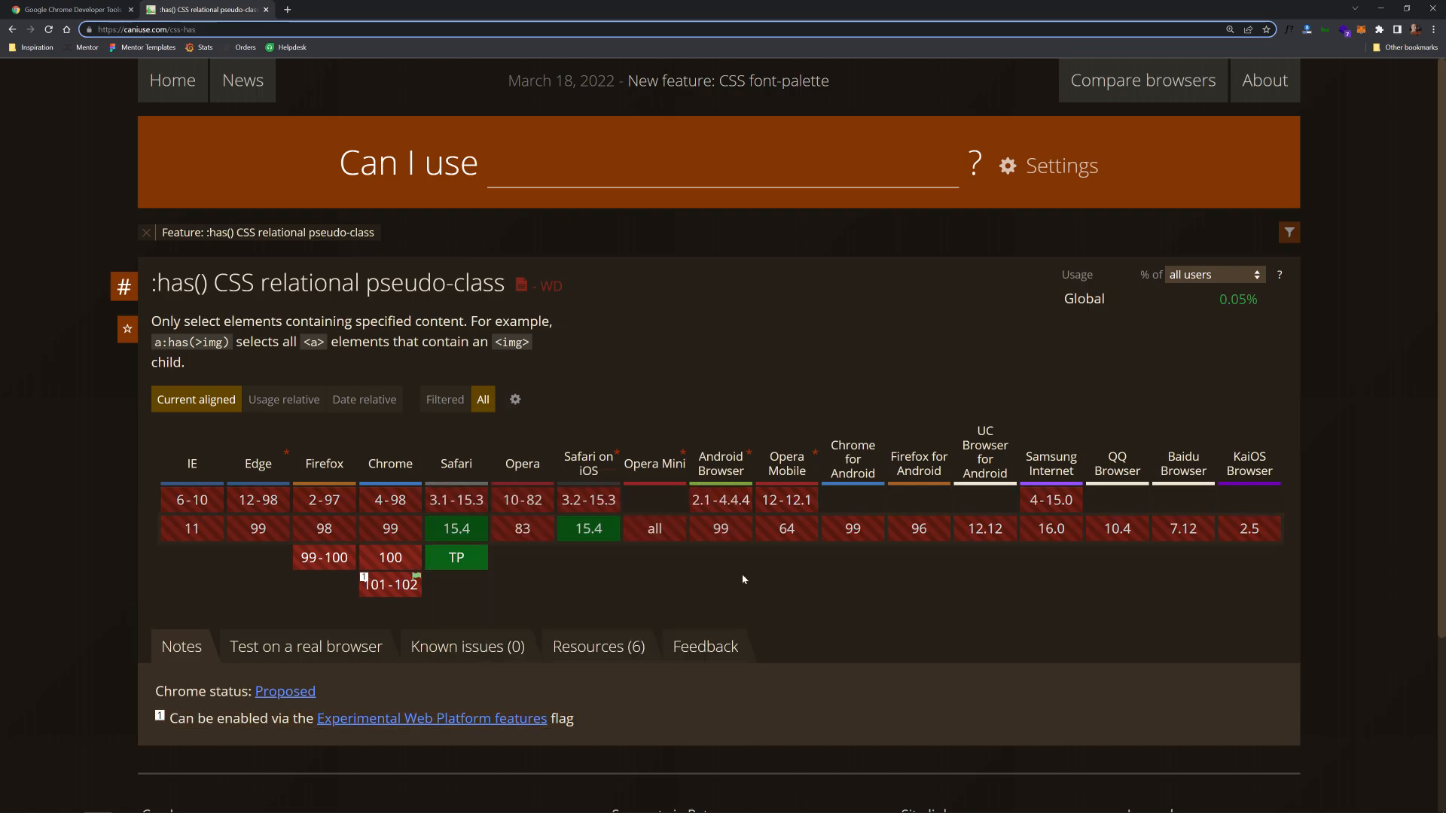
pyautogui.moveTo(430, 614)
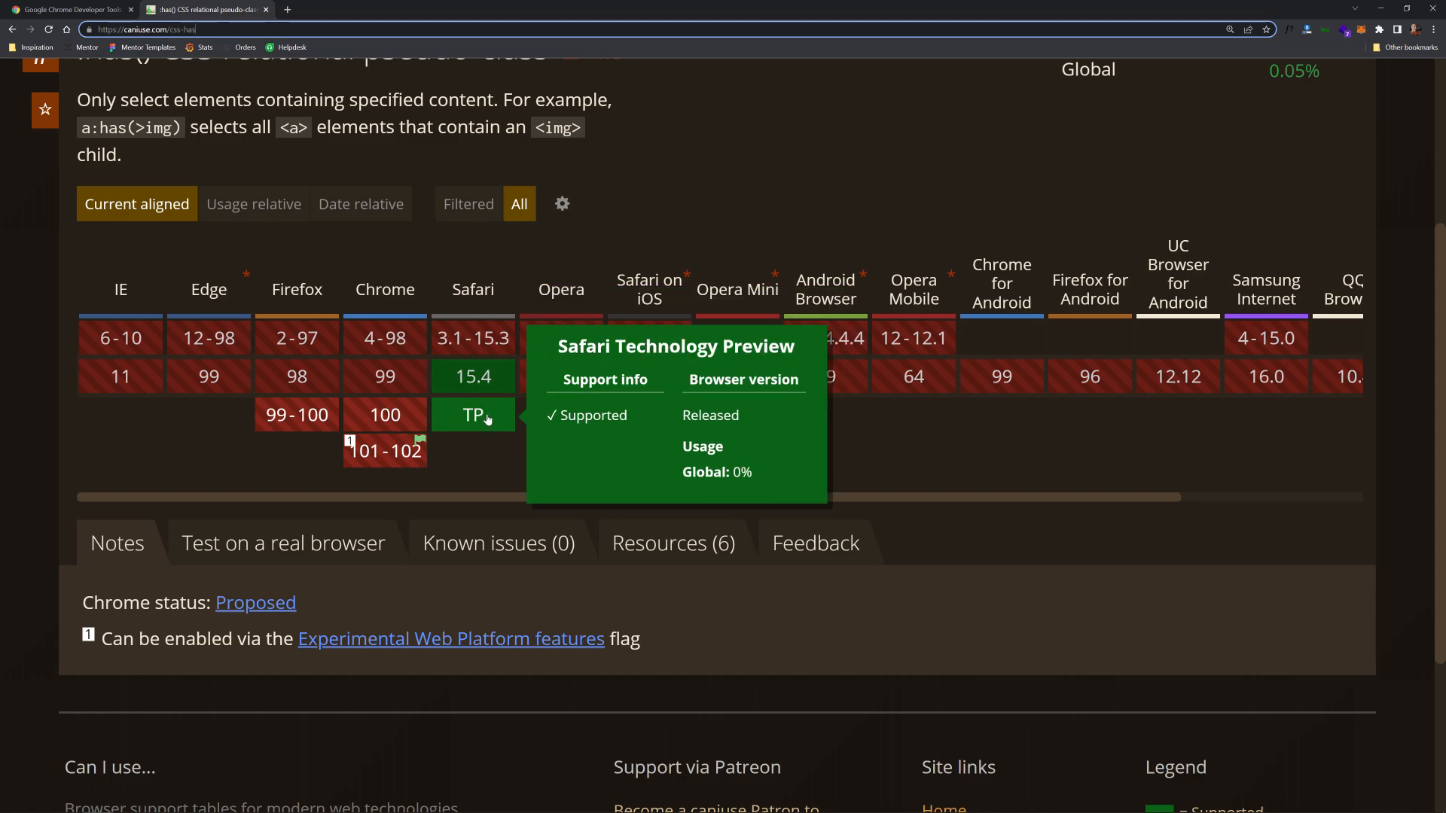
pyautogui.moveTo(472, 377)
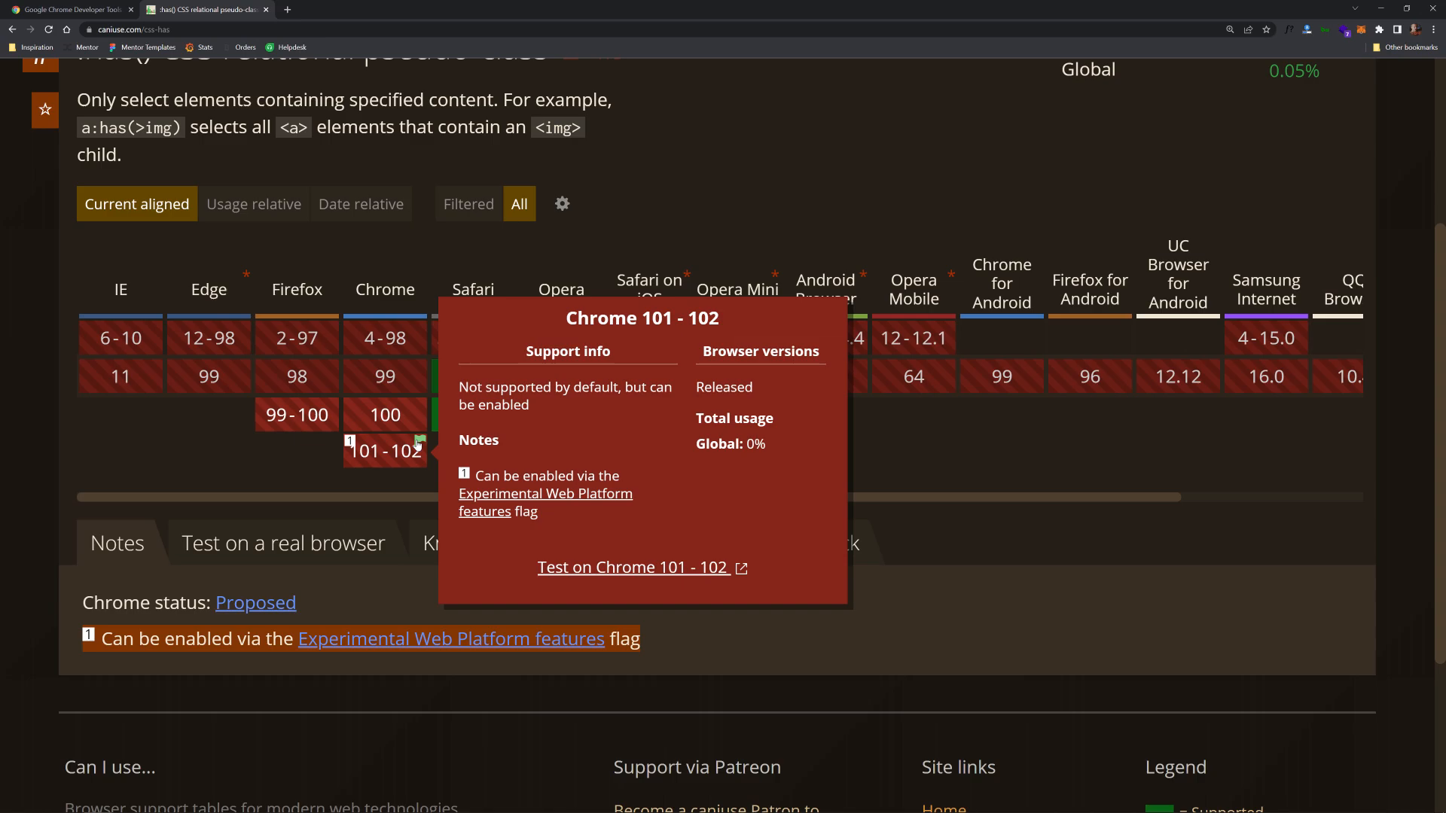
pyautogui.moveTo(394, 459)
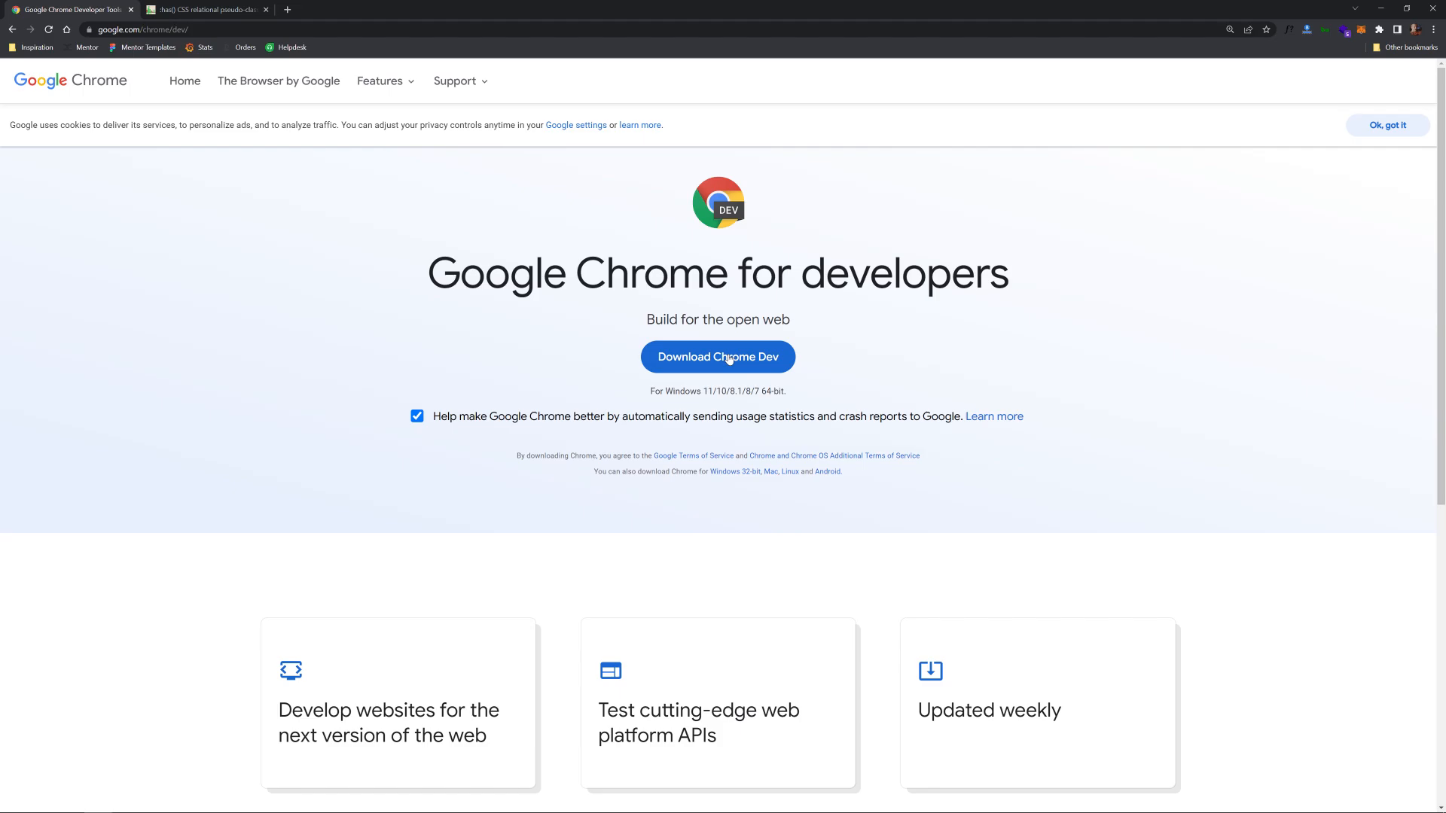
# - Download Chrome Dev and launch it by searching 'chrome' in the Start menu
pyautogui.click(14, 801)
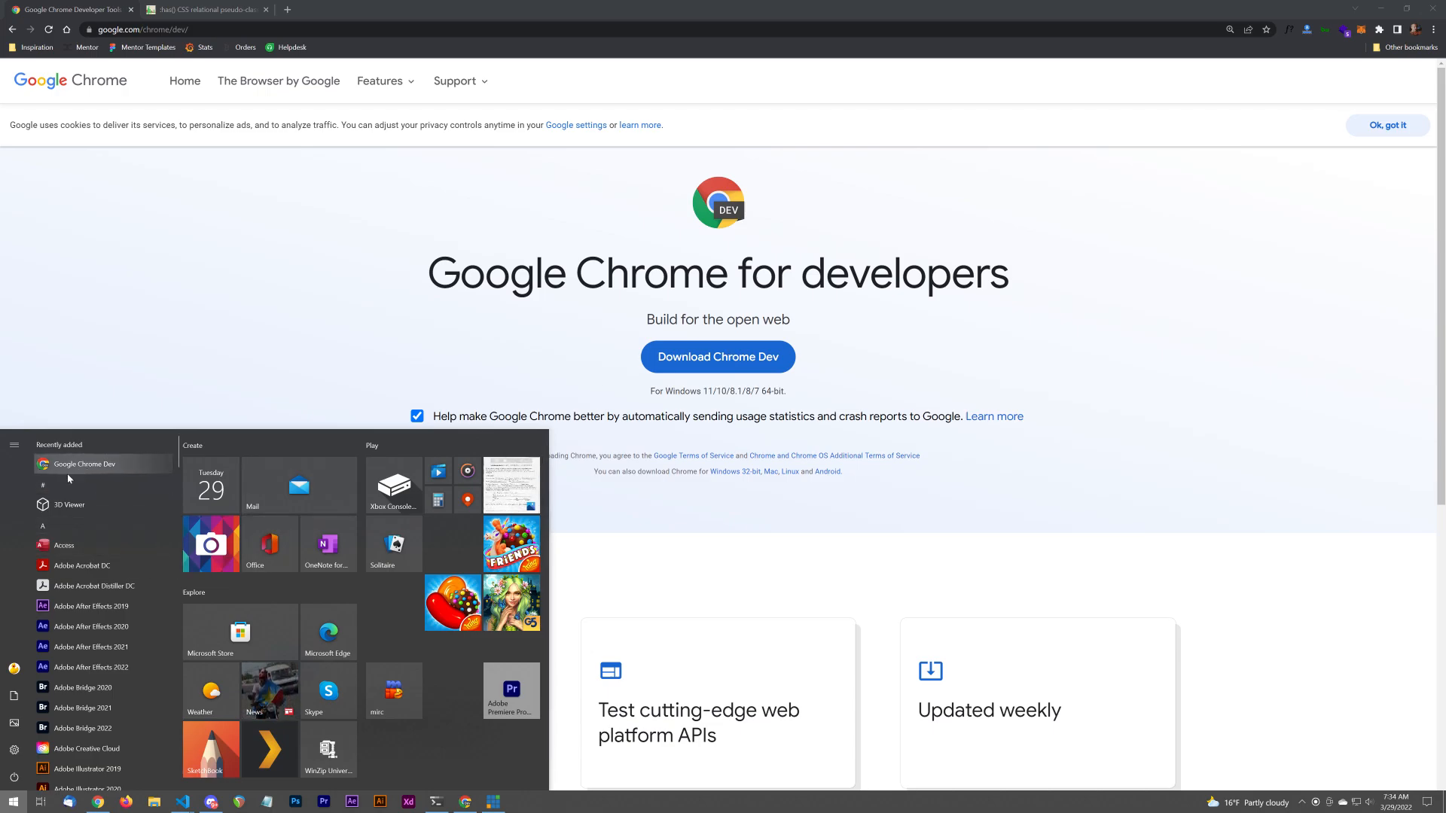
pyautogui.moveTo(284, 206)
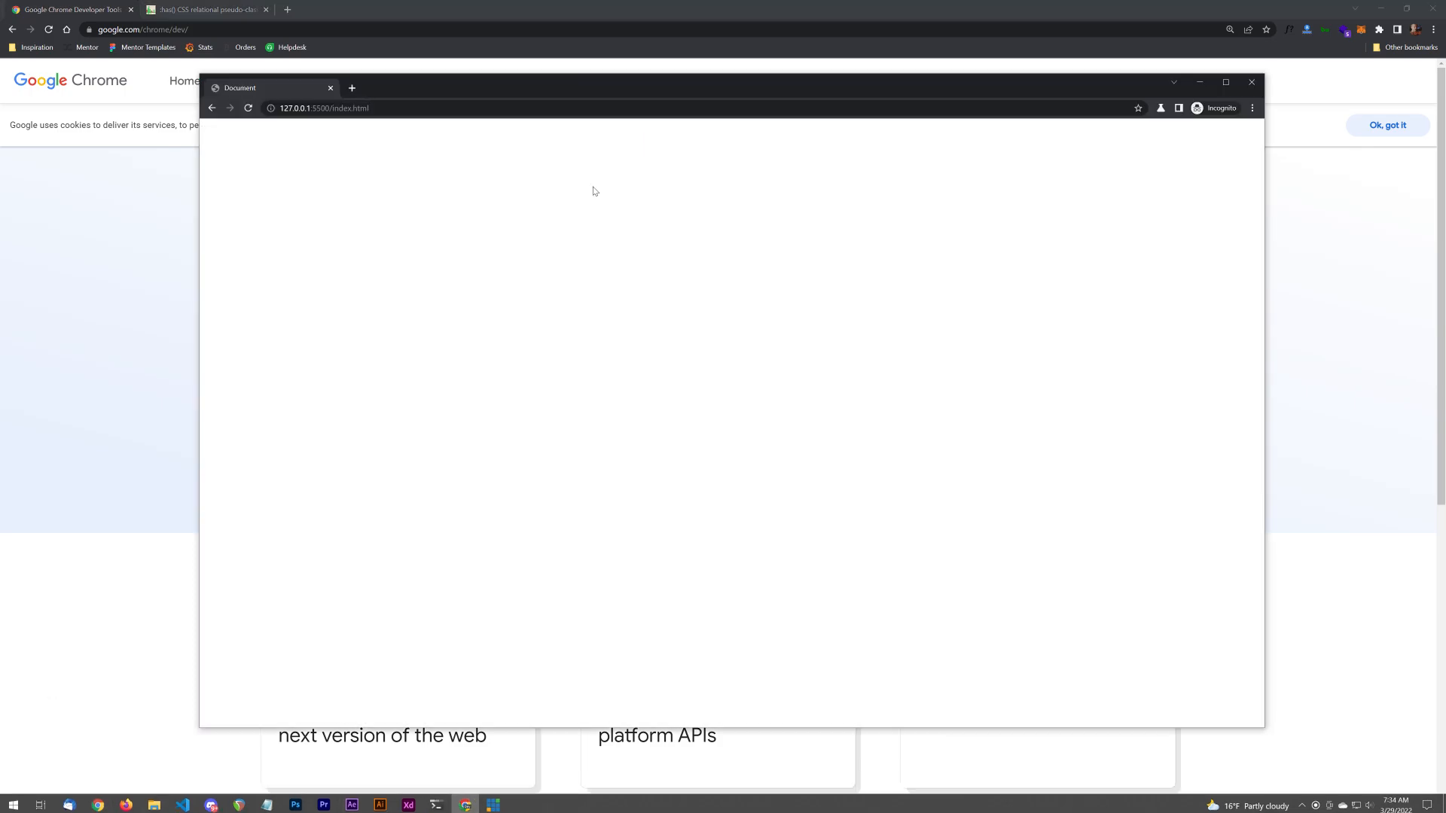
pyautogui.write('chrome://flags')
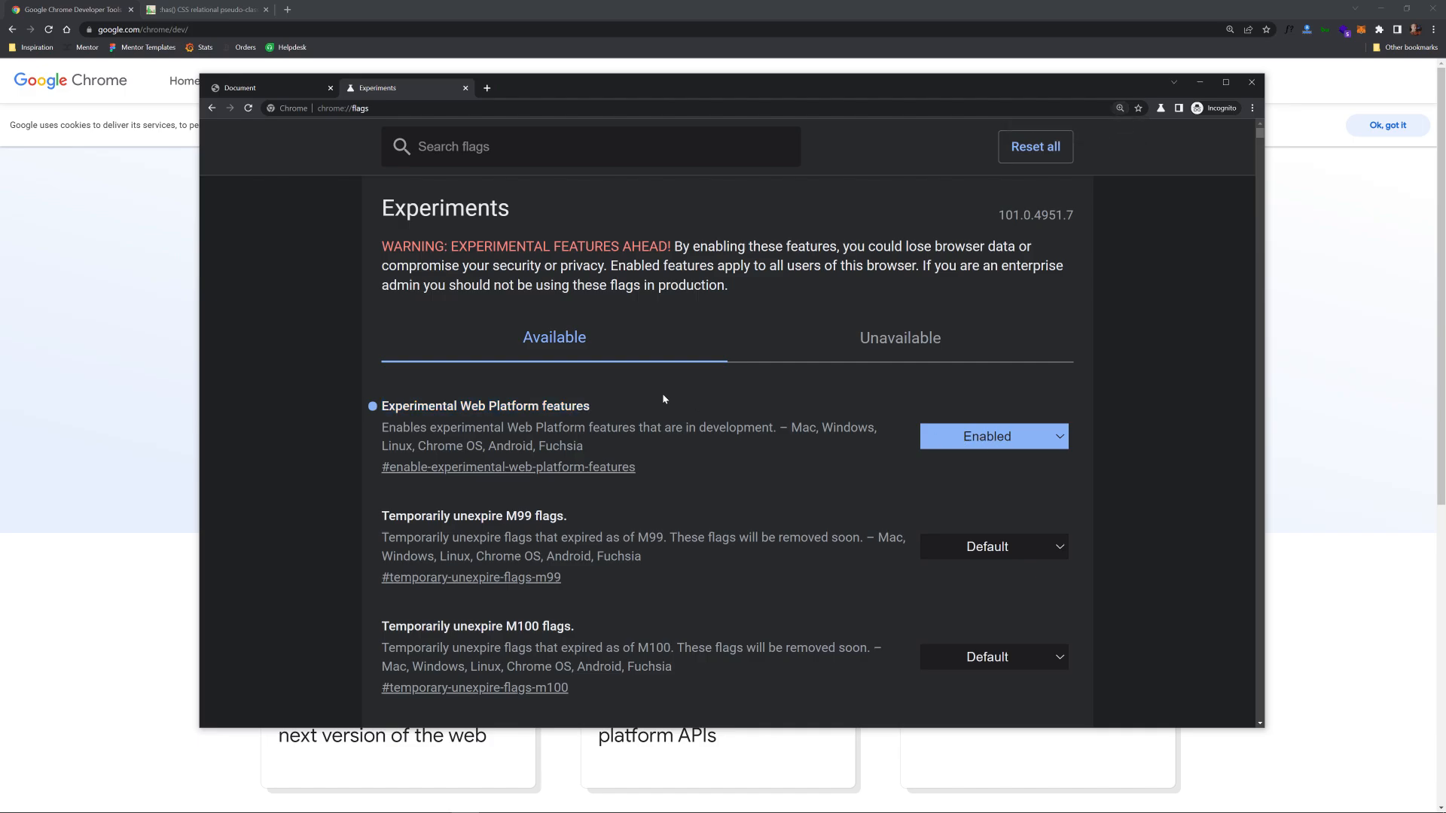
pyautogui.moveTo(465, 92)
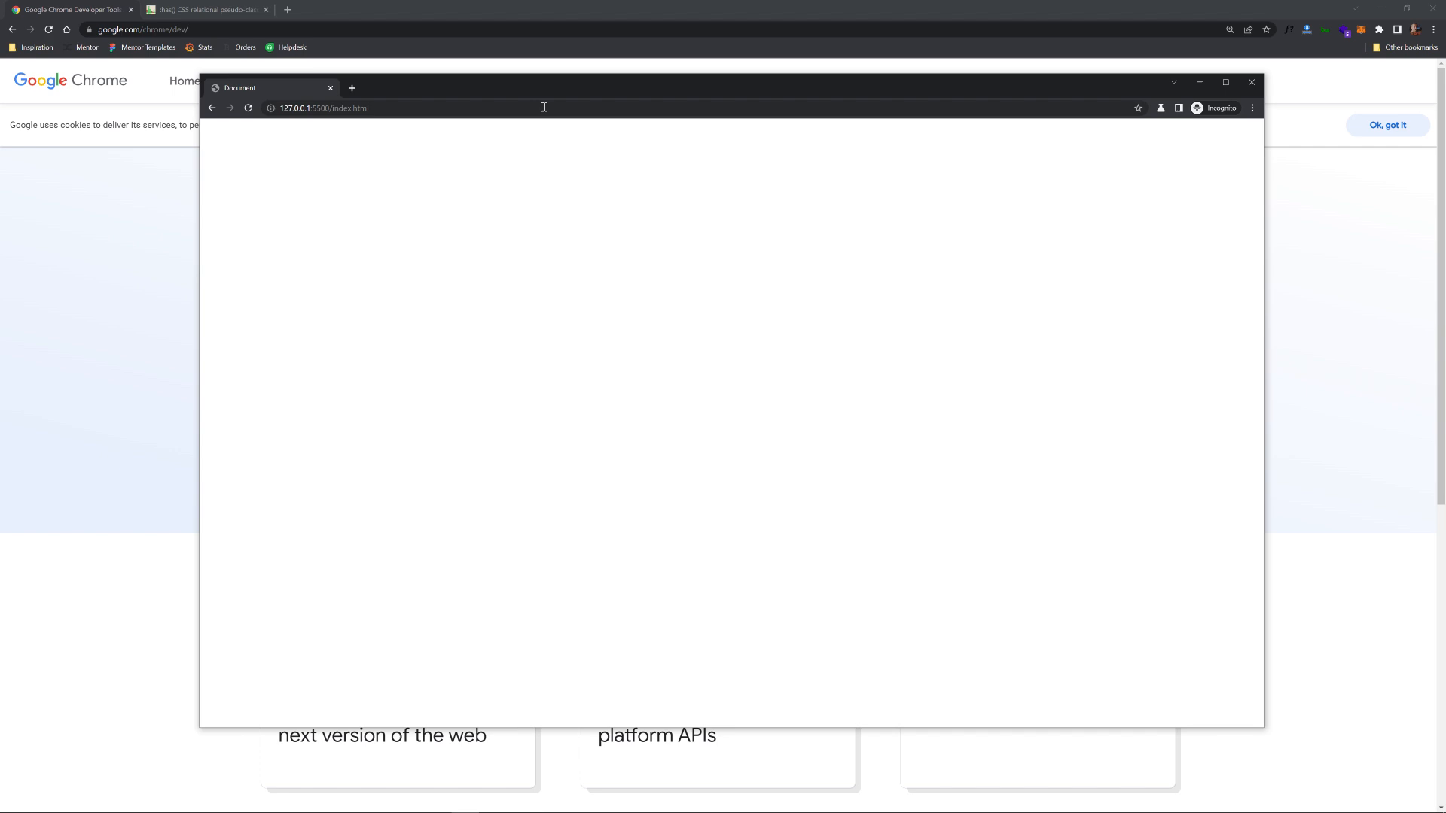
pyautogui.moveTo(459, 323)
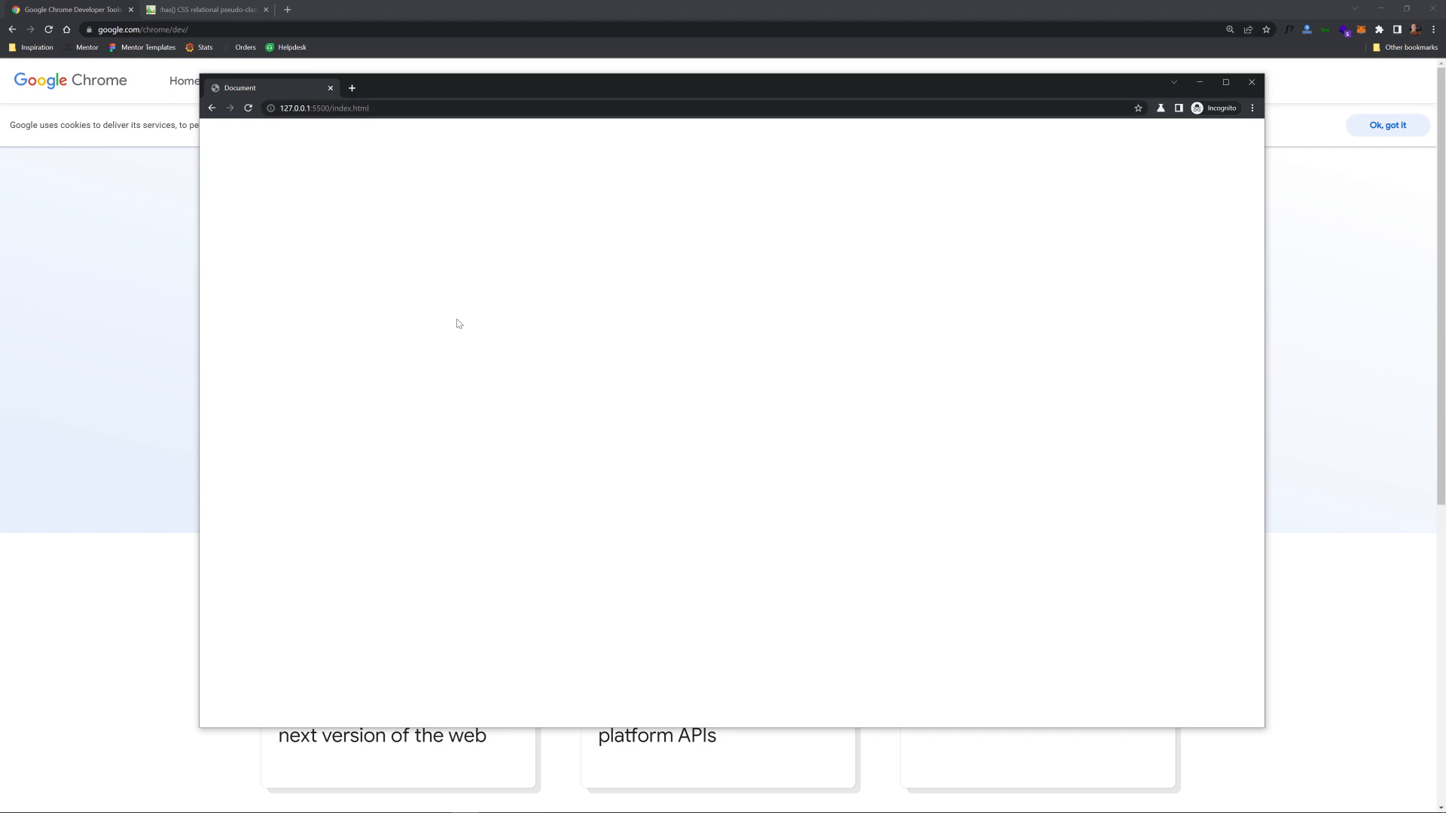
pyautogui.moveTo(687, 342)
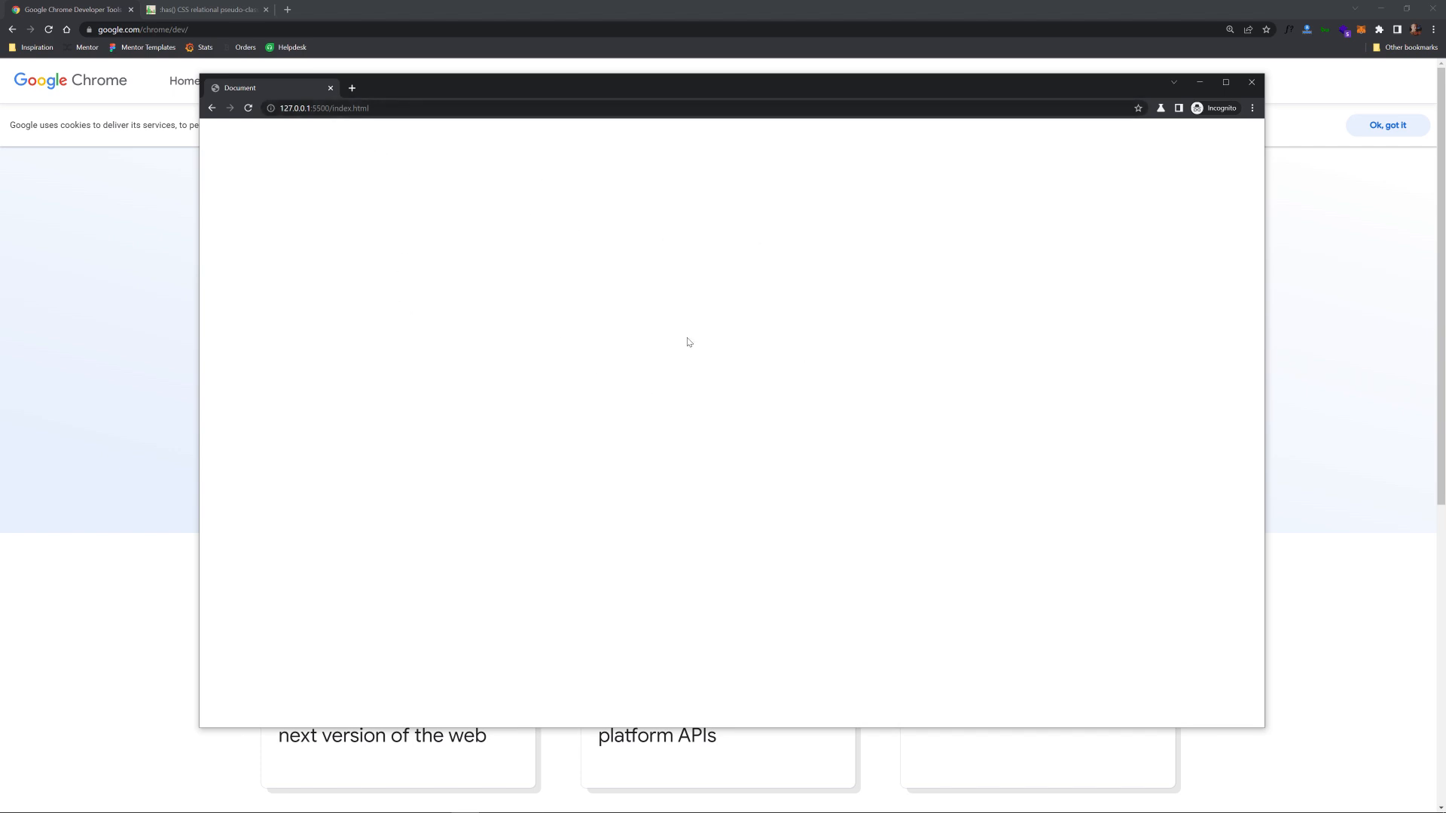
pyautogui.moveTo(1216, 116)
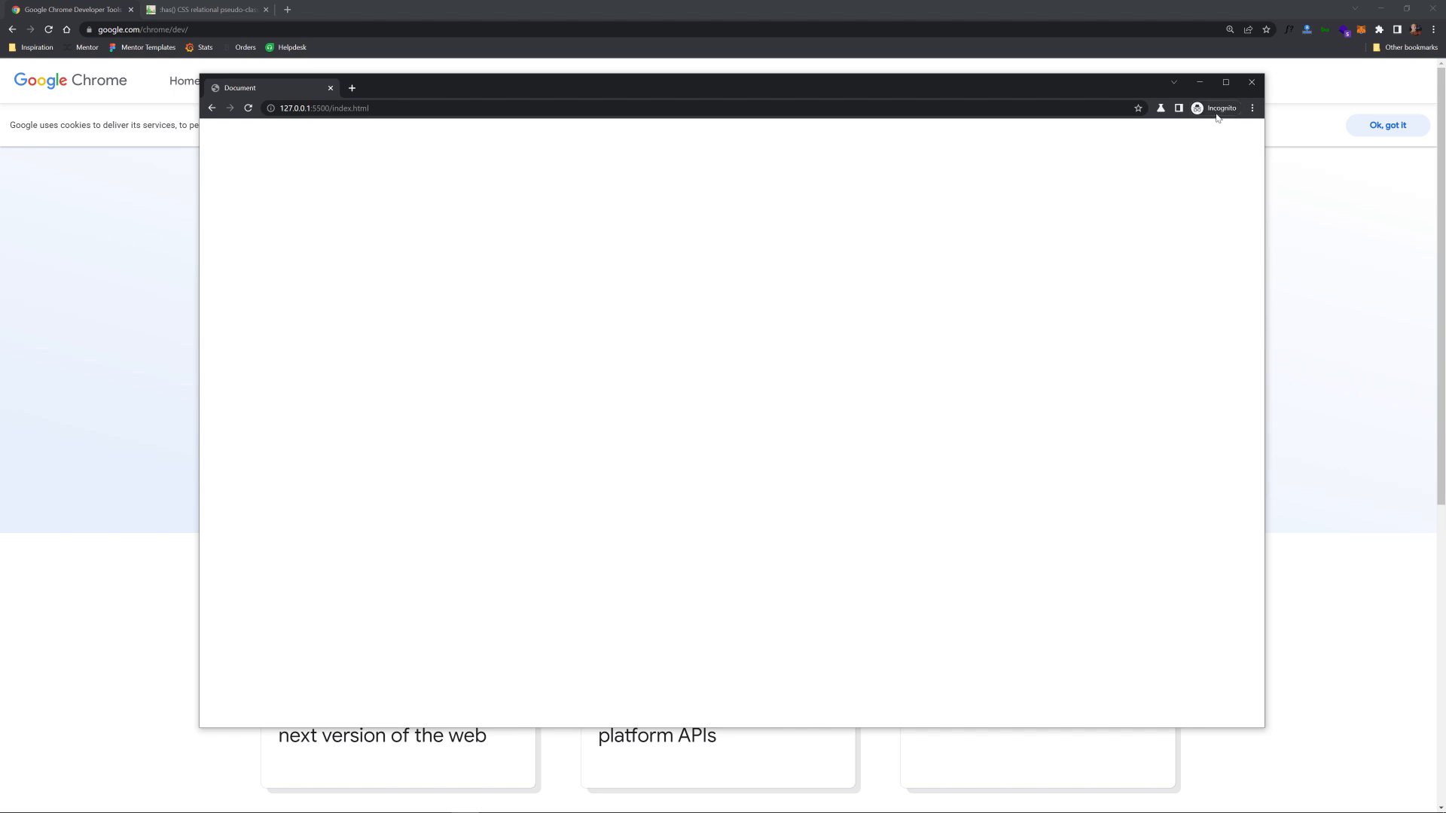
pyautogui.moveTo(1084, 303)
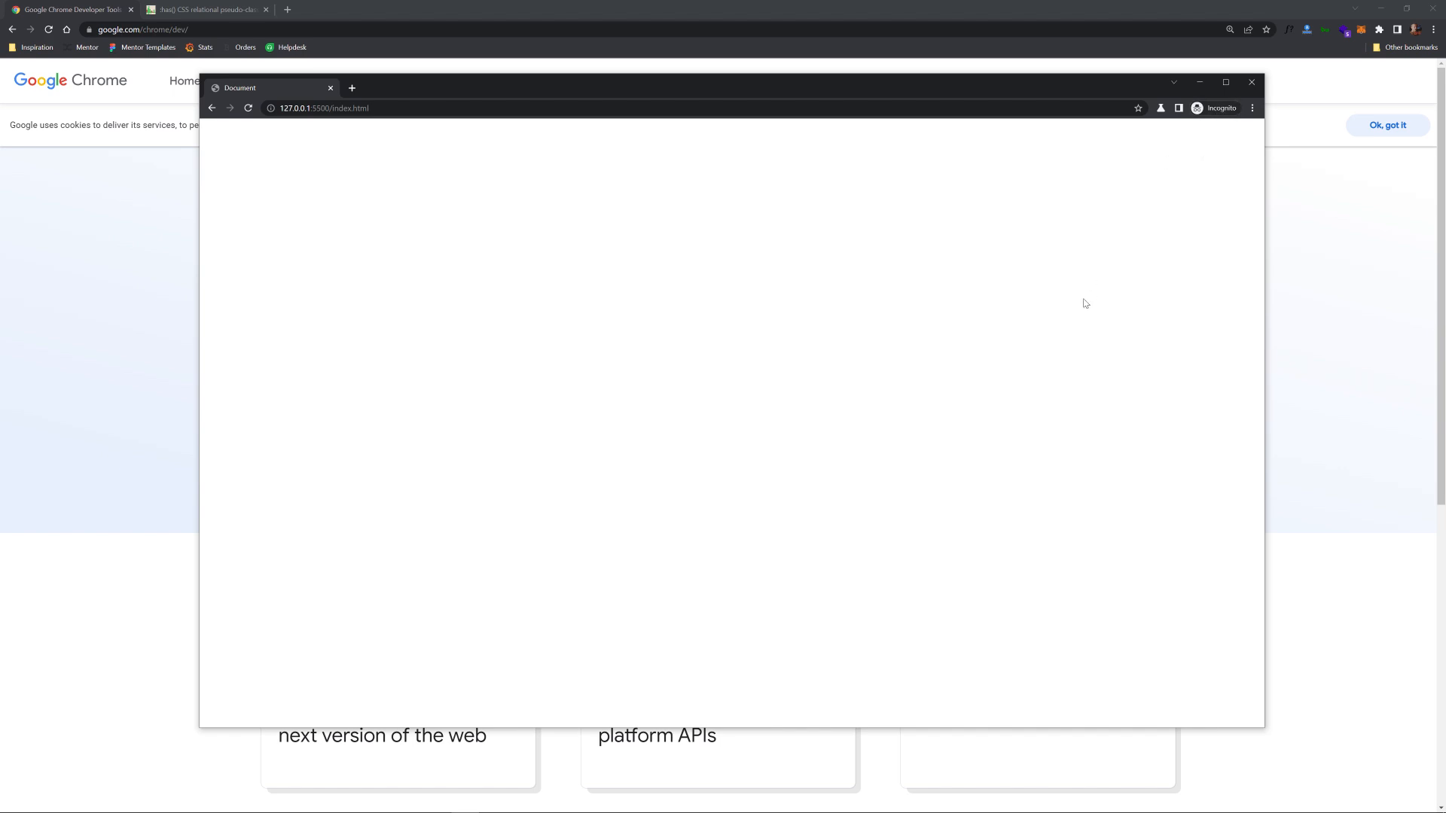
pyautogui.moveTo(397, 8)
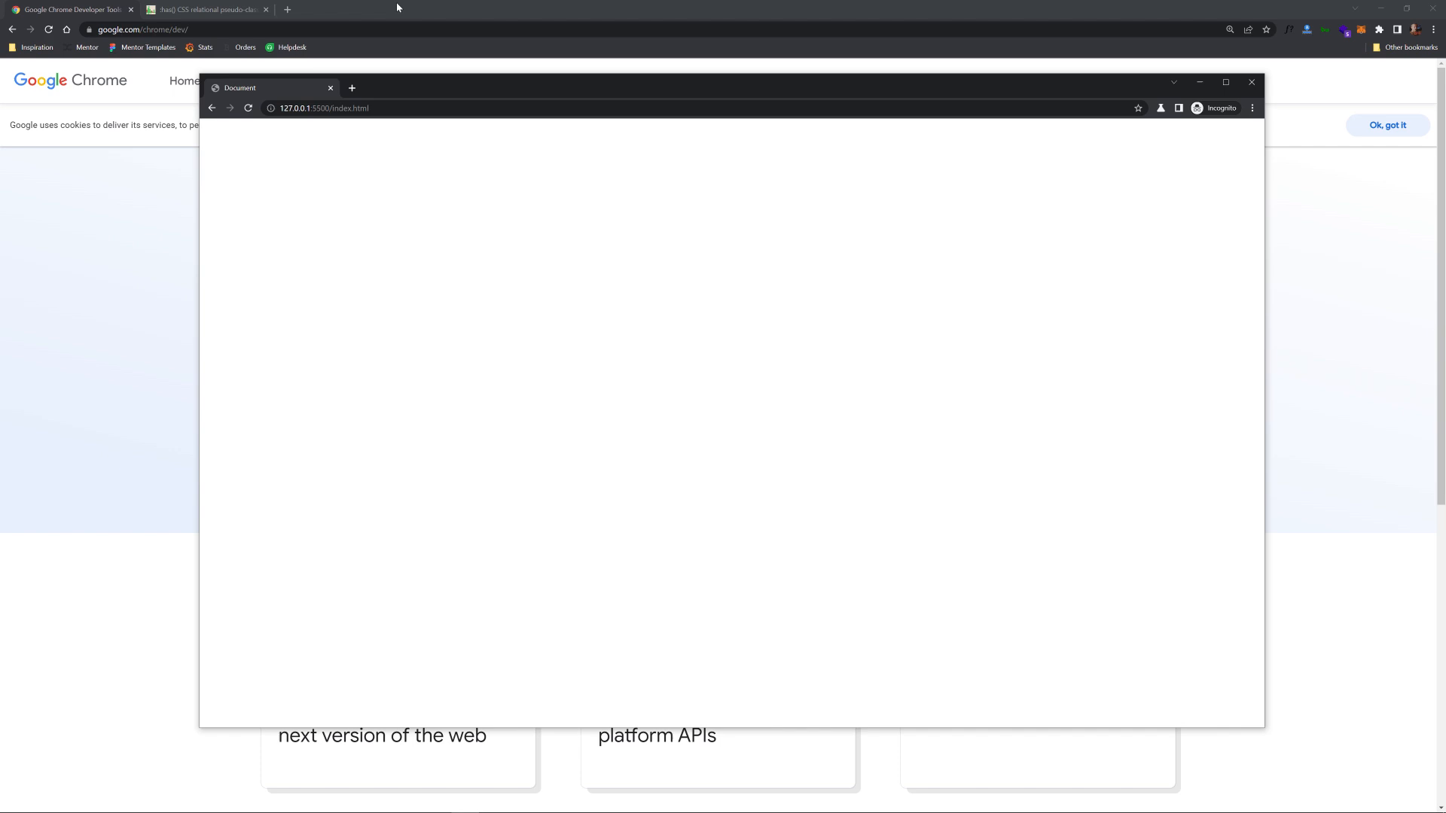
pyautogui.moveTo(360, 12)
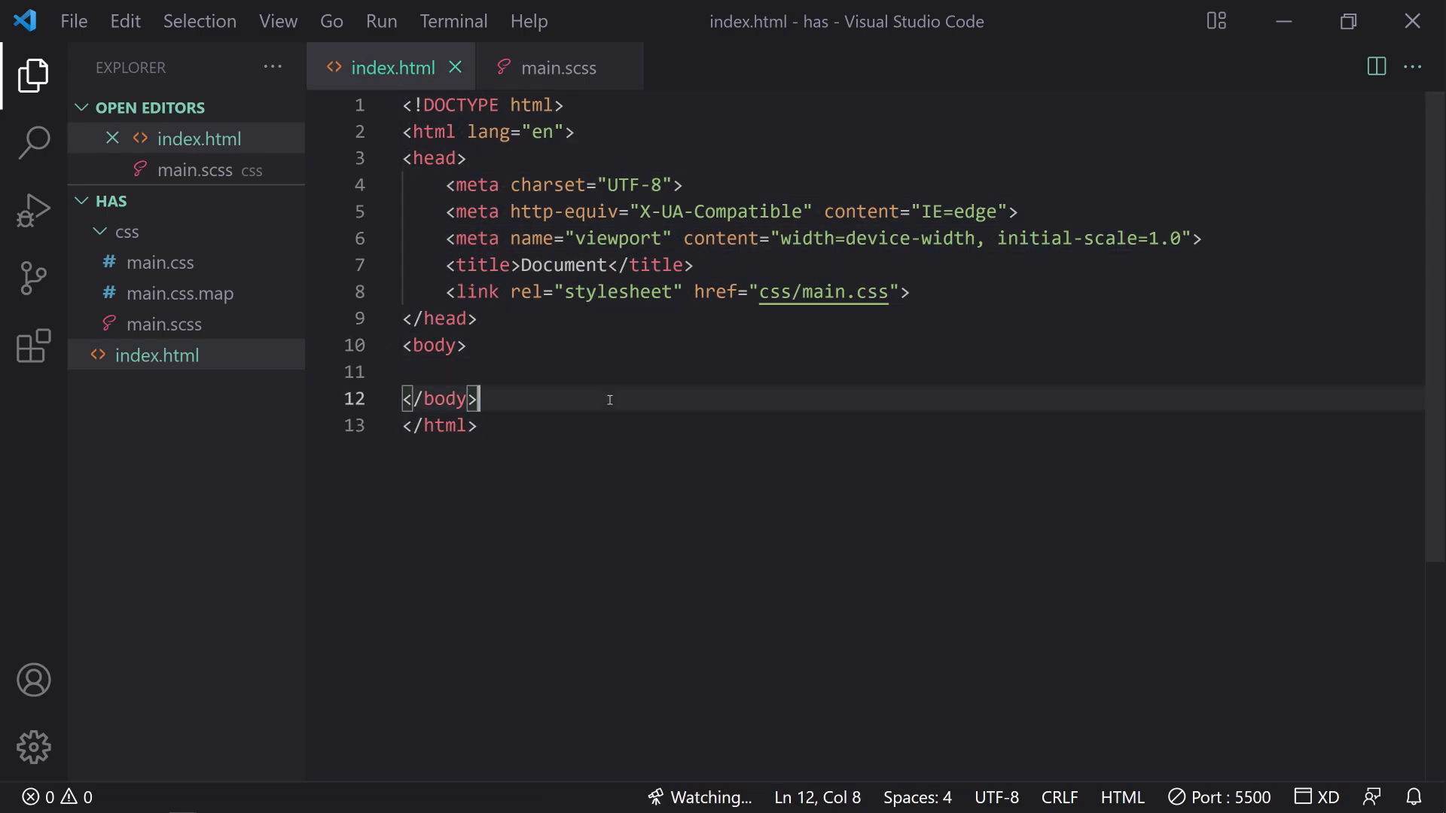
# - Open main.scss, confirm Live Sass Compiler and Live Server are installed, and right-click index.html
pyautogui.write('!')
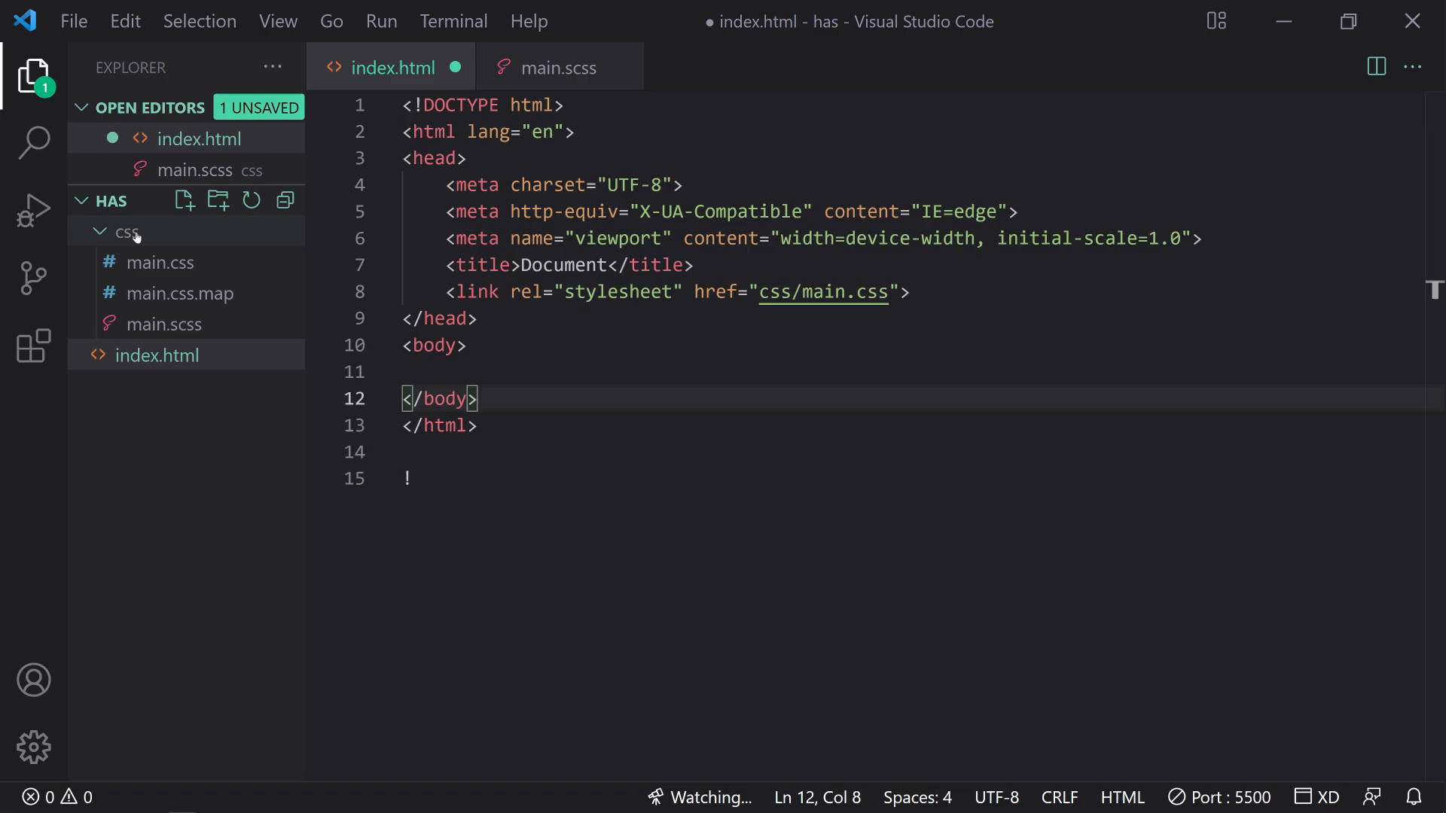
pyautogui.click(163, 324)
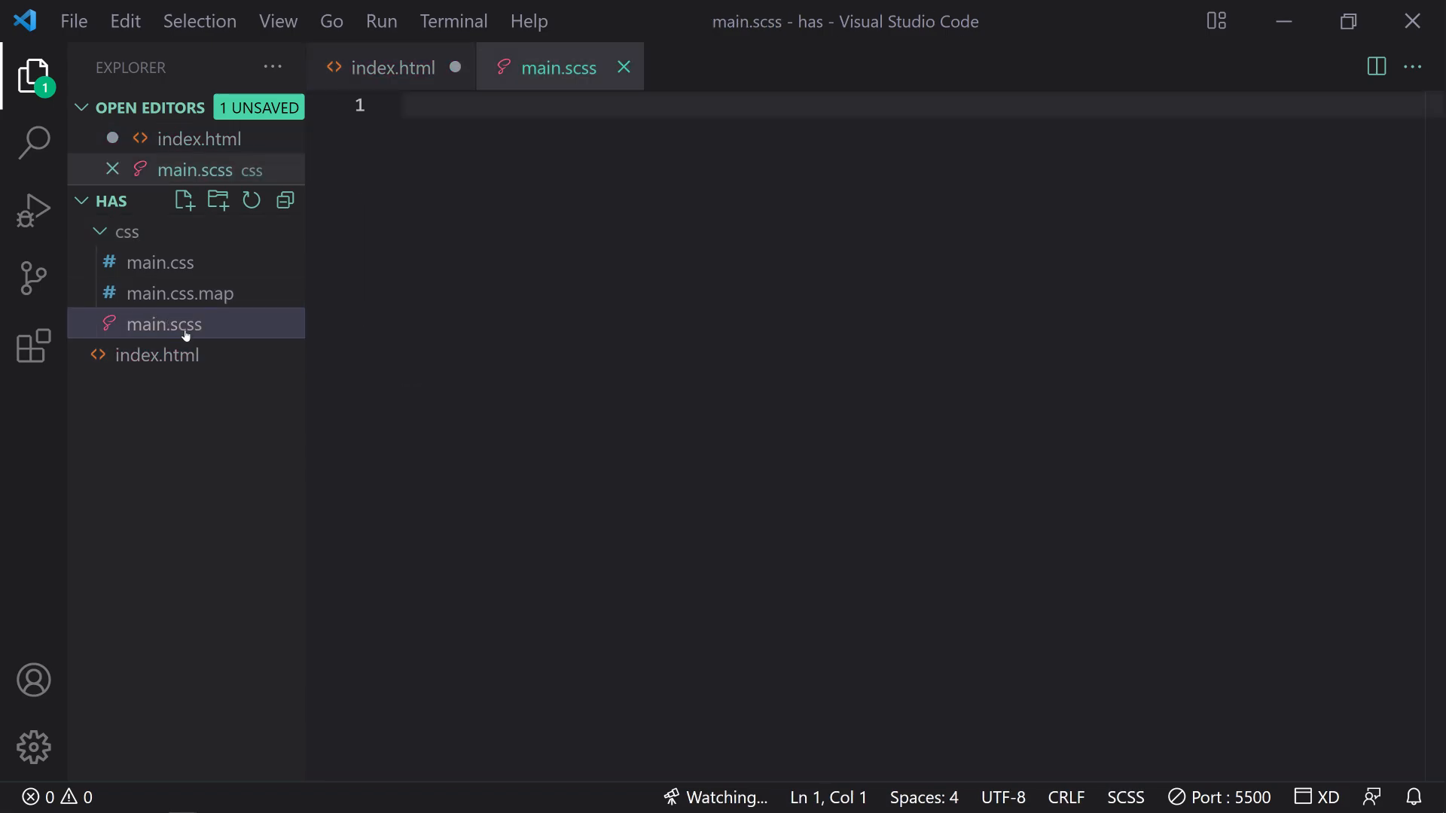
pyautogui.click(33, 346)
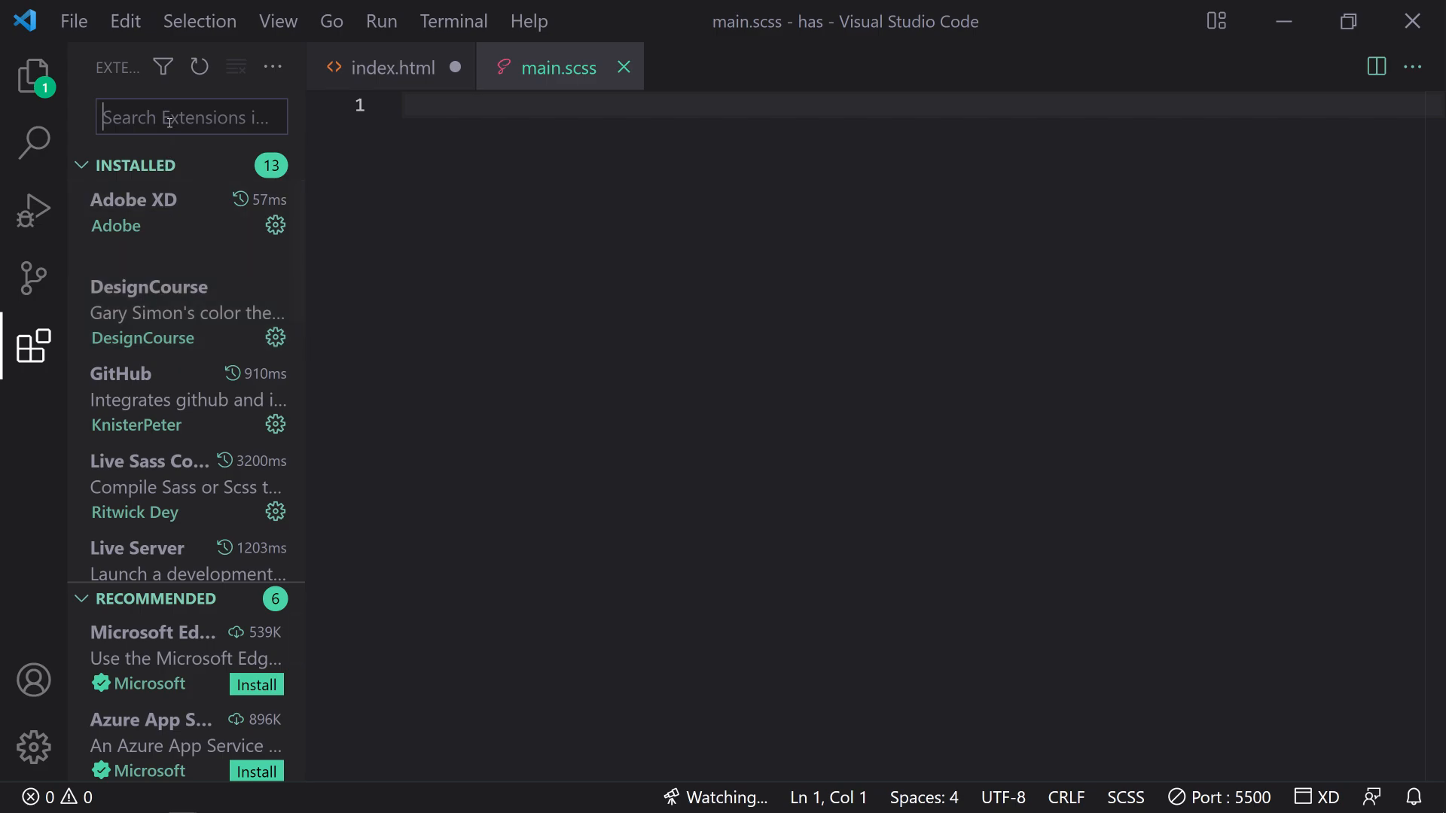
pyautogui.write('live sass')
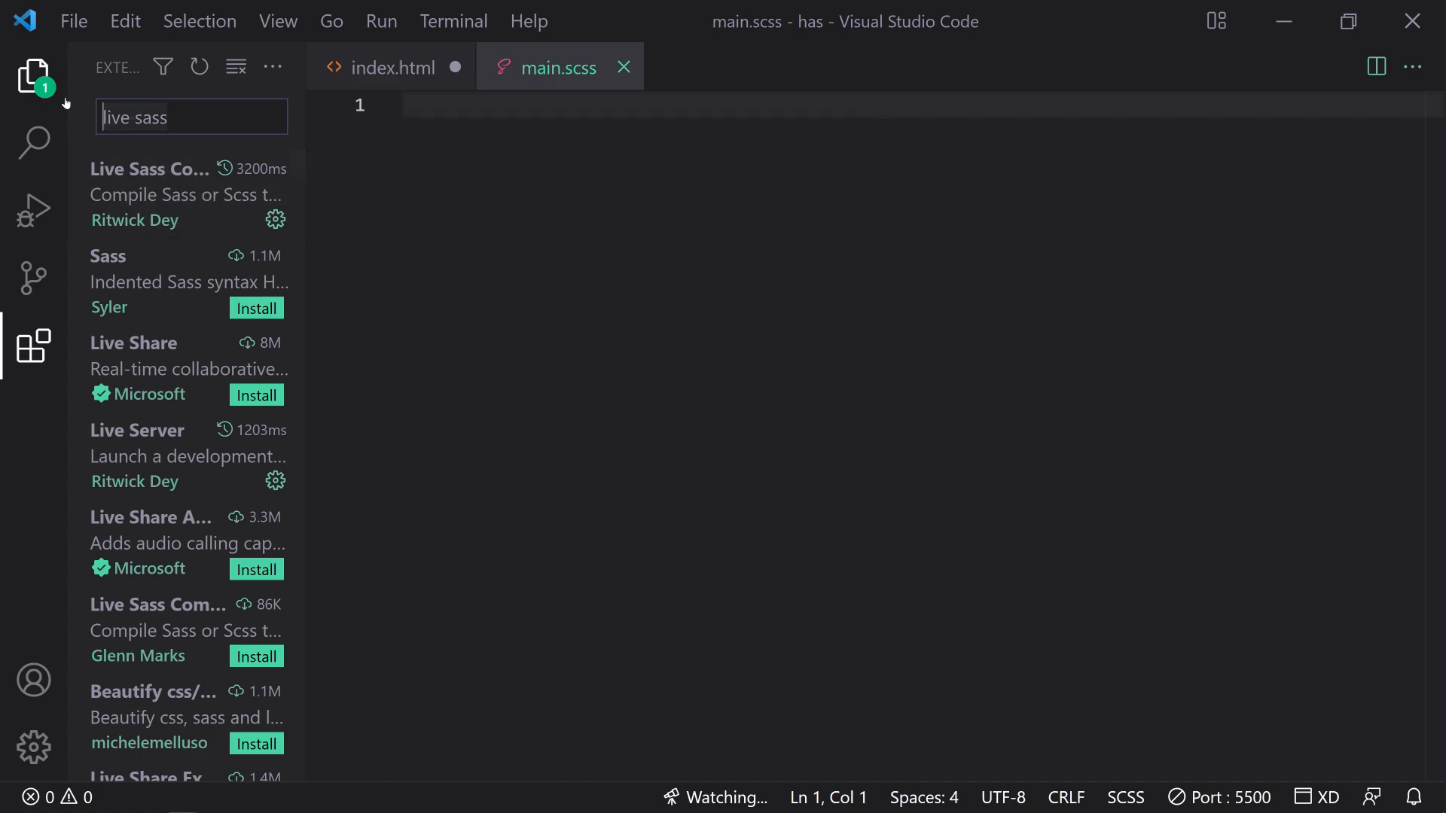
pyautogui.write('live server')
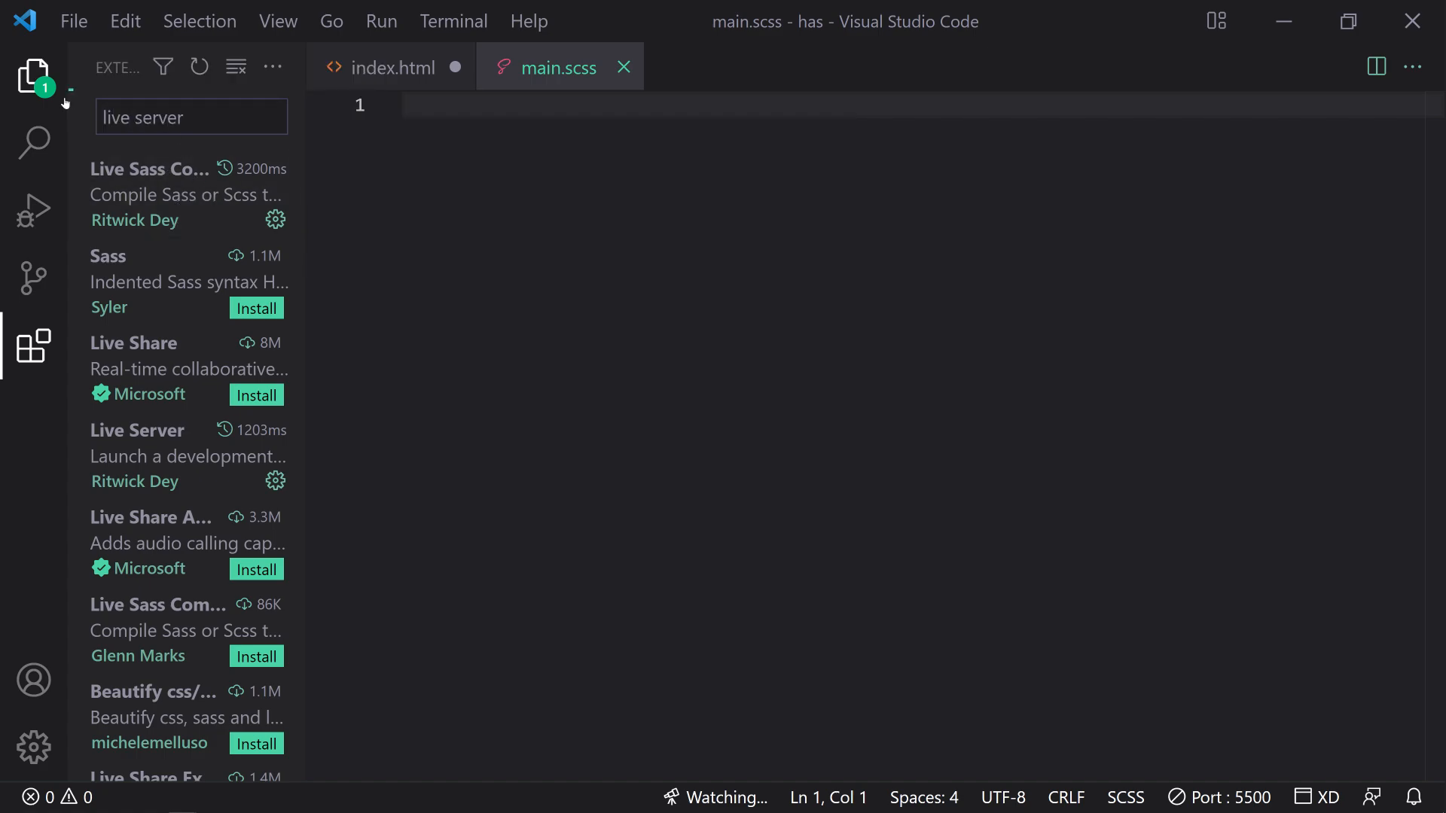
pyautogui.click(33, 75)
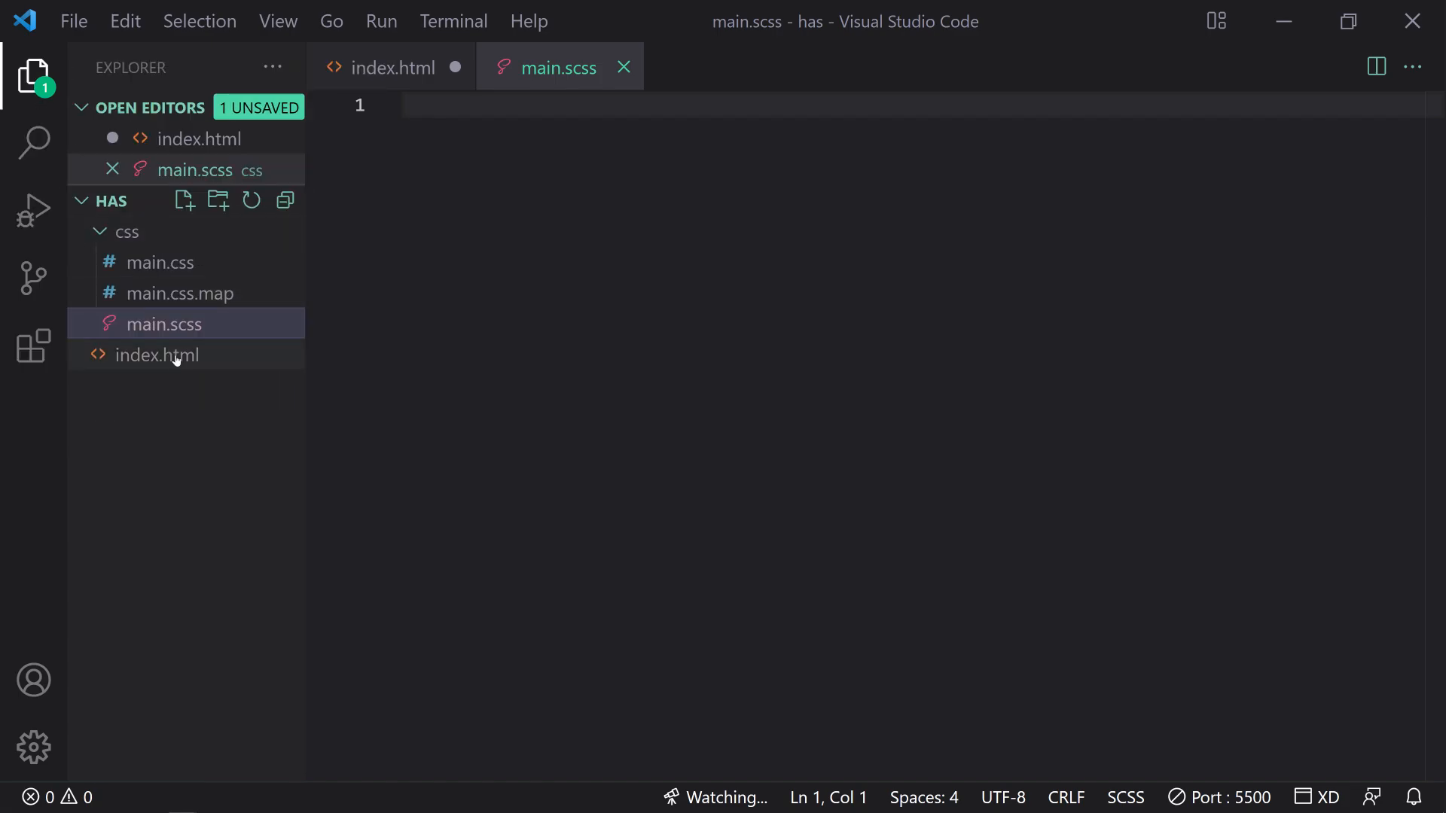
pyautogui.rightClick(157, 355)
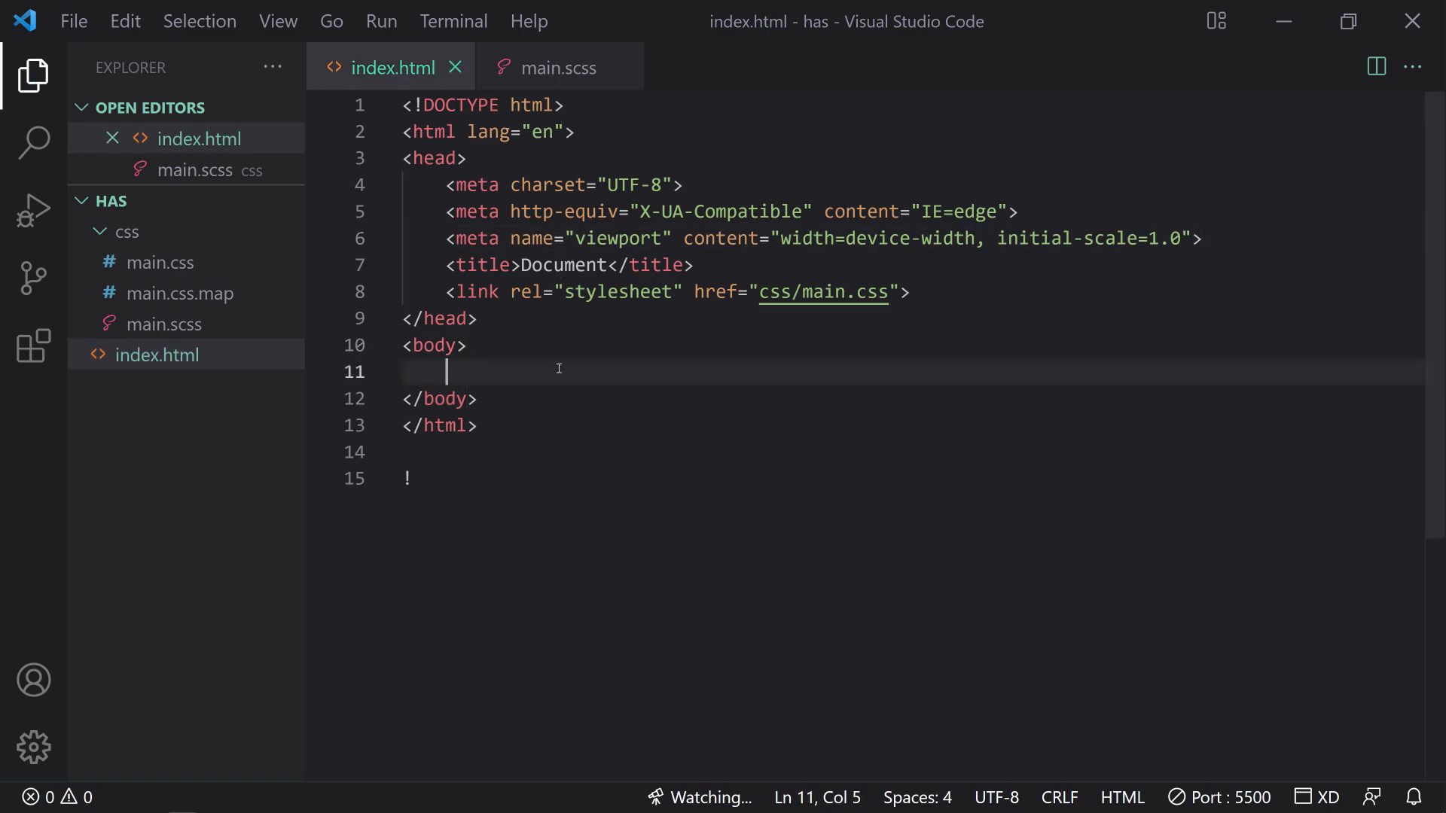
# - Expand a .container div in index.html and build the Standard card with title, $29 price, description and link
pyautogui.press('enter')
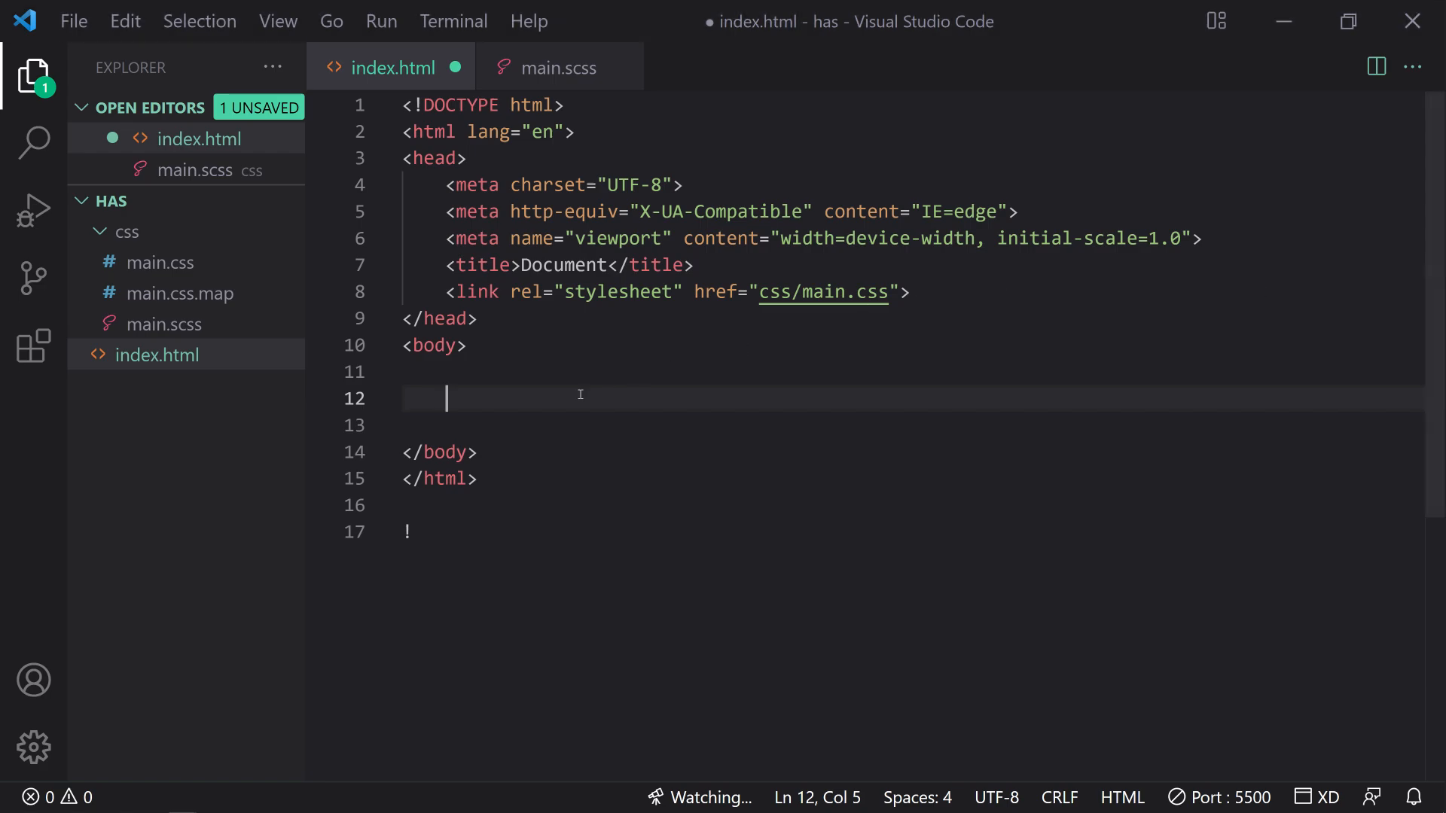
pyautogui.write('.container')
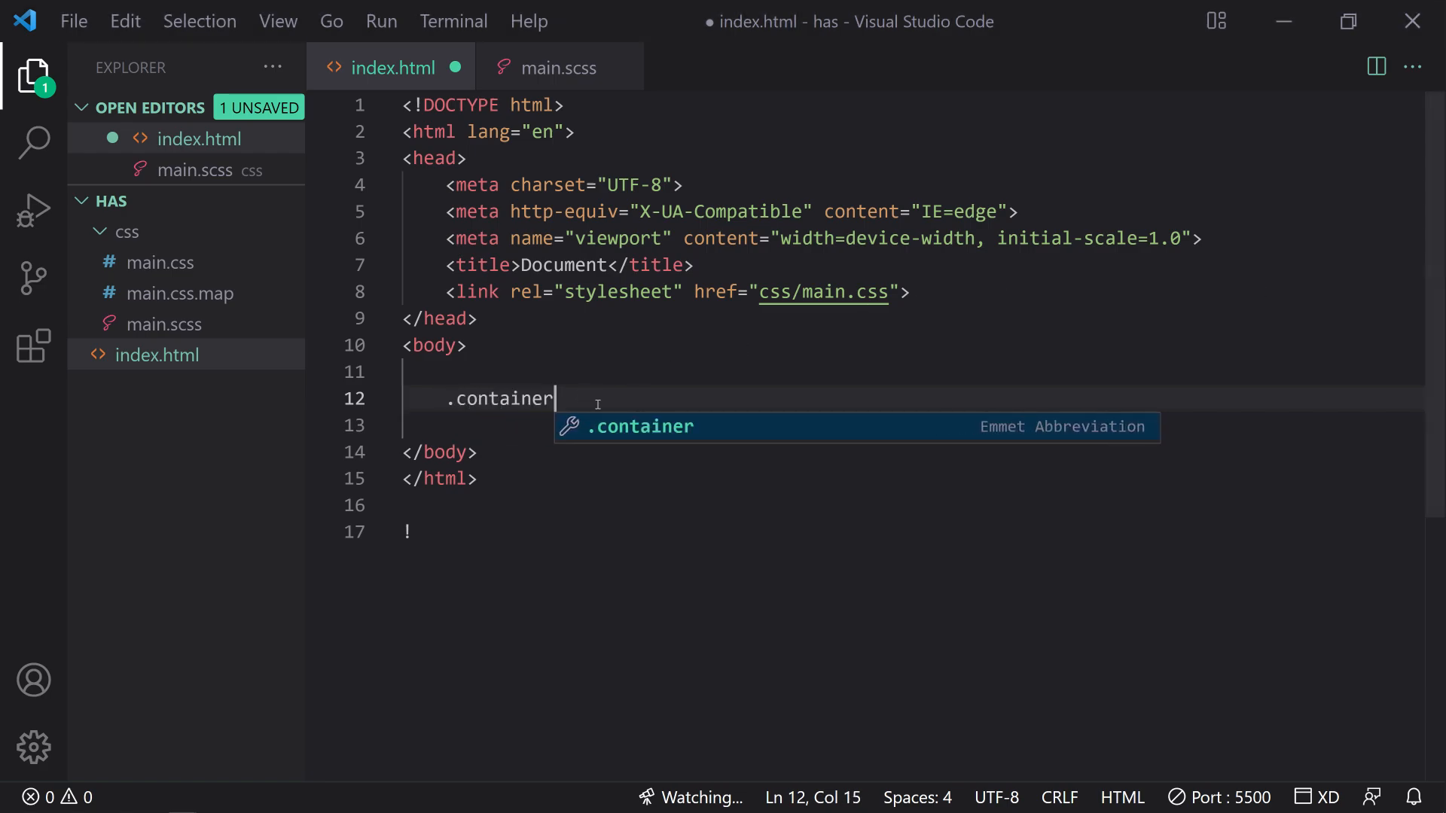
pyautogui.press('Tab')
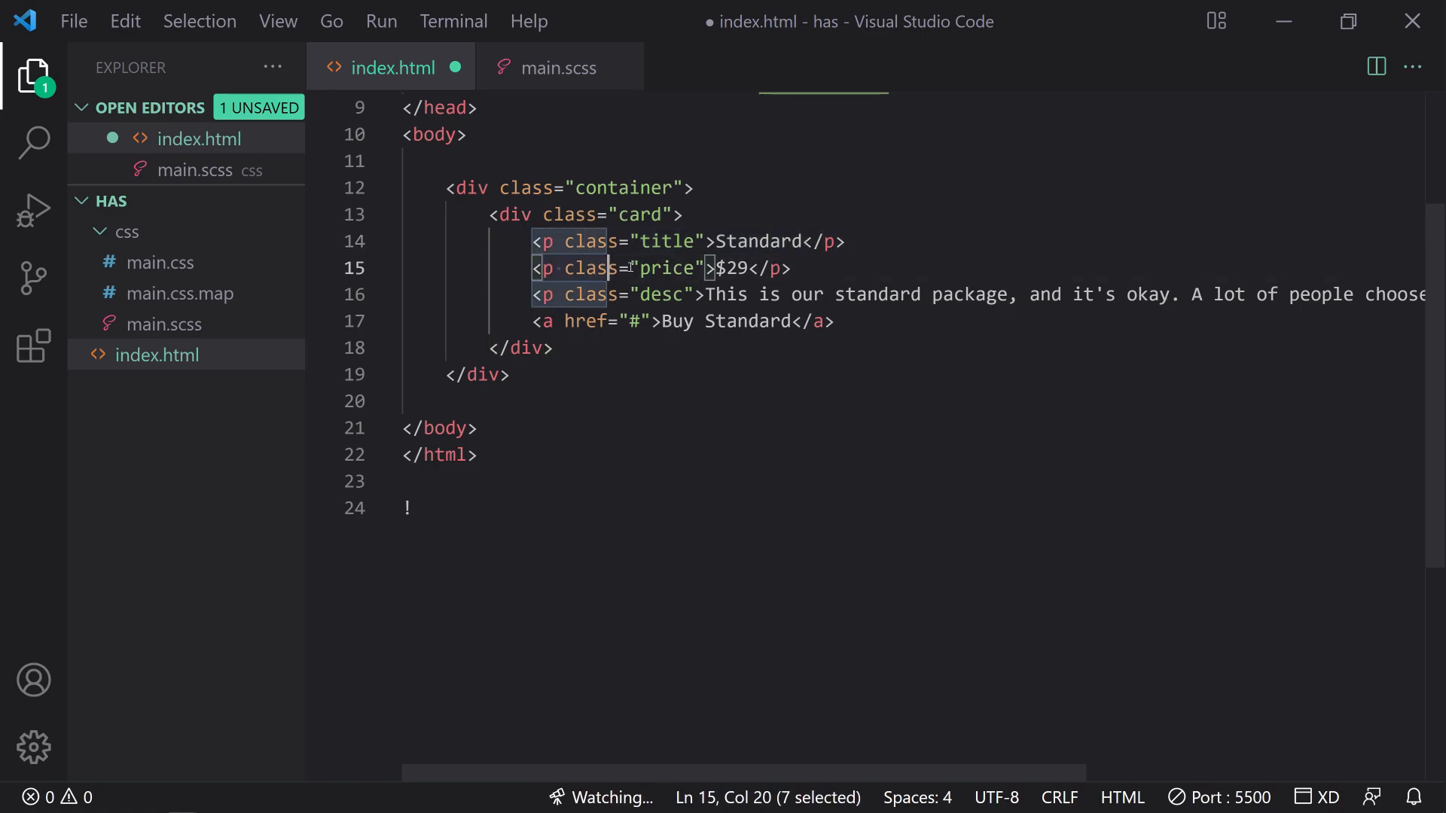
pyautogui.click(529, 295)
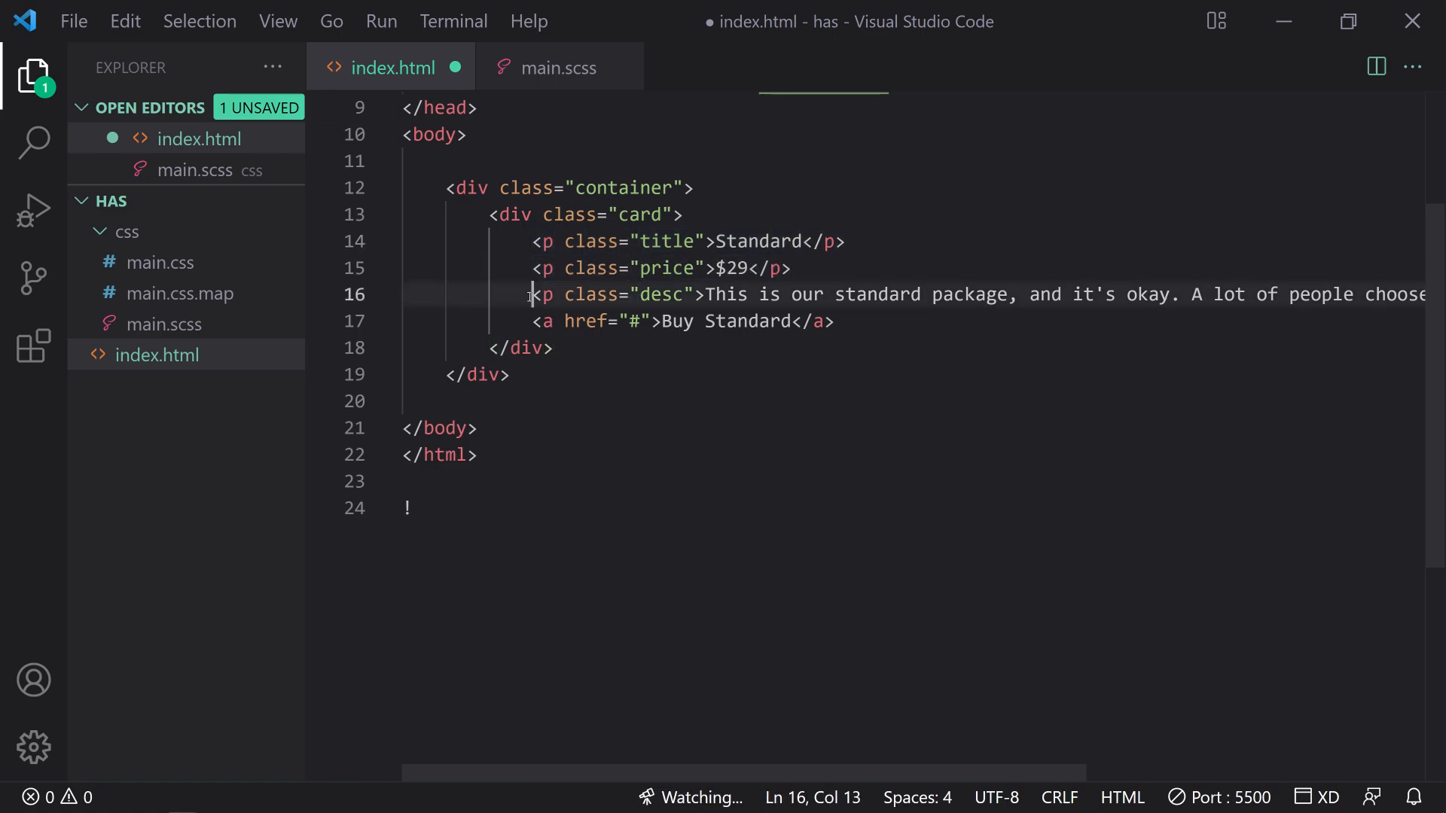
pyautogui.click(839, 321)
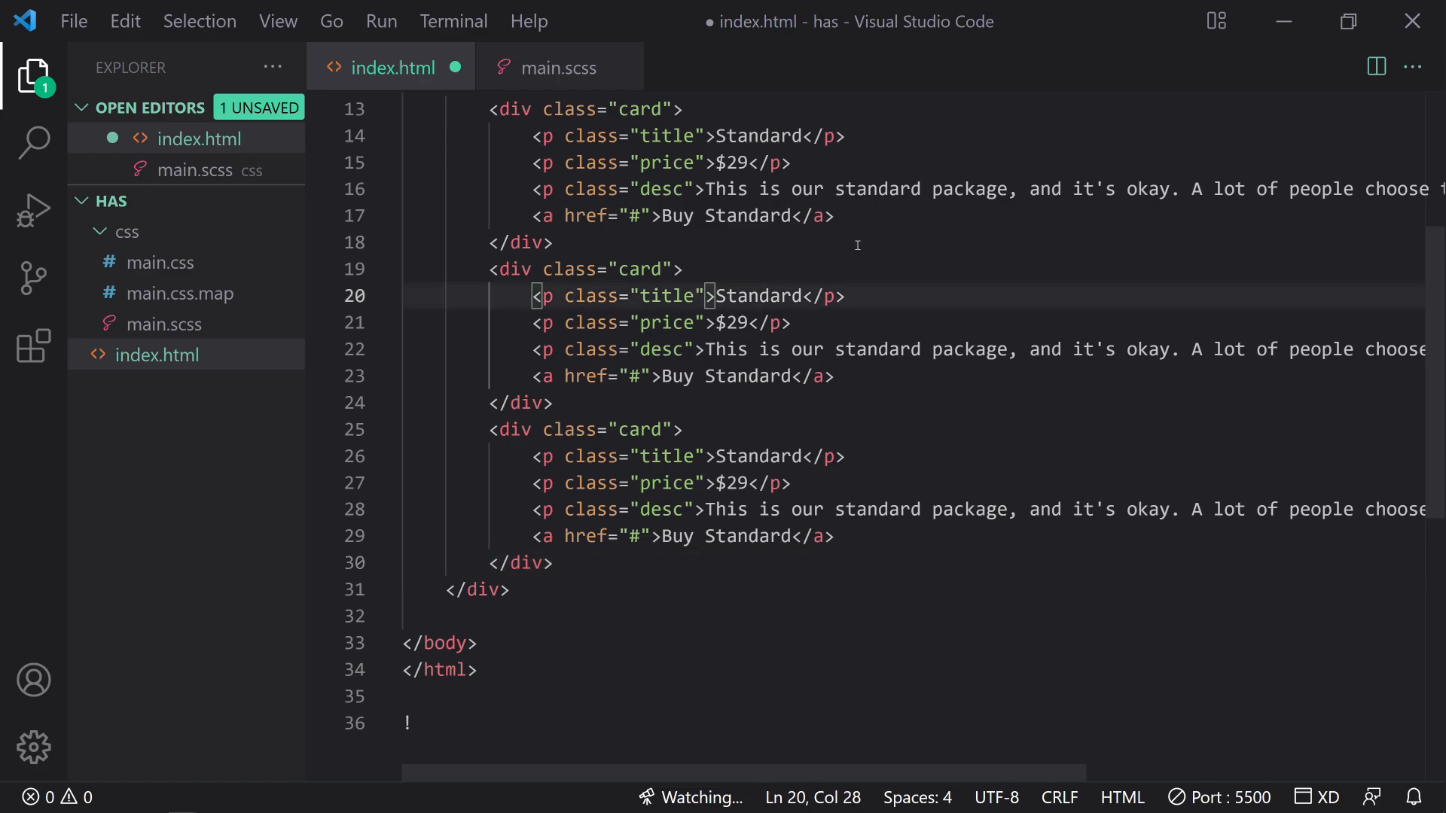
# - Add the 'premium' class to the middle card's title and a 'Most Popular!' p.popular line beneath it
pyautogui.write('premium')
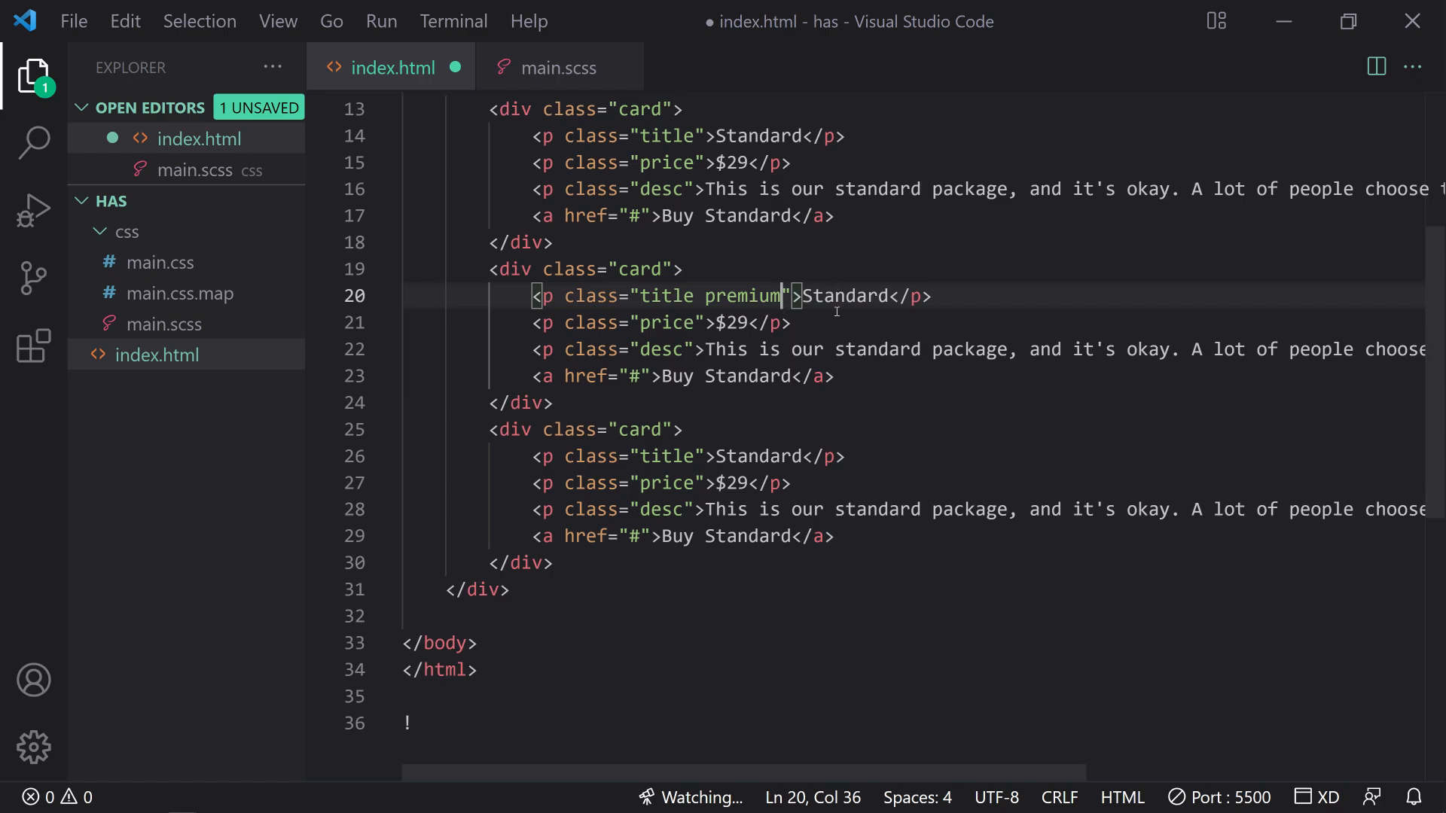
pyautogui.press('Enter')
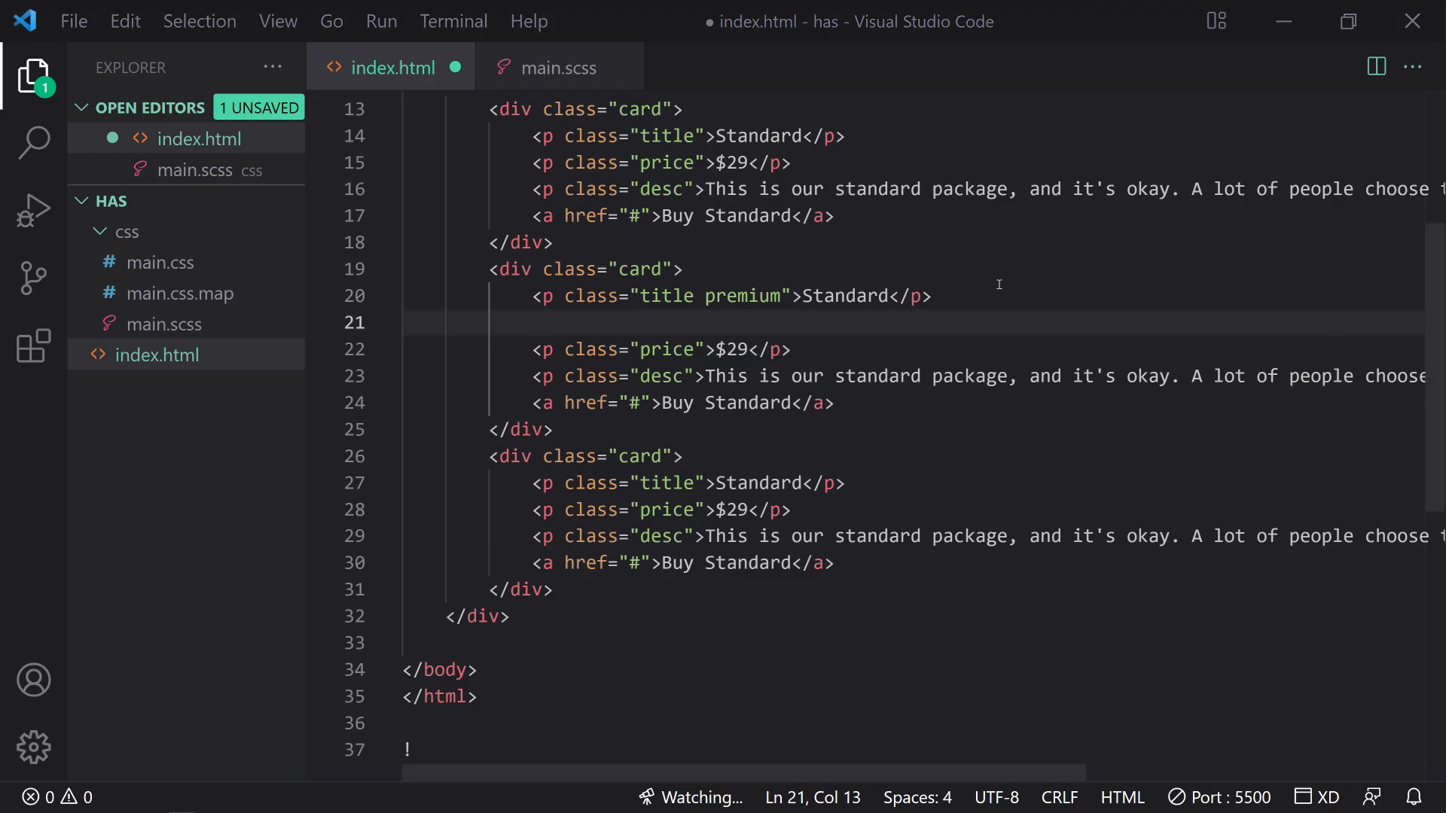
pyautogui.write('<p class="popular">Most Popular!</p>')
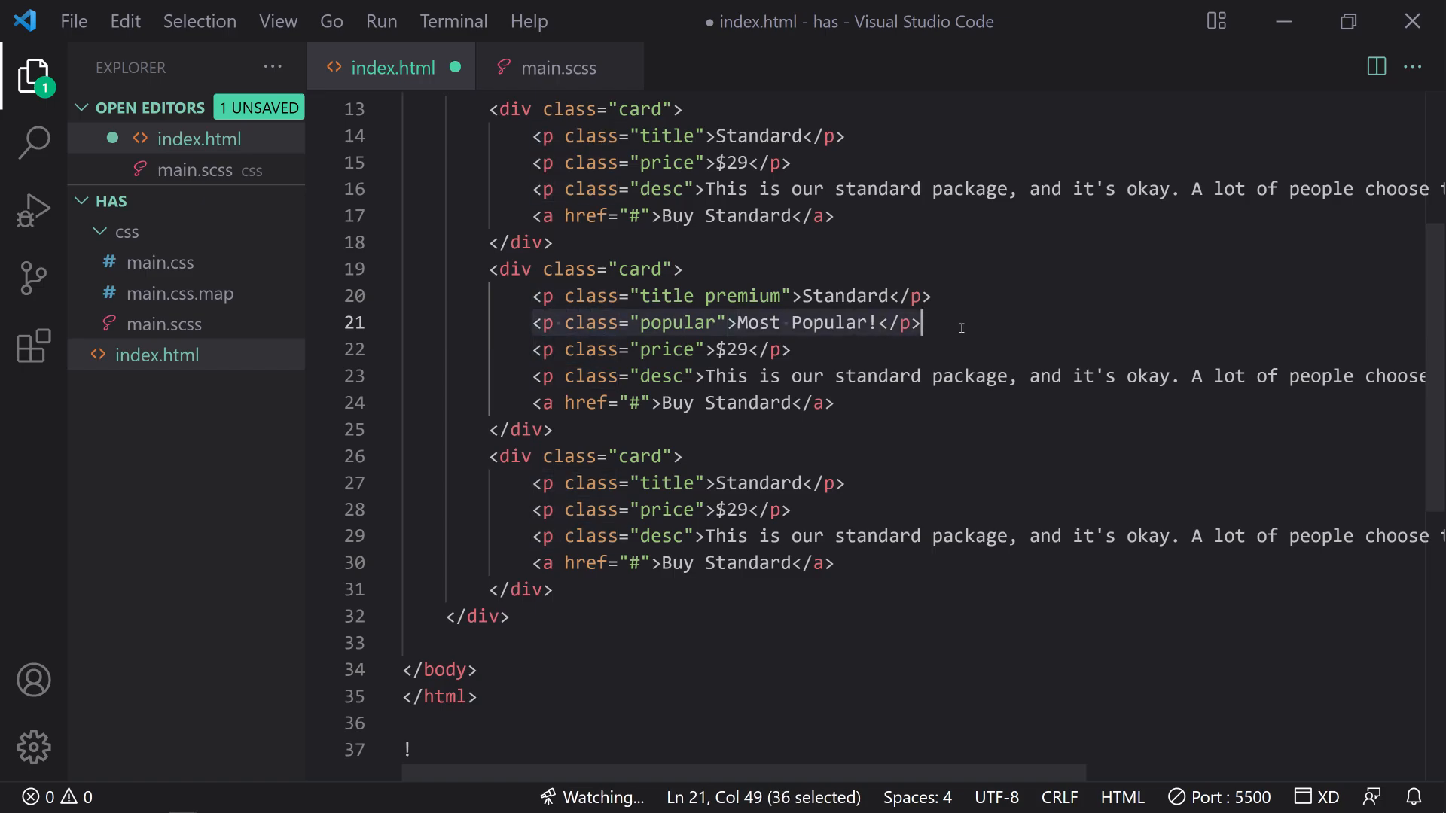
pyautogui.click(649, 296)
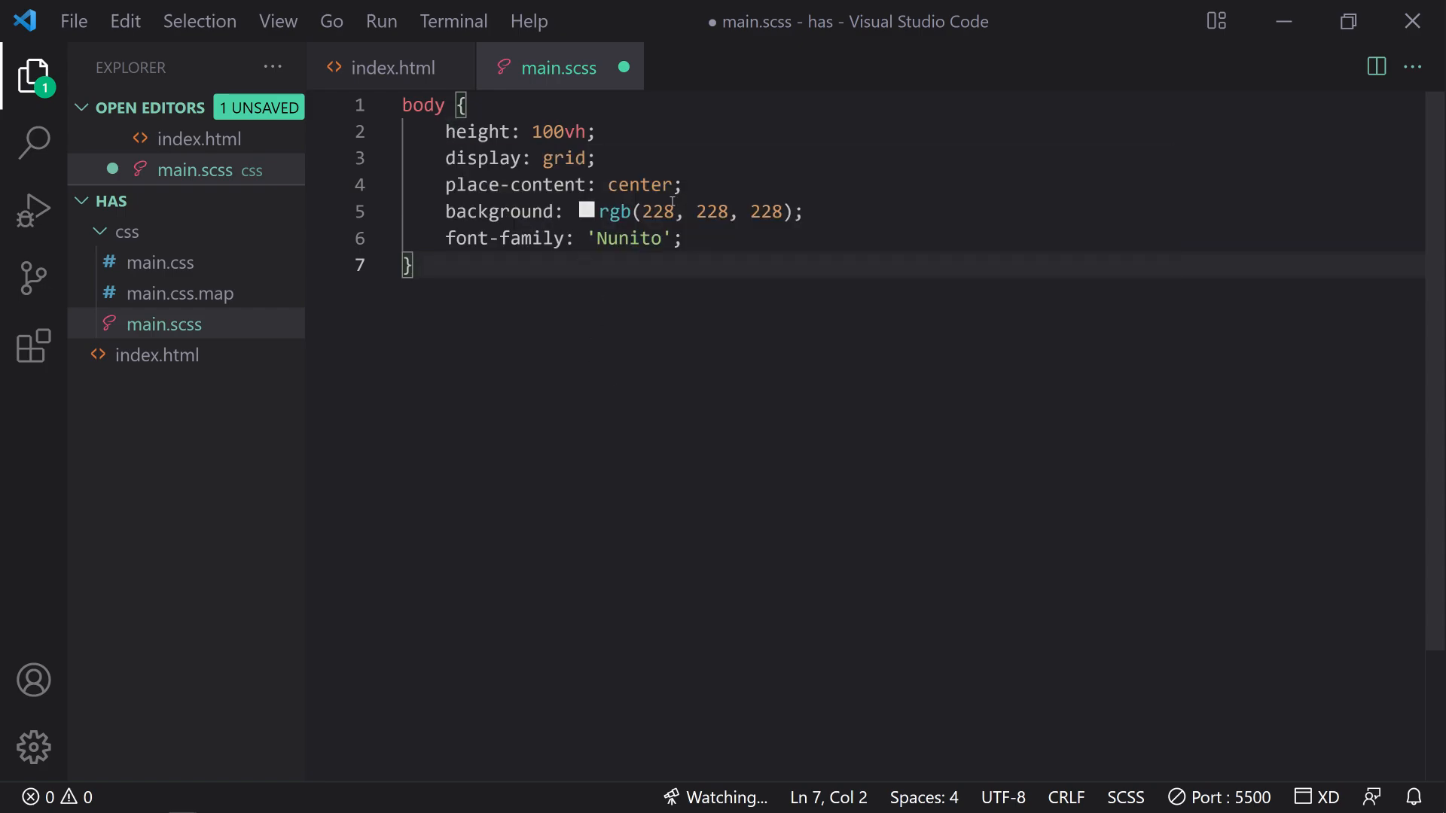
pyautogui.moveTo(591, 315)
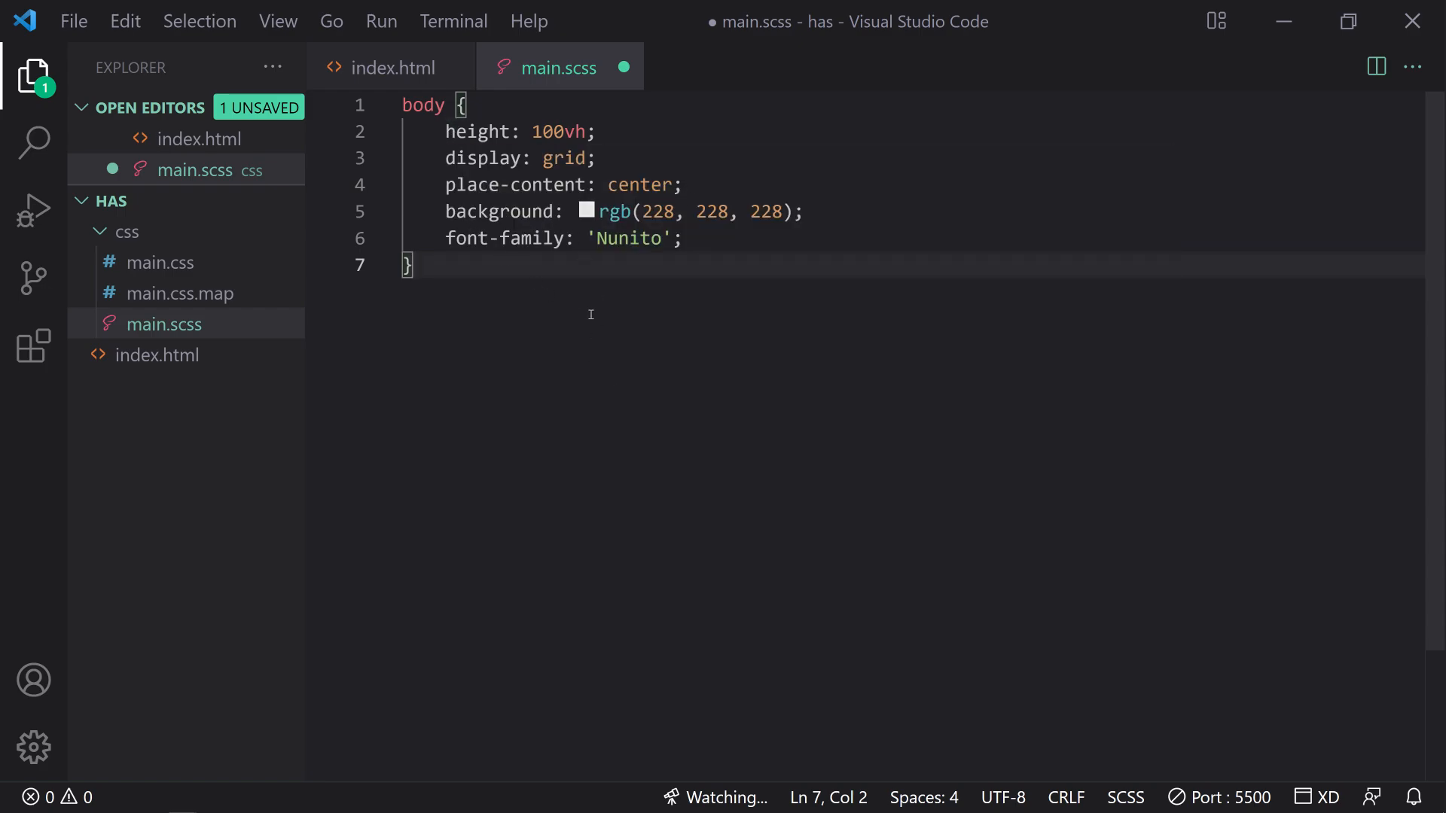
pyautogui.moveTo(438, 209)
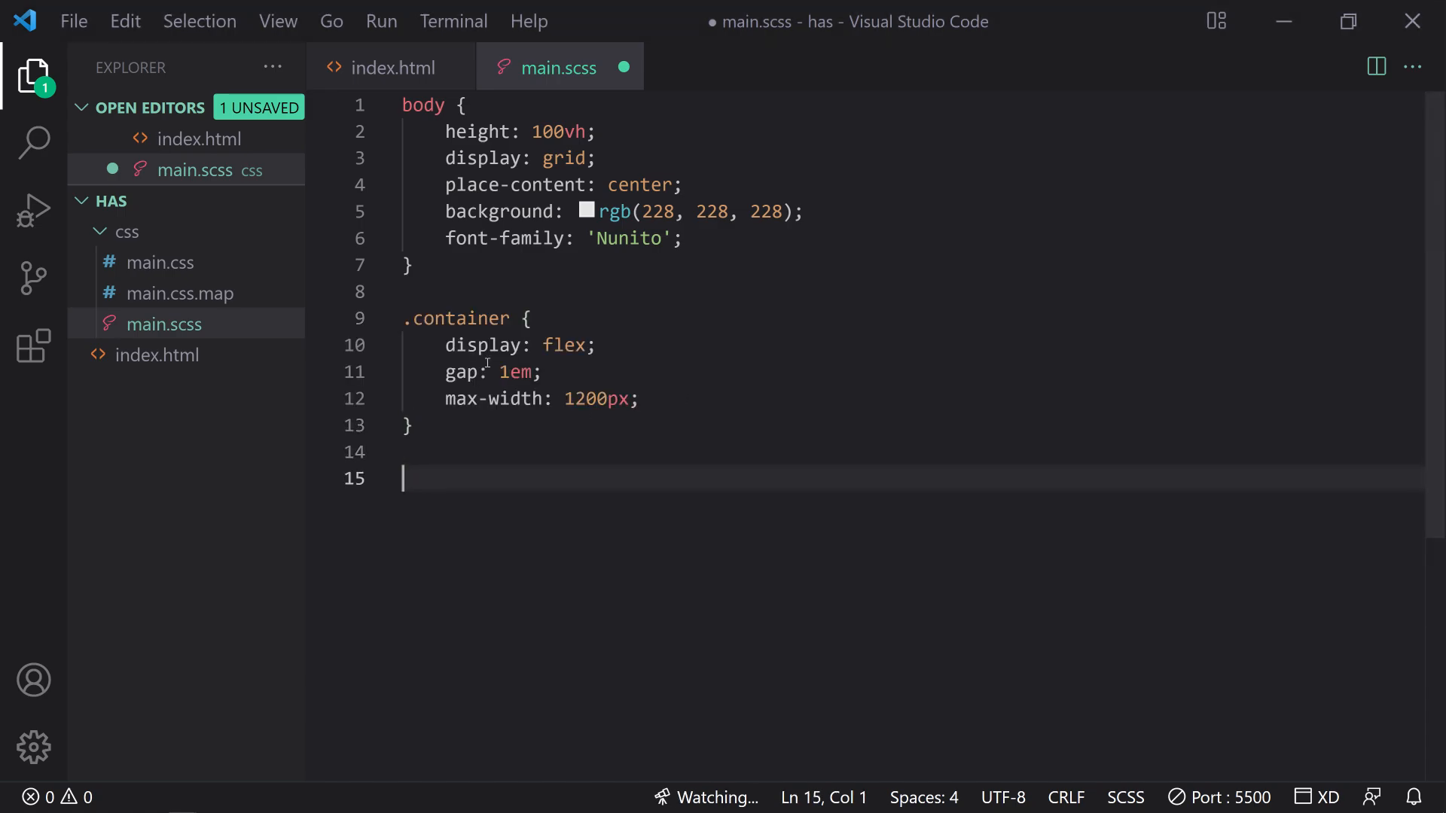
# - Write .container flex rules and a .card block with p.title, p.price, p.desc, a and p.popular, and save
pyautogui.click(542, 371)
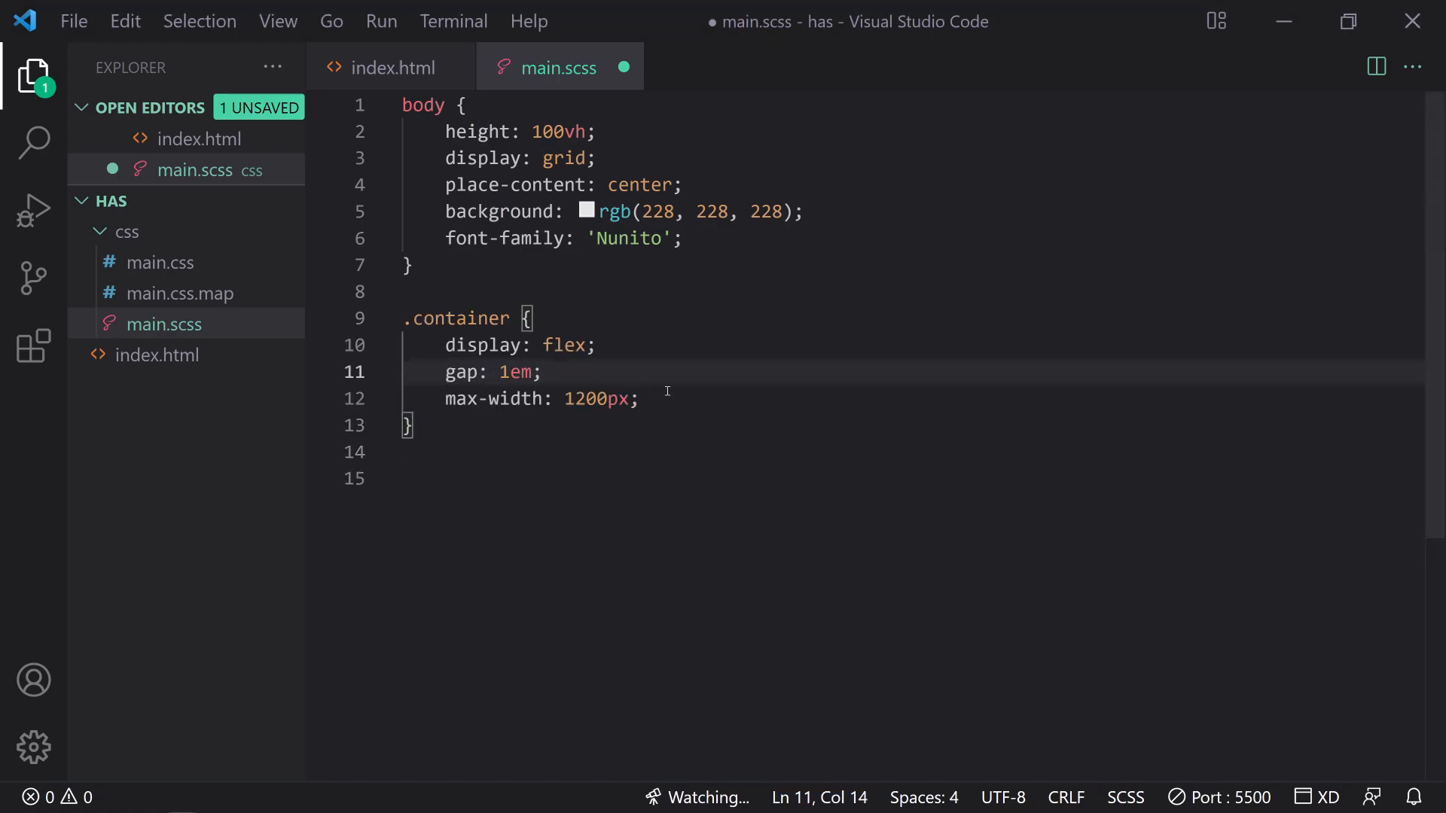
pyautogui.click(451, 373)
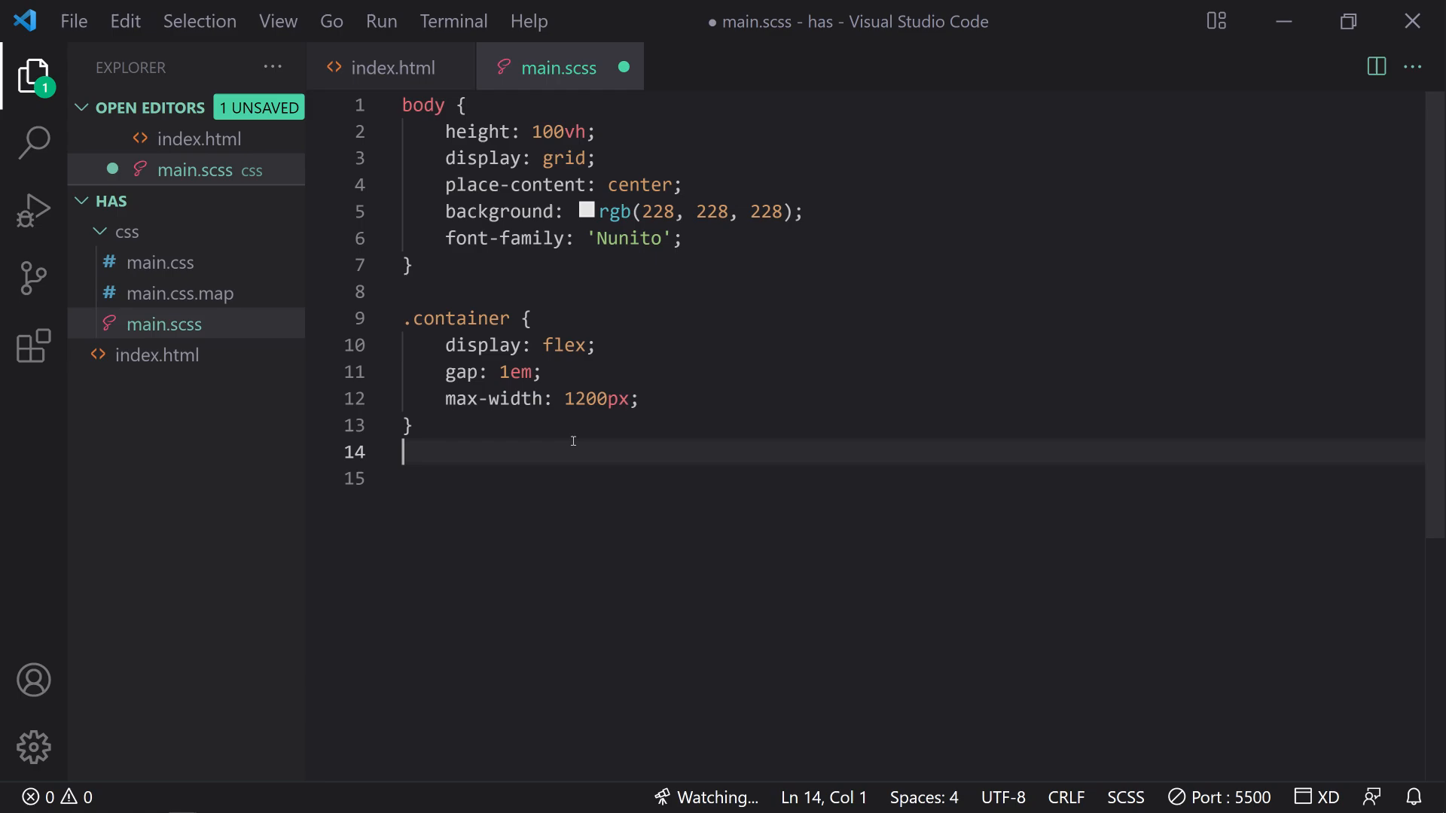
pyautogui.press('enter')
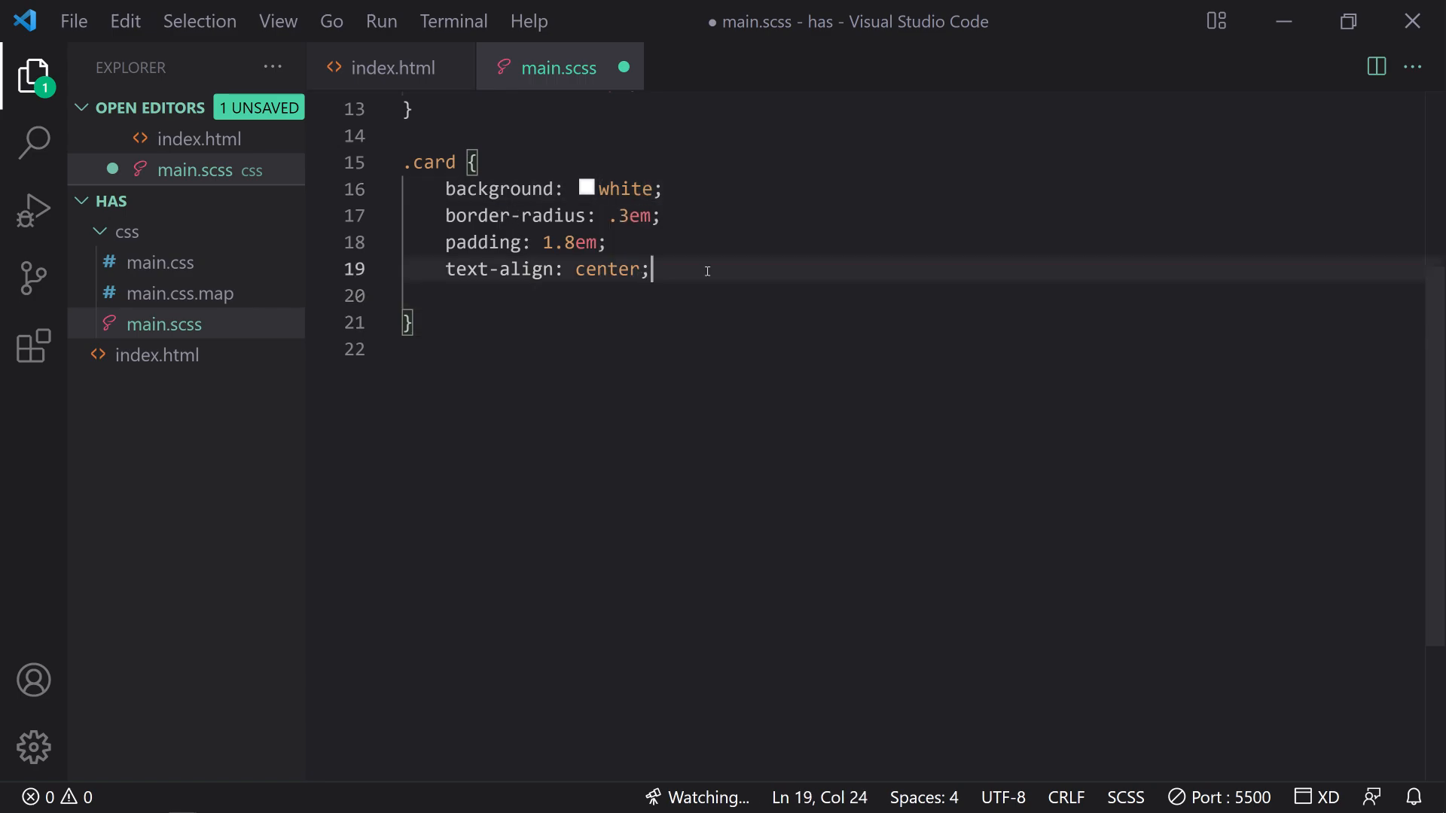
pyautogui.press('Enter')
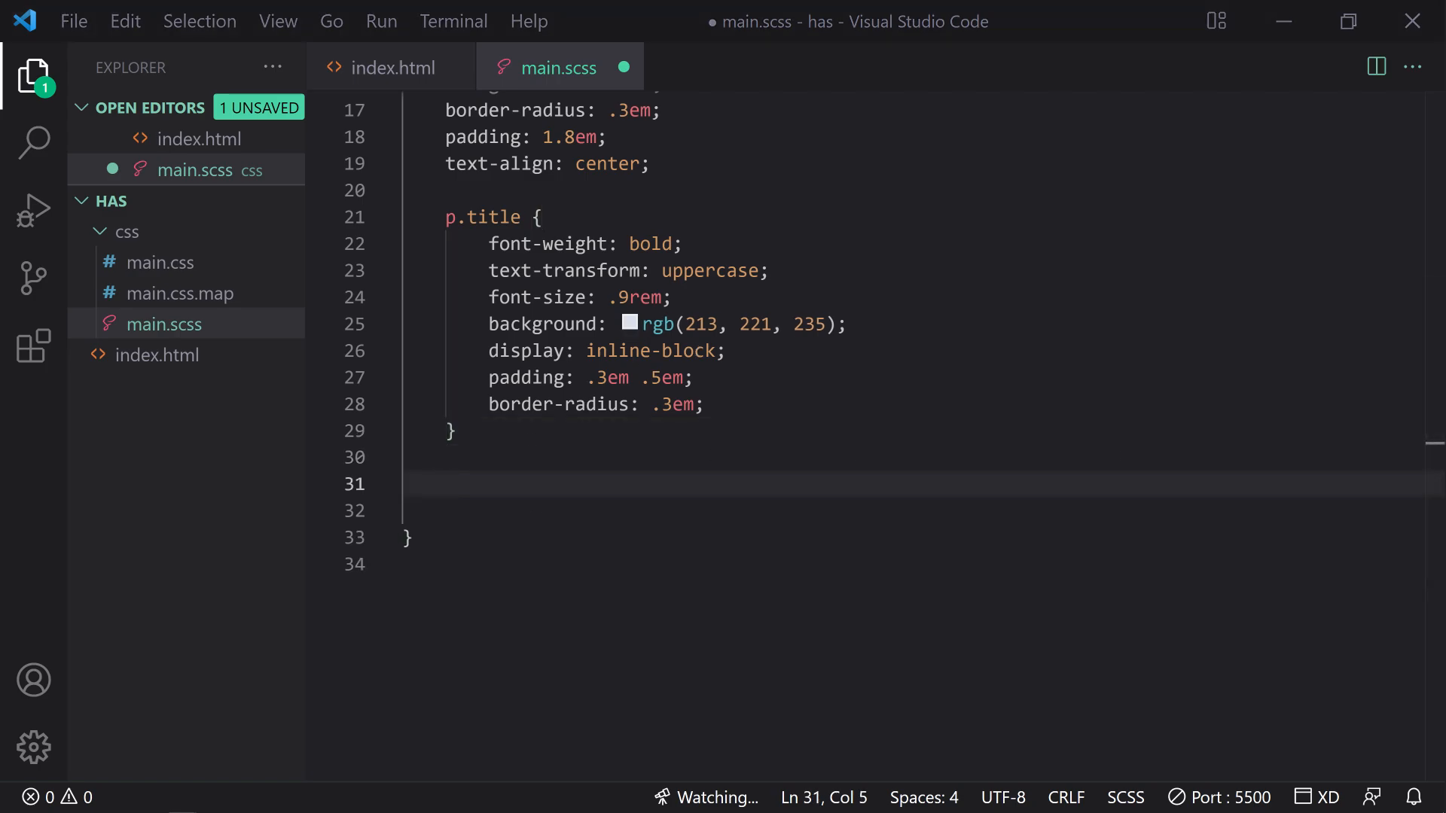
pyautogui.write('p.price {')
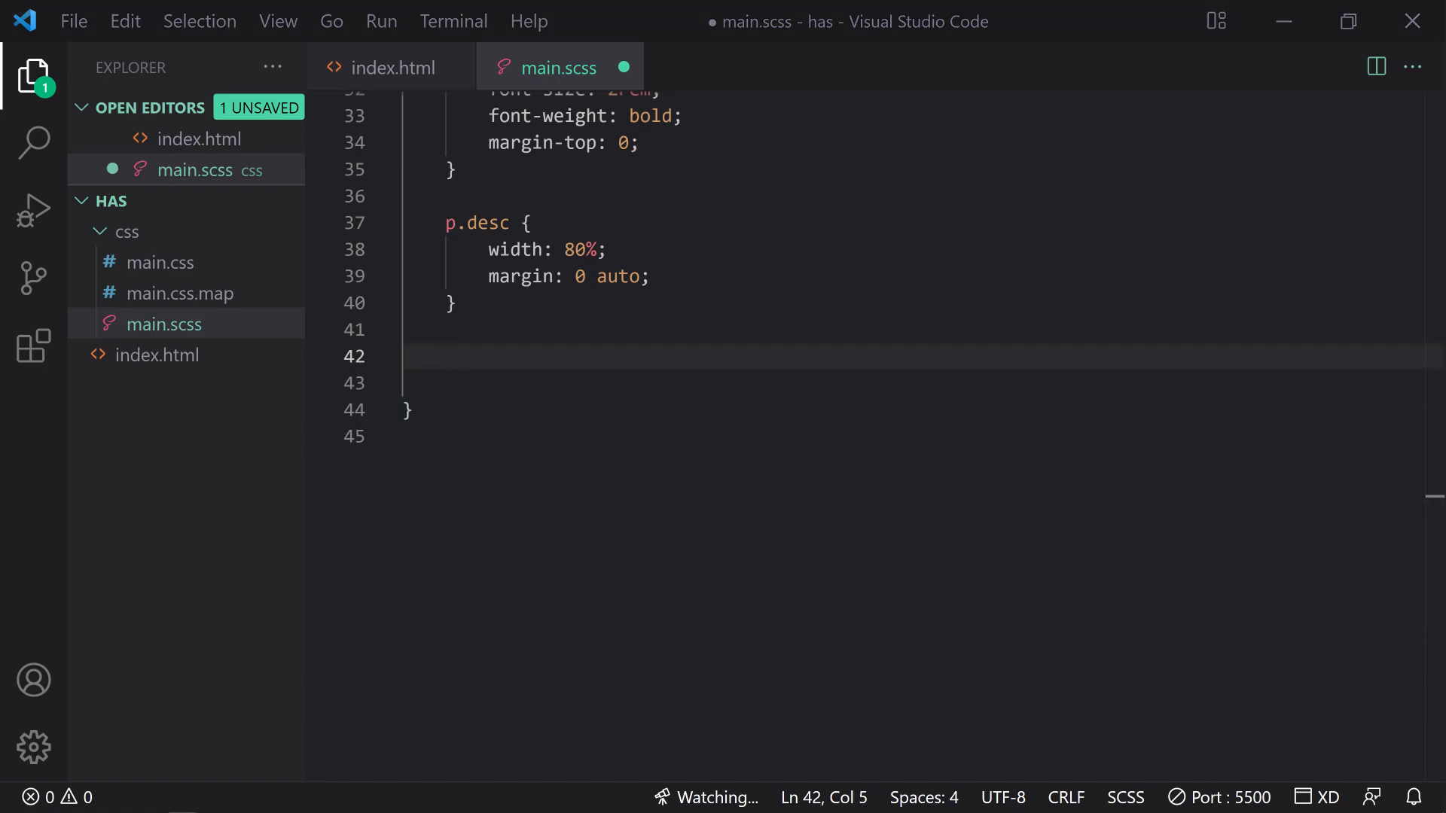
pyautogui.moveTo(750, 399)
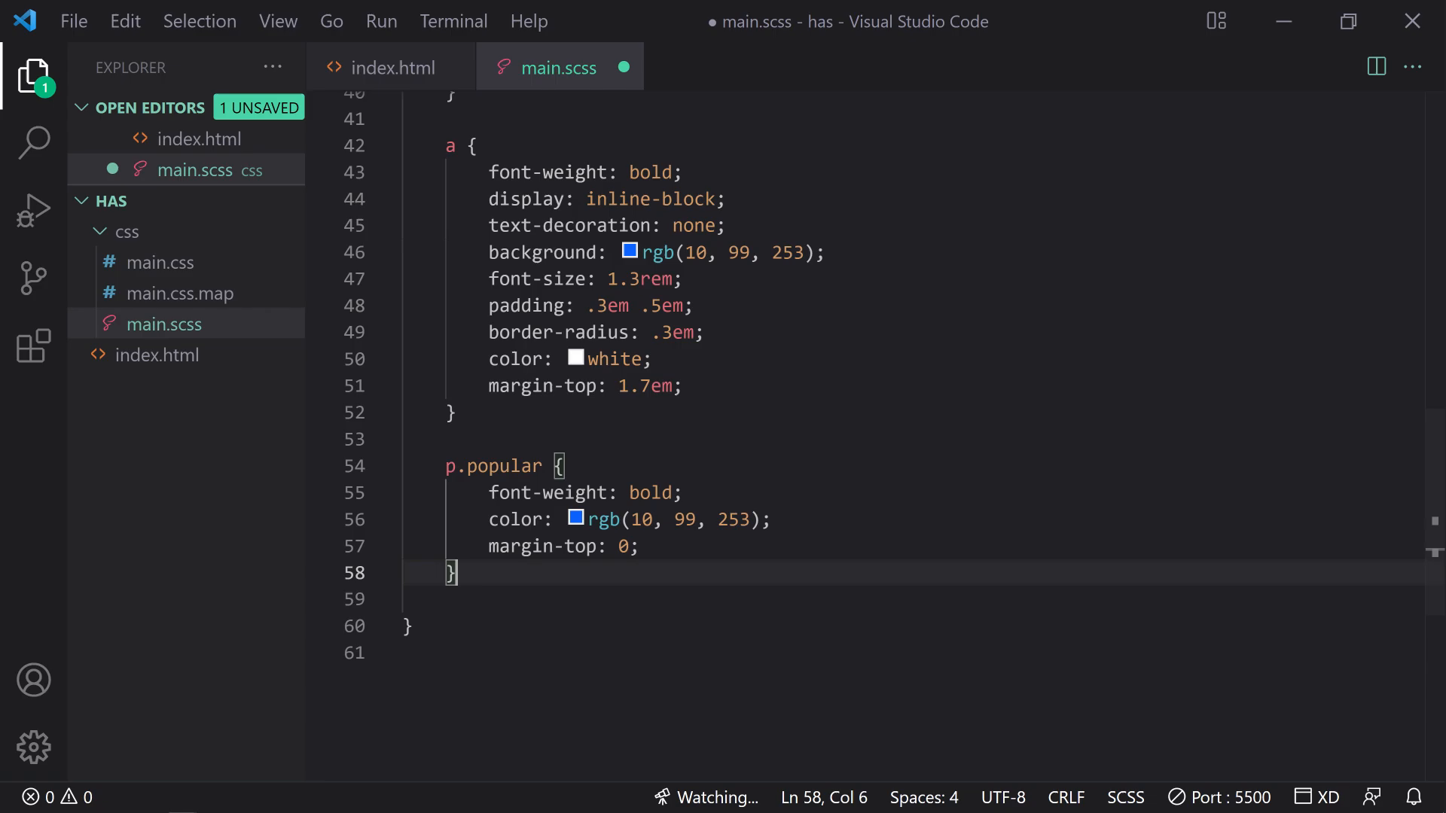
pyautogui.press('ctrl+s')
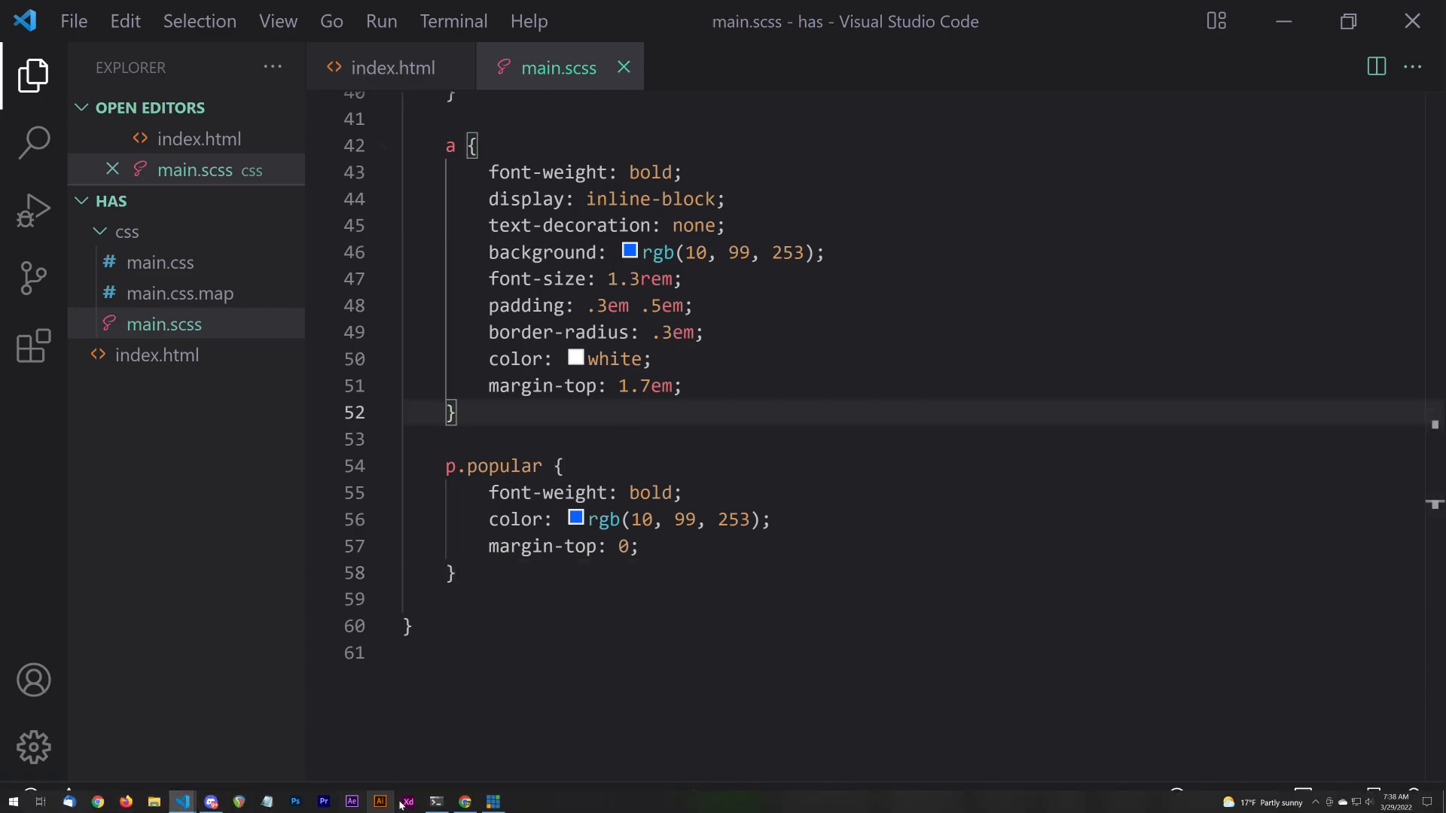
# - Preview the three styled pricing cards in Chrome at 127.0.0.1:5500/index.html
pyautogui.click(465, 801)
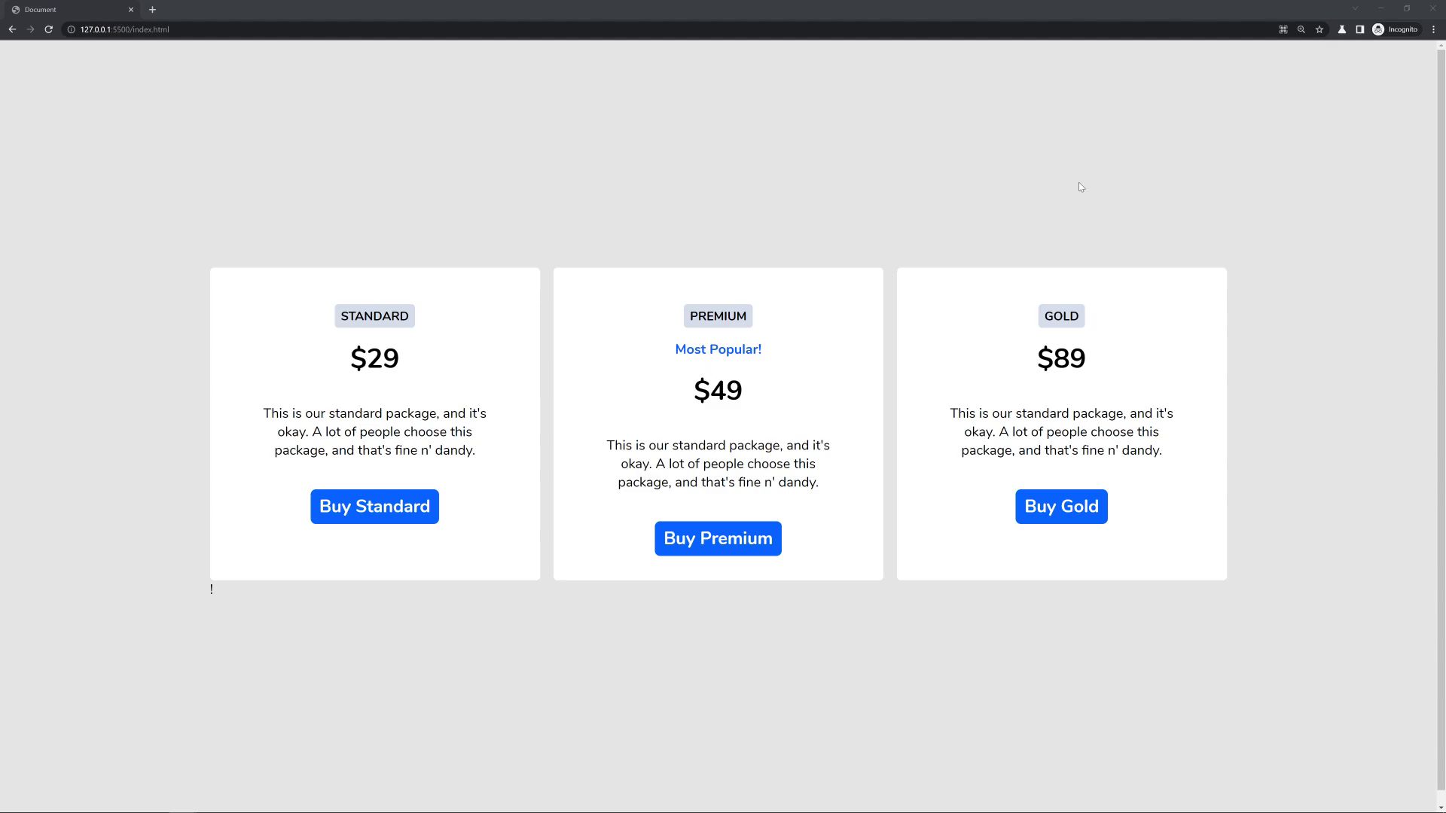
pyautogui.moveTo(416, 220)
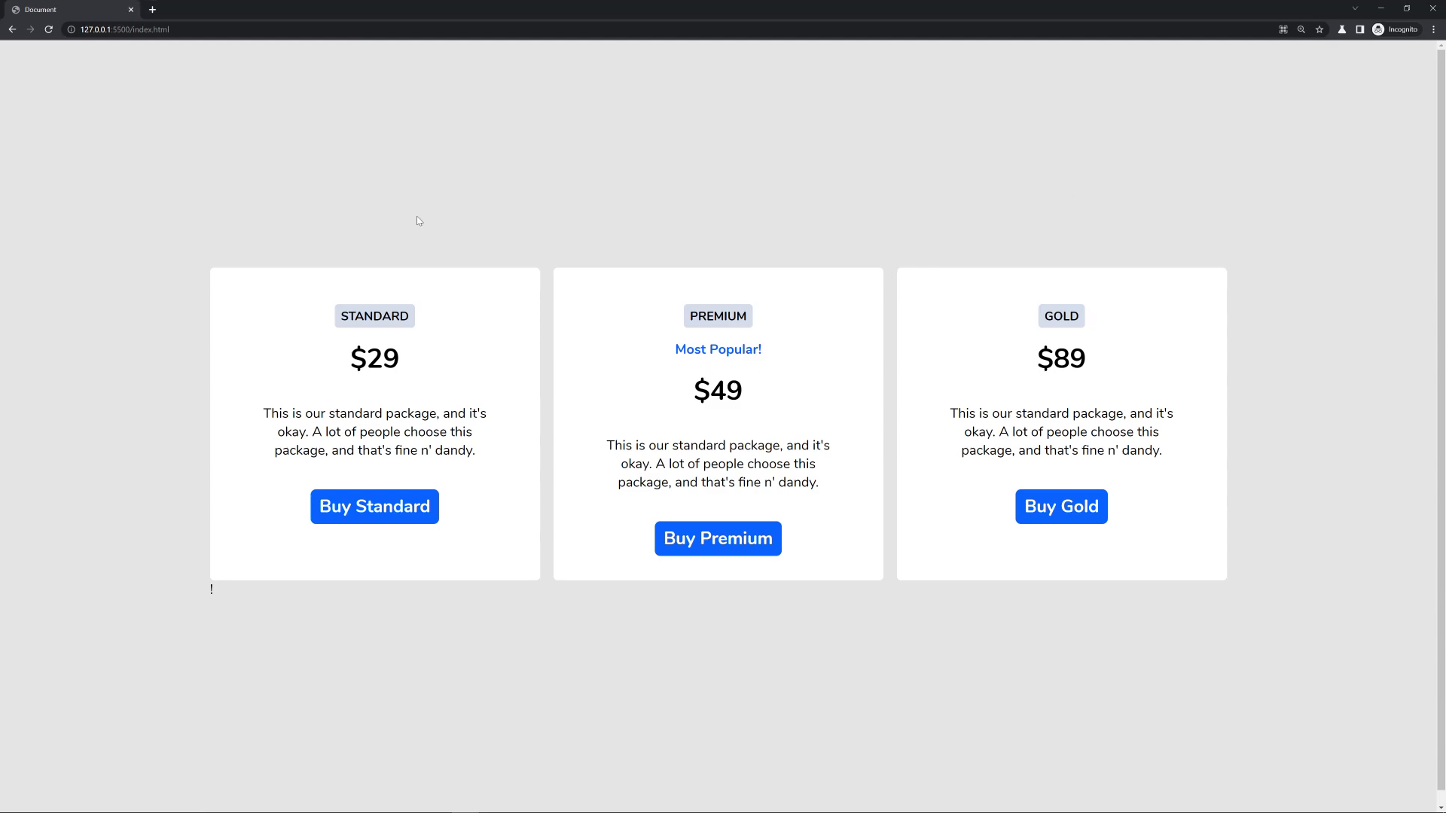
pyautogui.moveTo(694, 358)
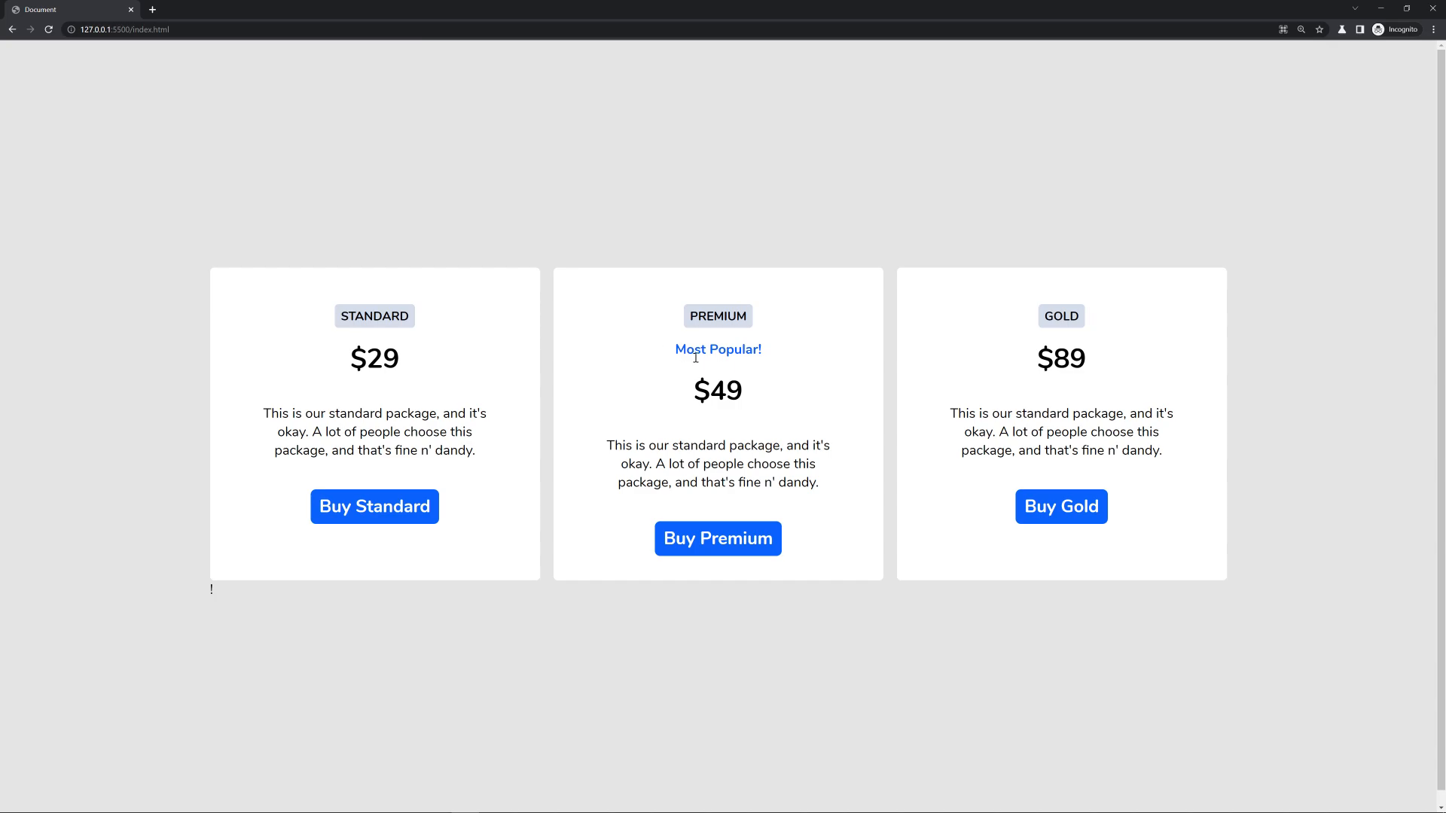
pyautogui.moveTo(565, 316)
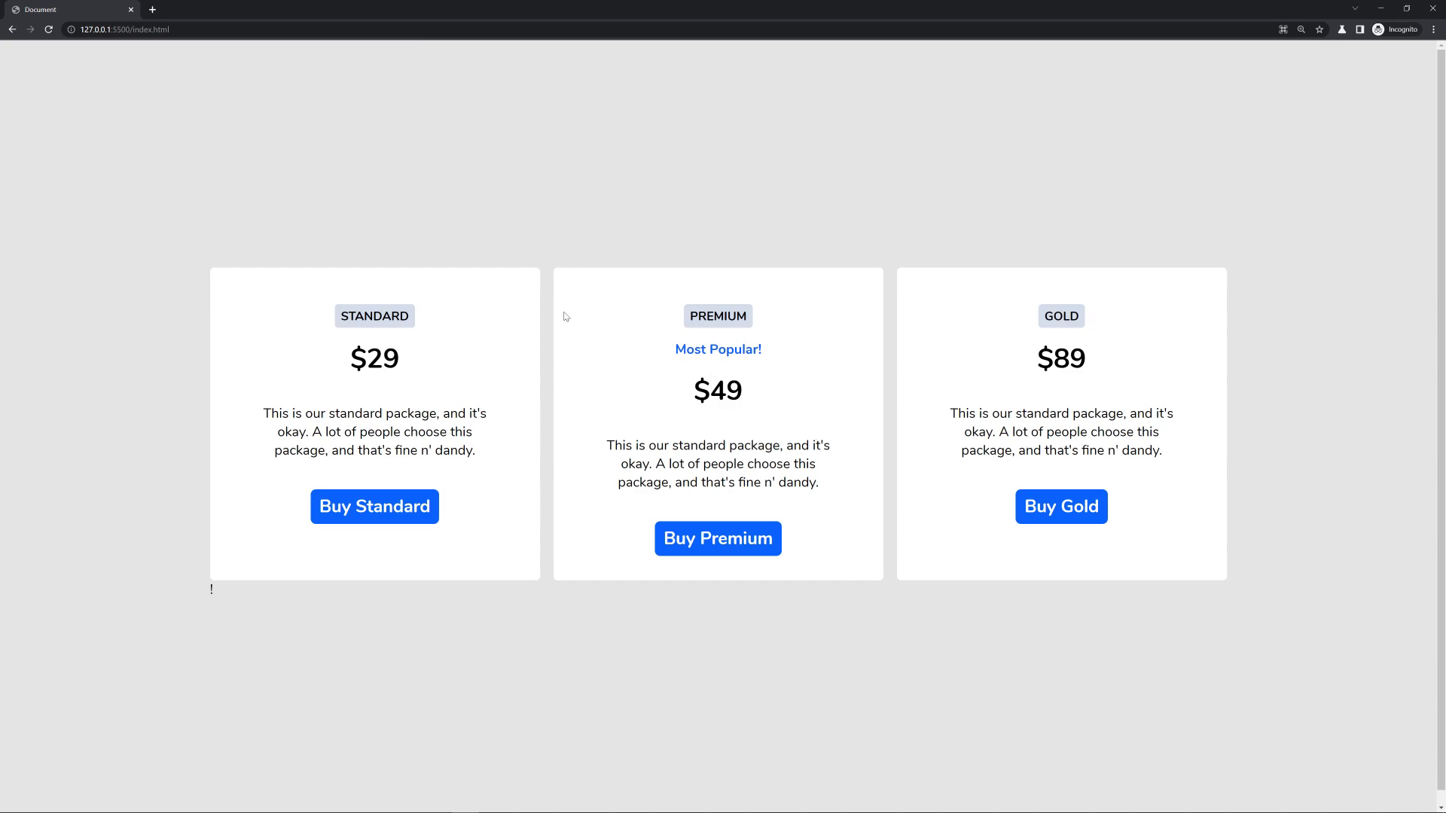
pyautogui.moveTo(554, 377)
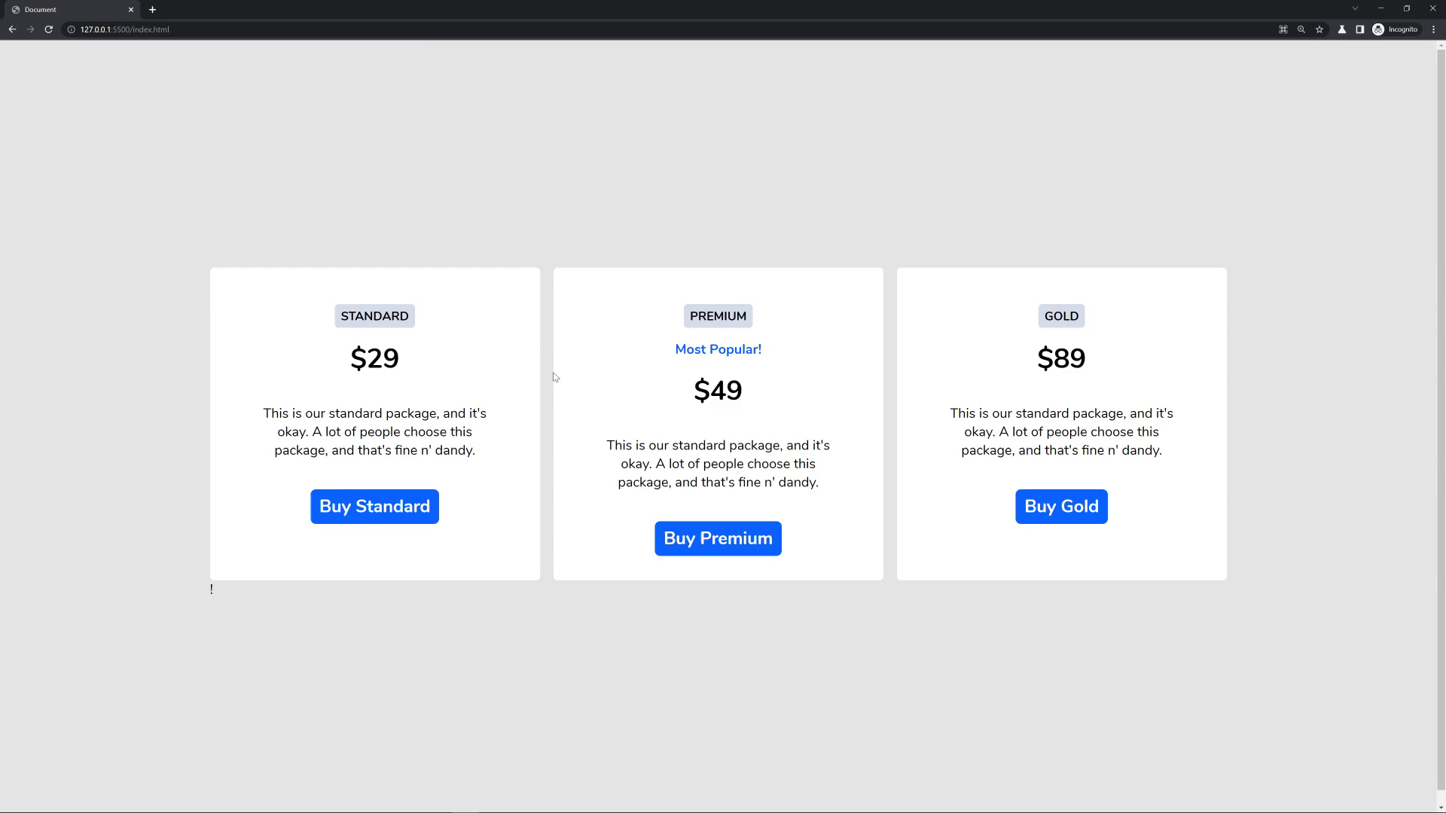
pyautogui.moveTo(594, 596)
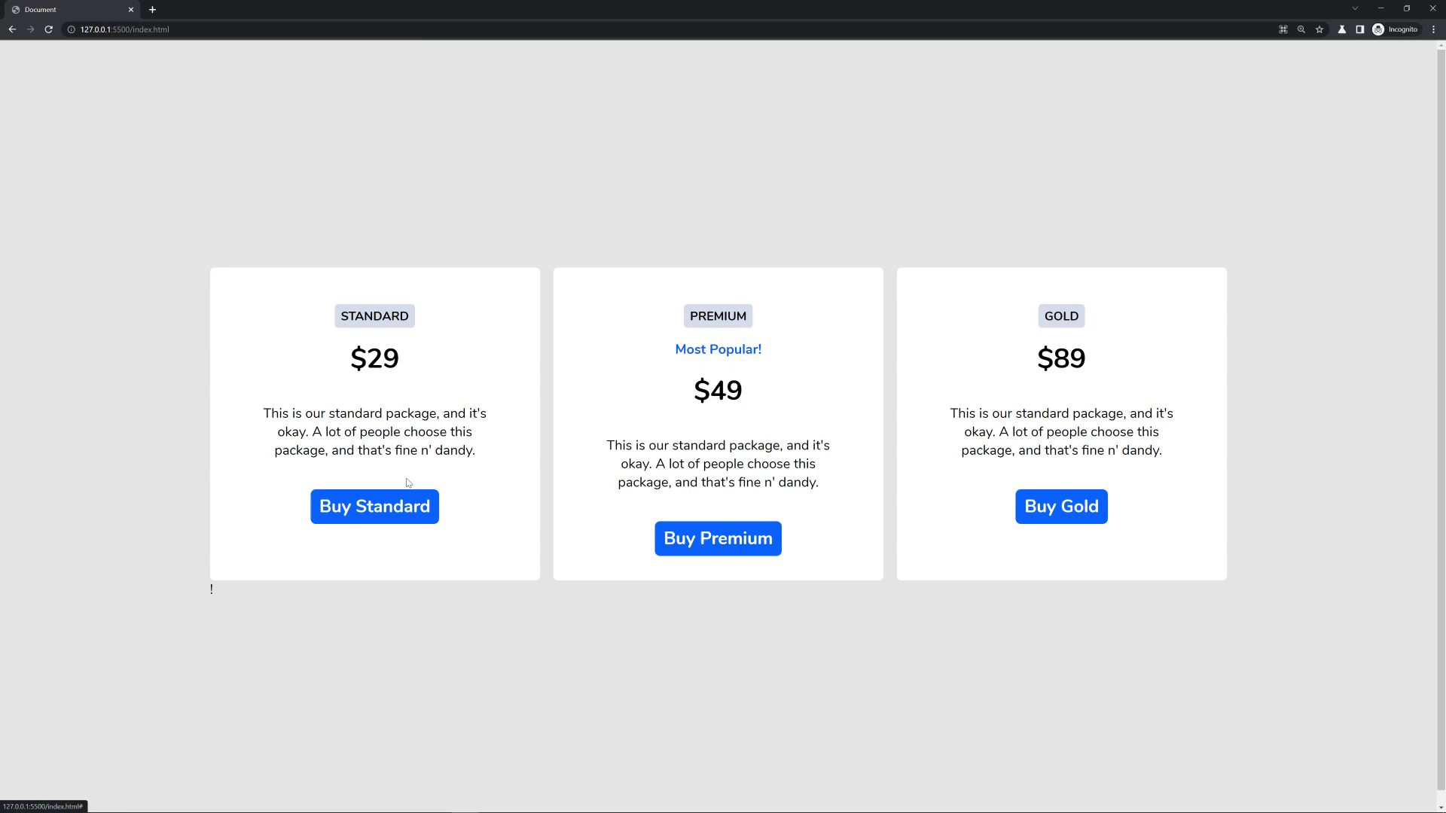
pyautogui.moveTo(860, 591)
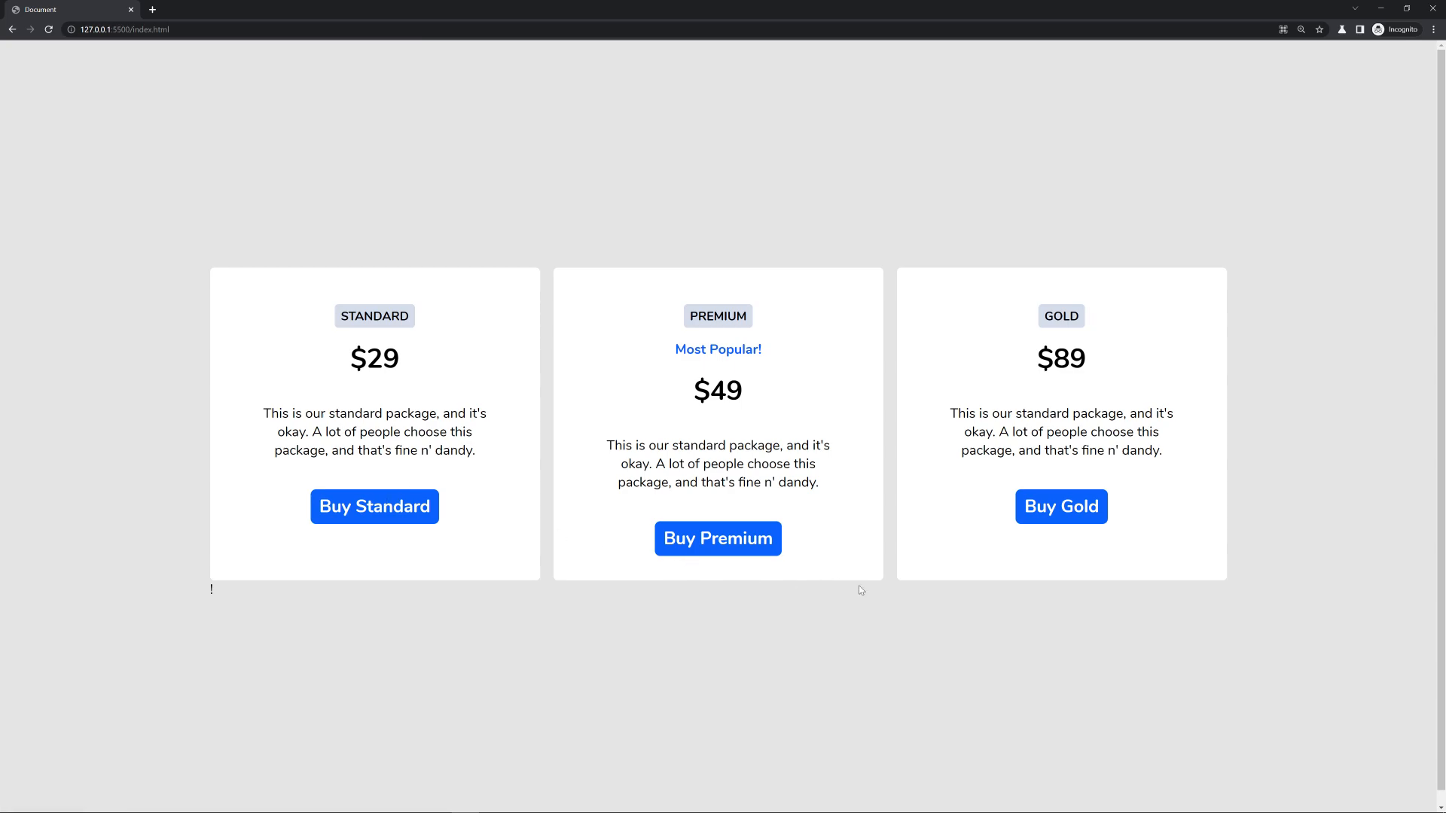
pyautogui.moveTo(876, 329)
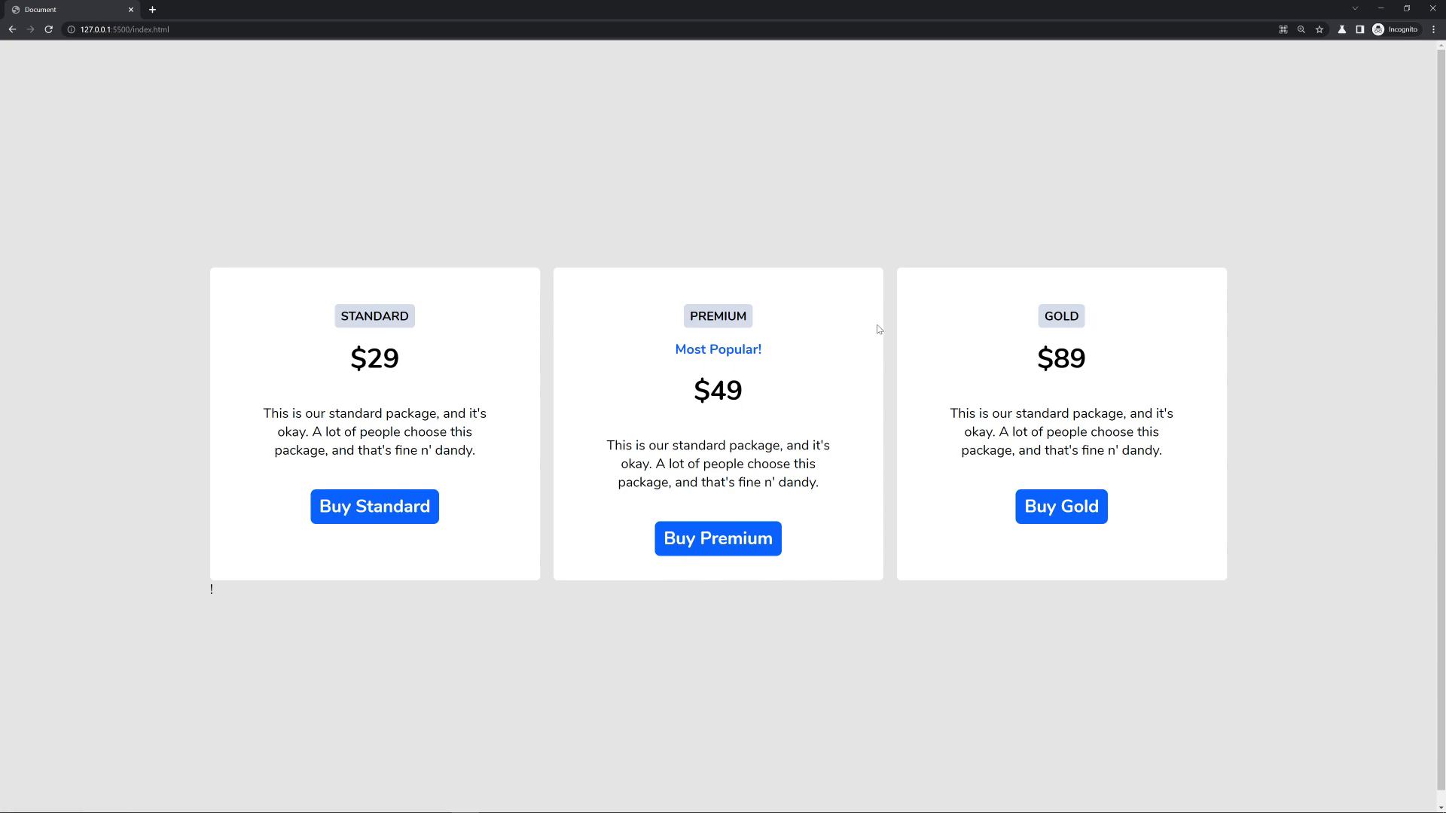
pyautogui.moveTo(604, 292)
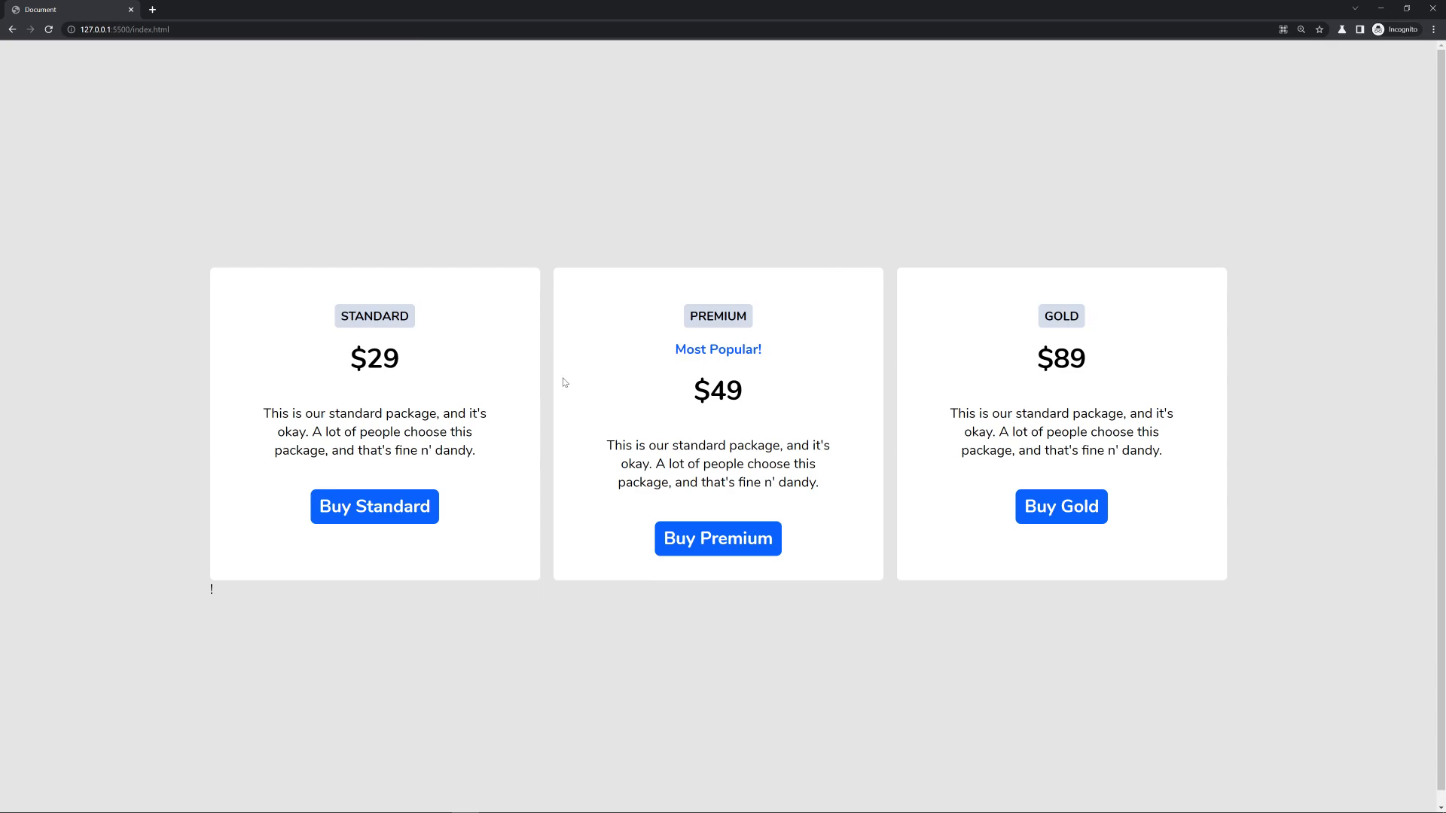
pyautogui.moveTo(559, 579)
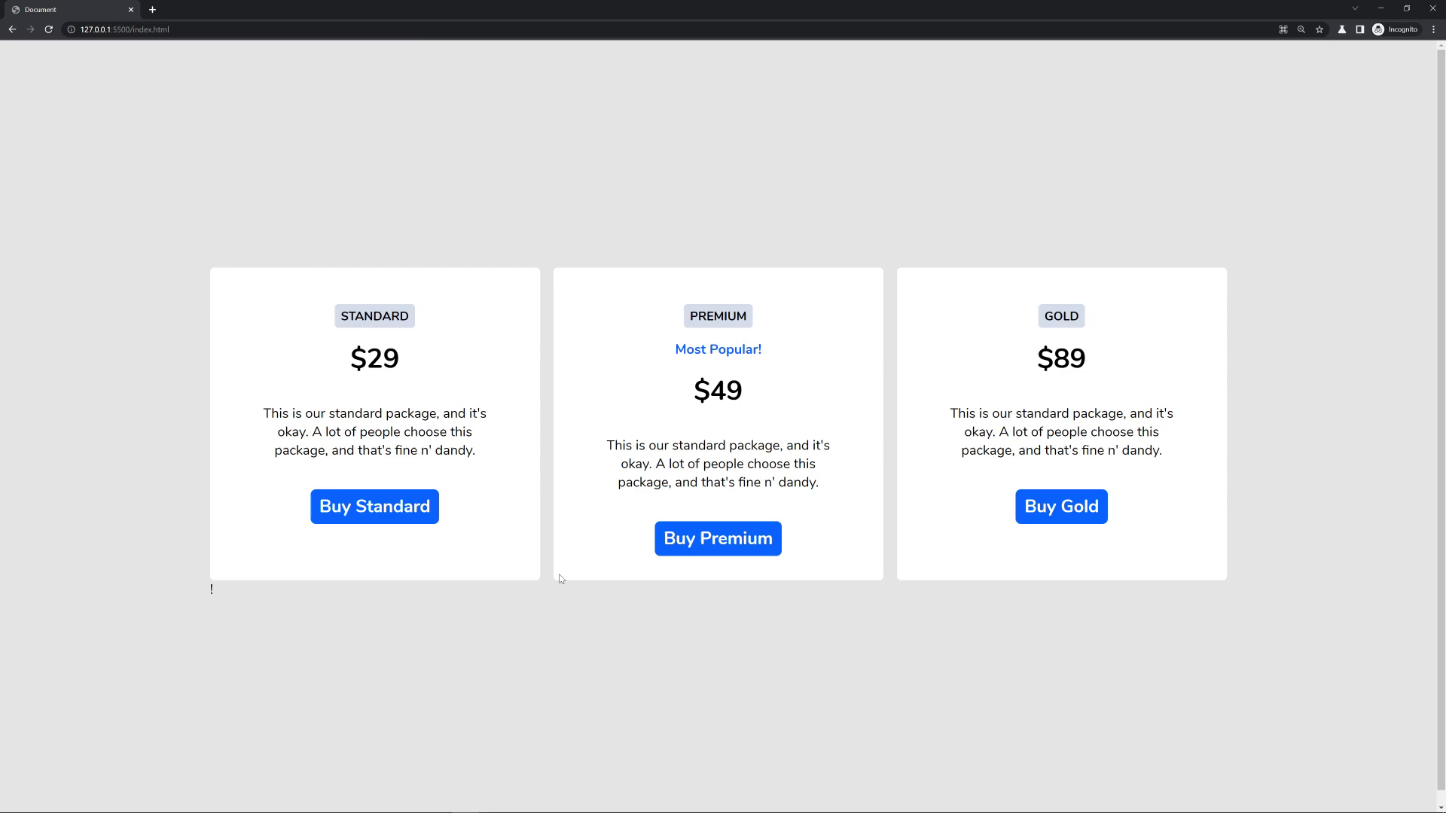
pyautogui.moveTo(943, 202)
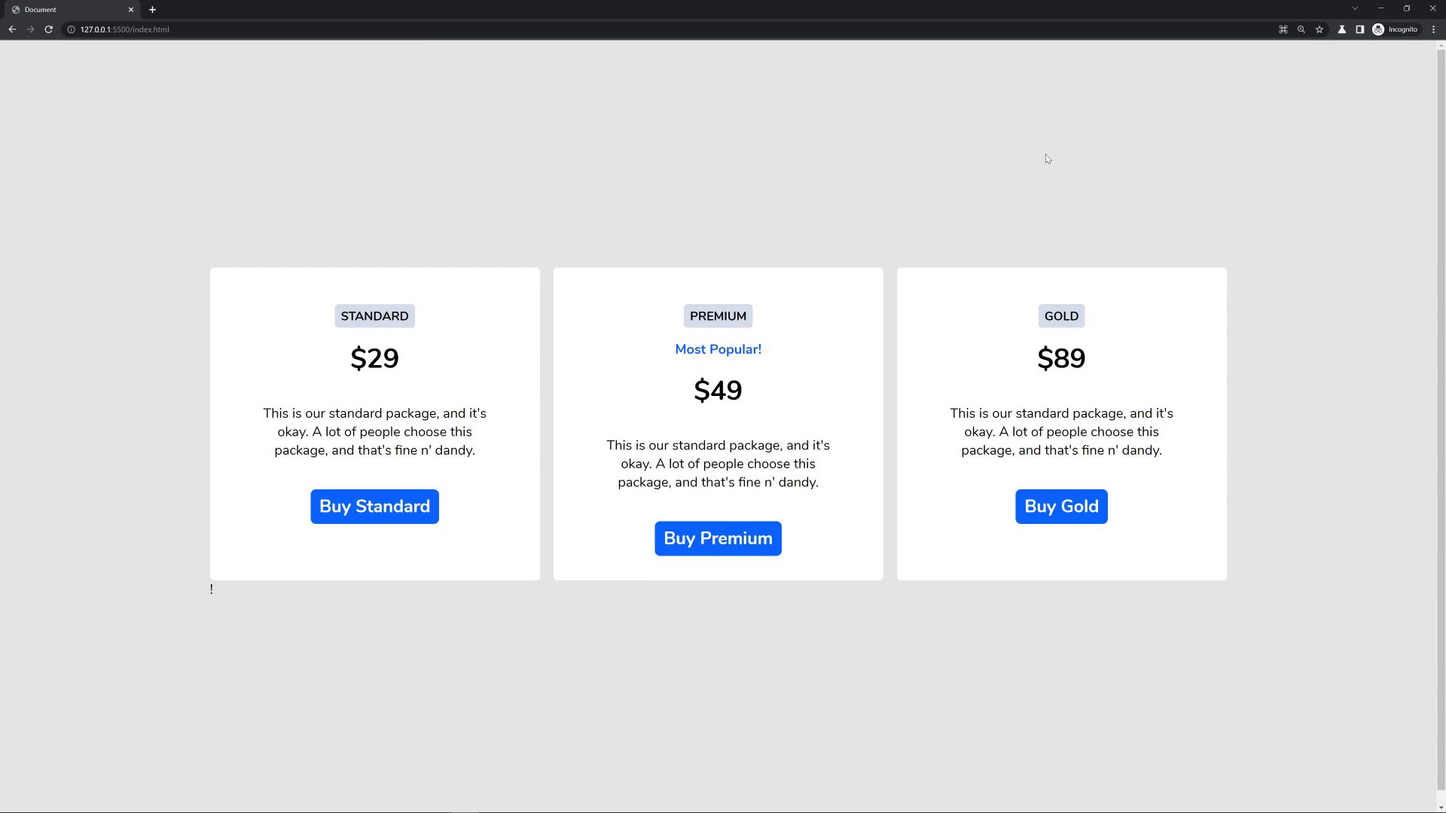
pyautogui.moveTo(1053, 157)
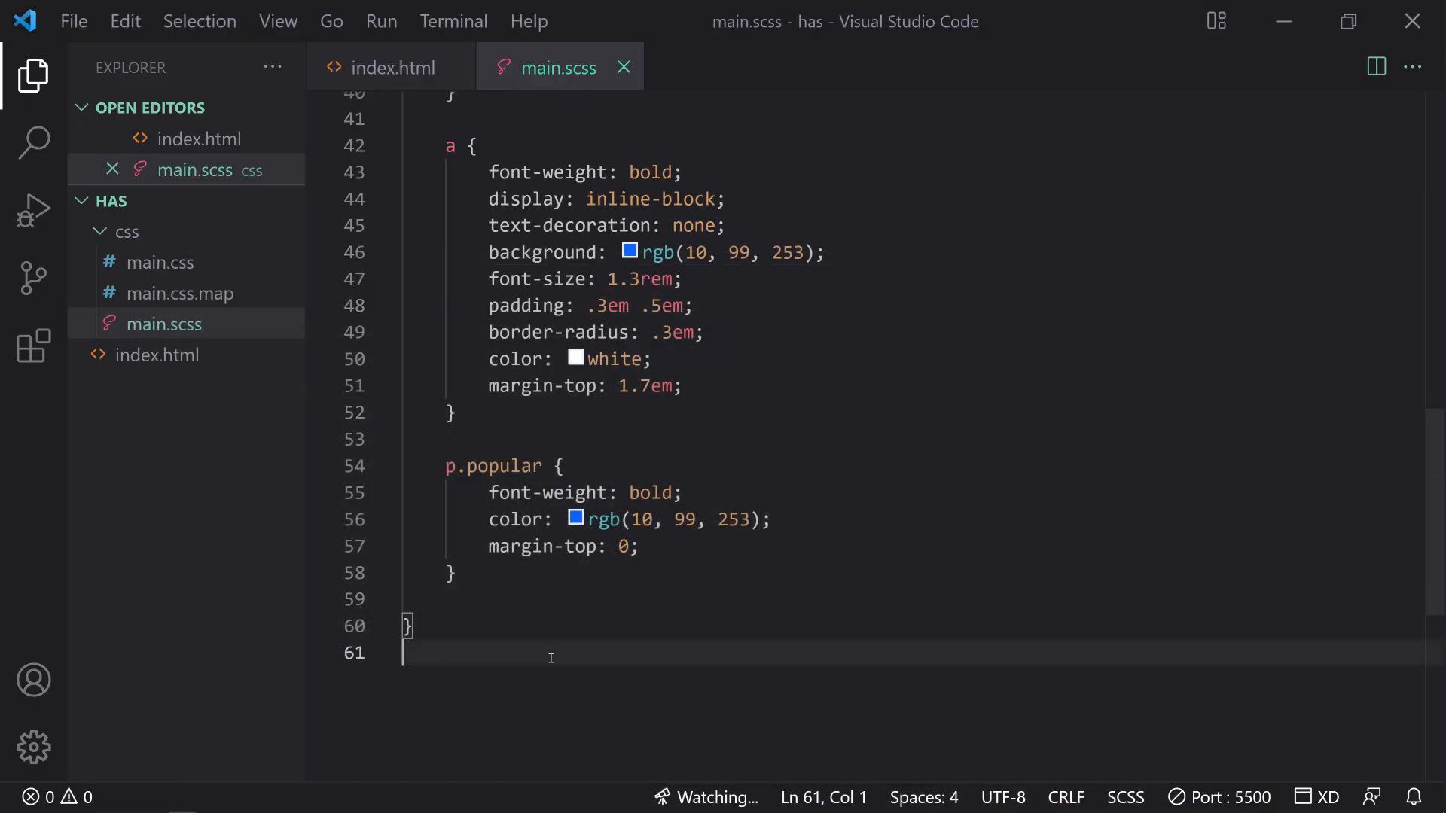
# - Add an empty .card:has(p.premium) { } rule in main.scss and switch to index.html
pyautogui.press('enter')
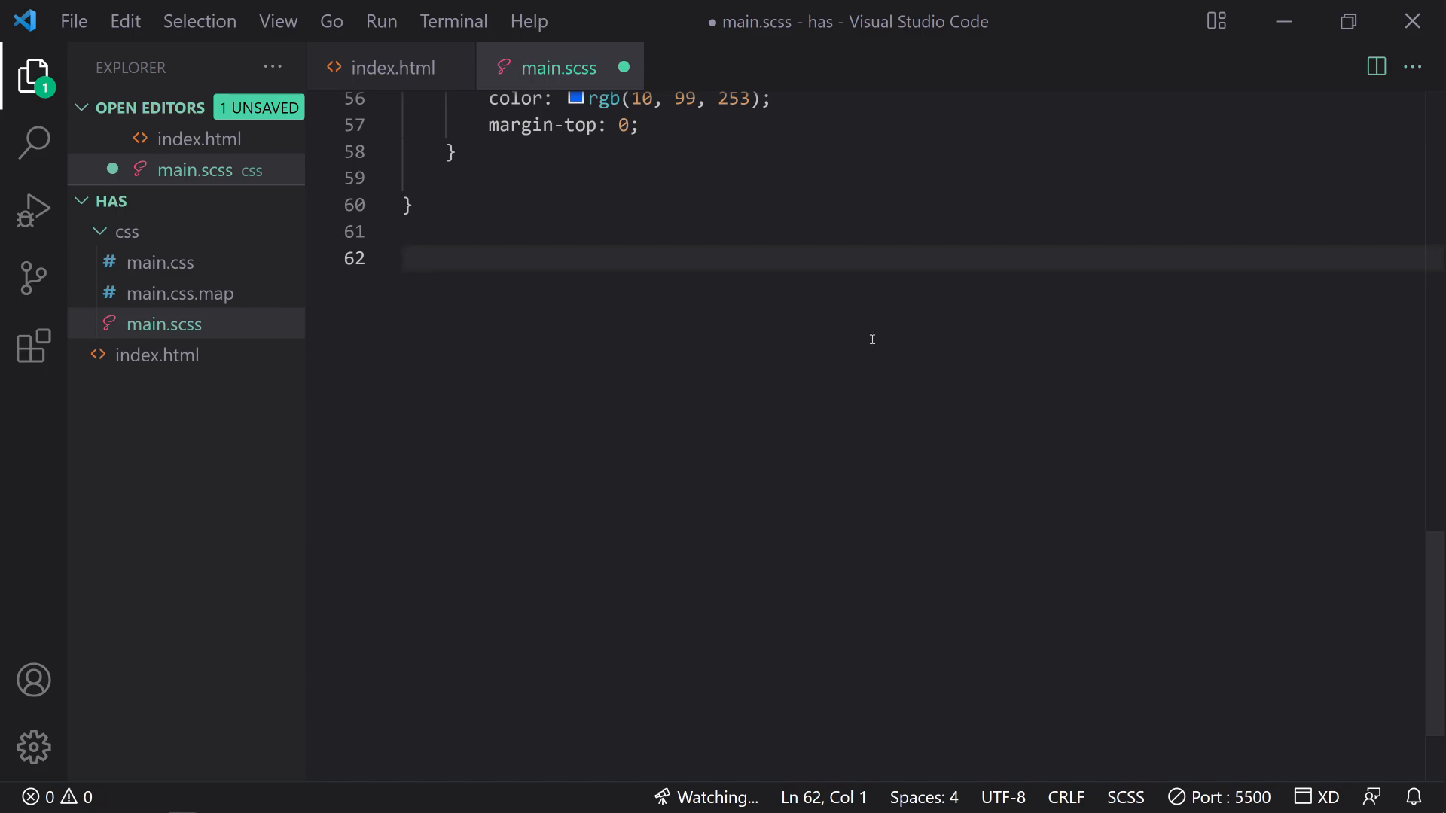
pyautogui.write('.card:has')
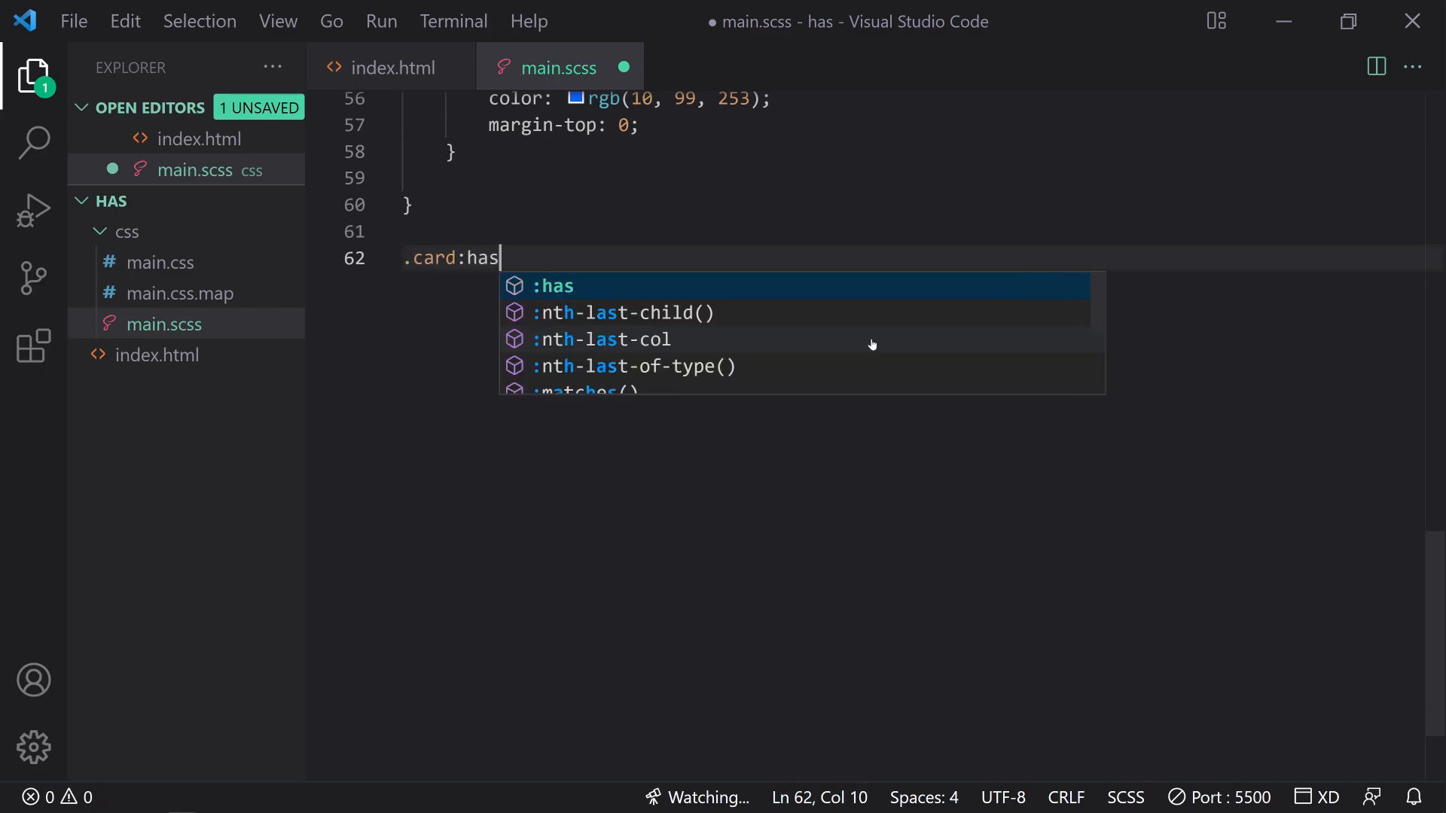
pyautogui.write('(p.premium) {')
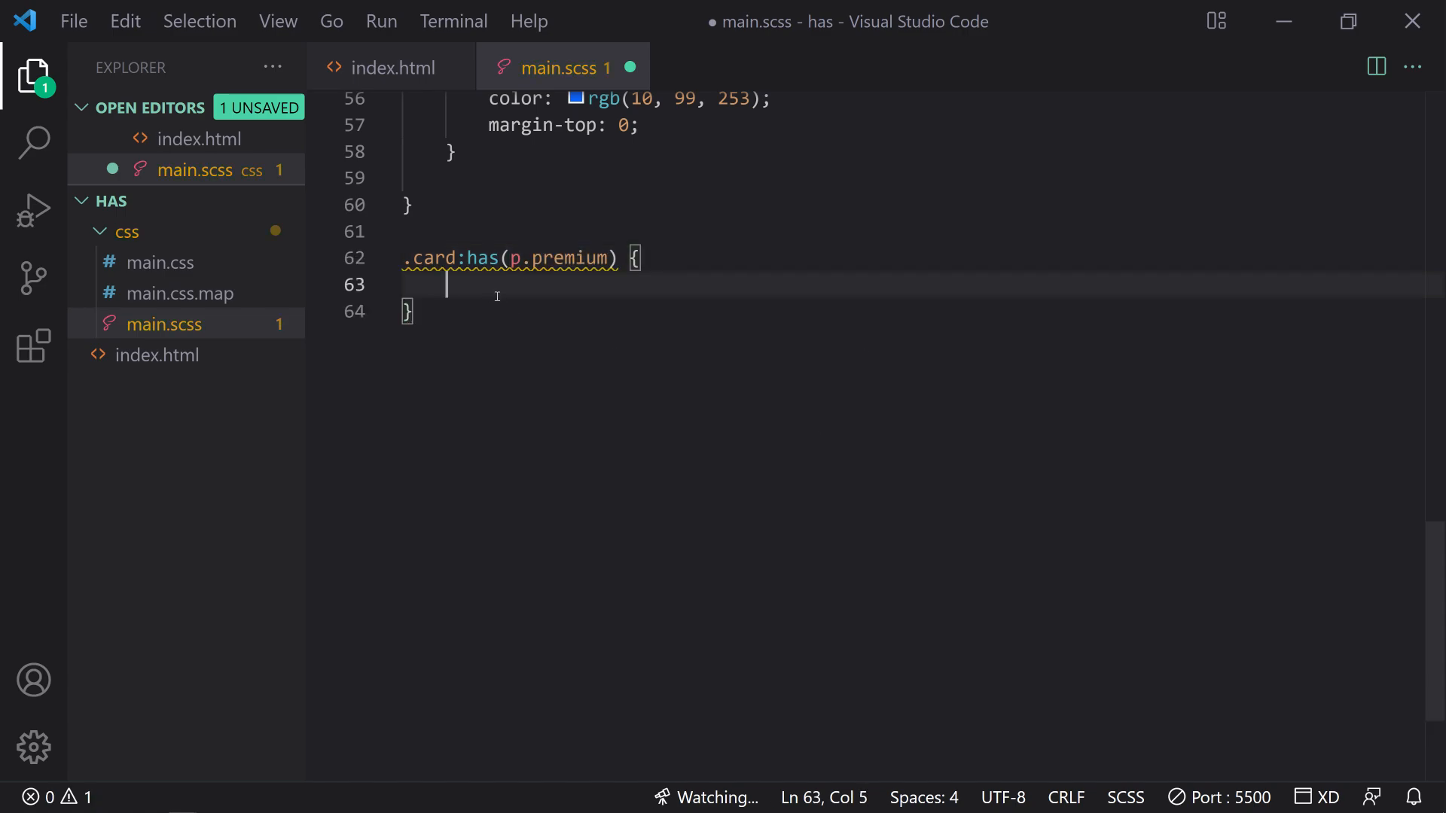
pyautogui.click(391, 66)
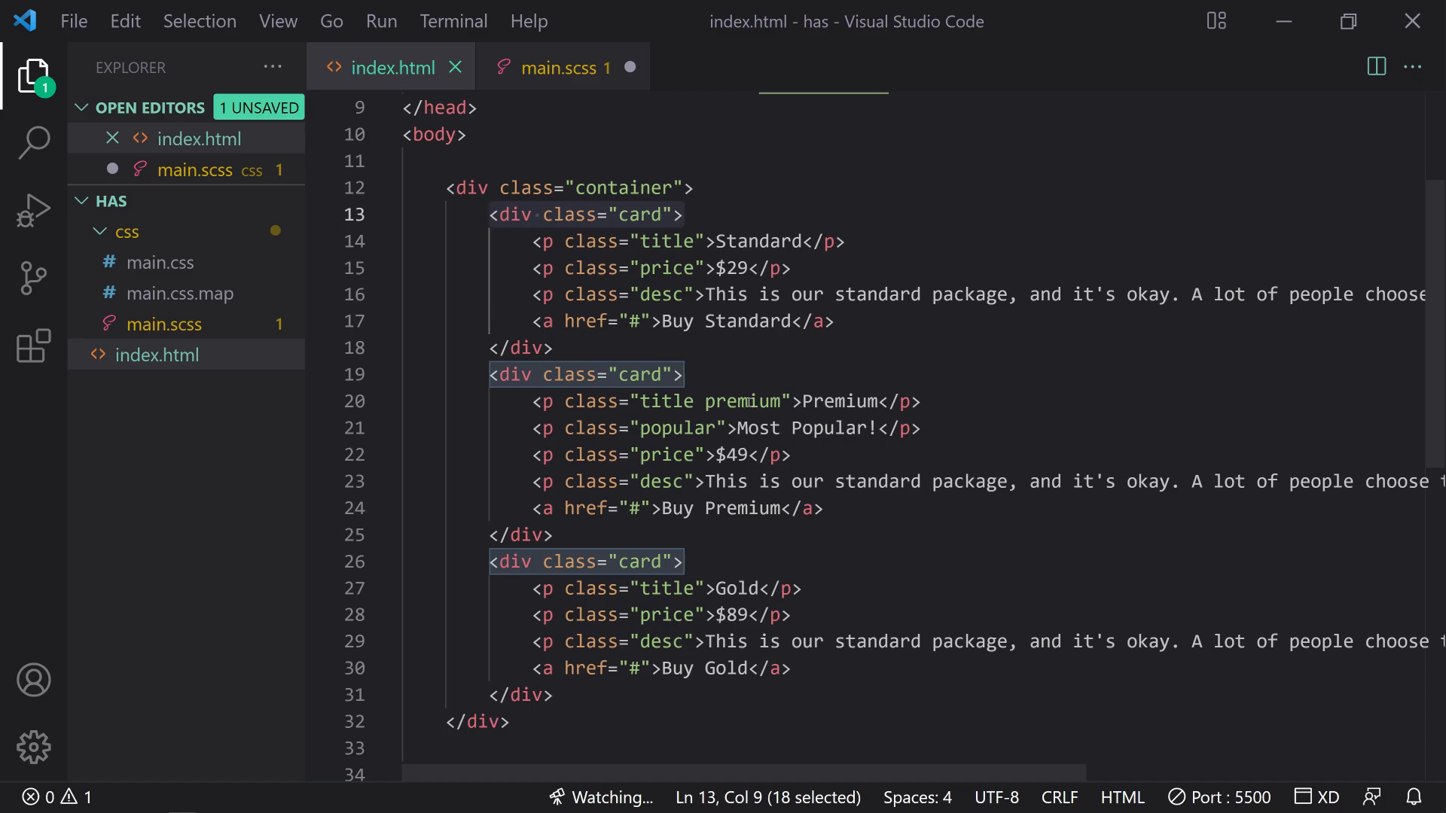
# - Select 'card' in the premium card's markup in index.html, then return to main.scss
pyautogui.doubleClick(745, 401)
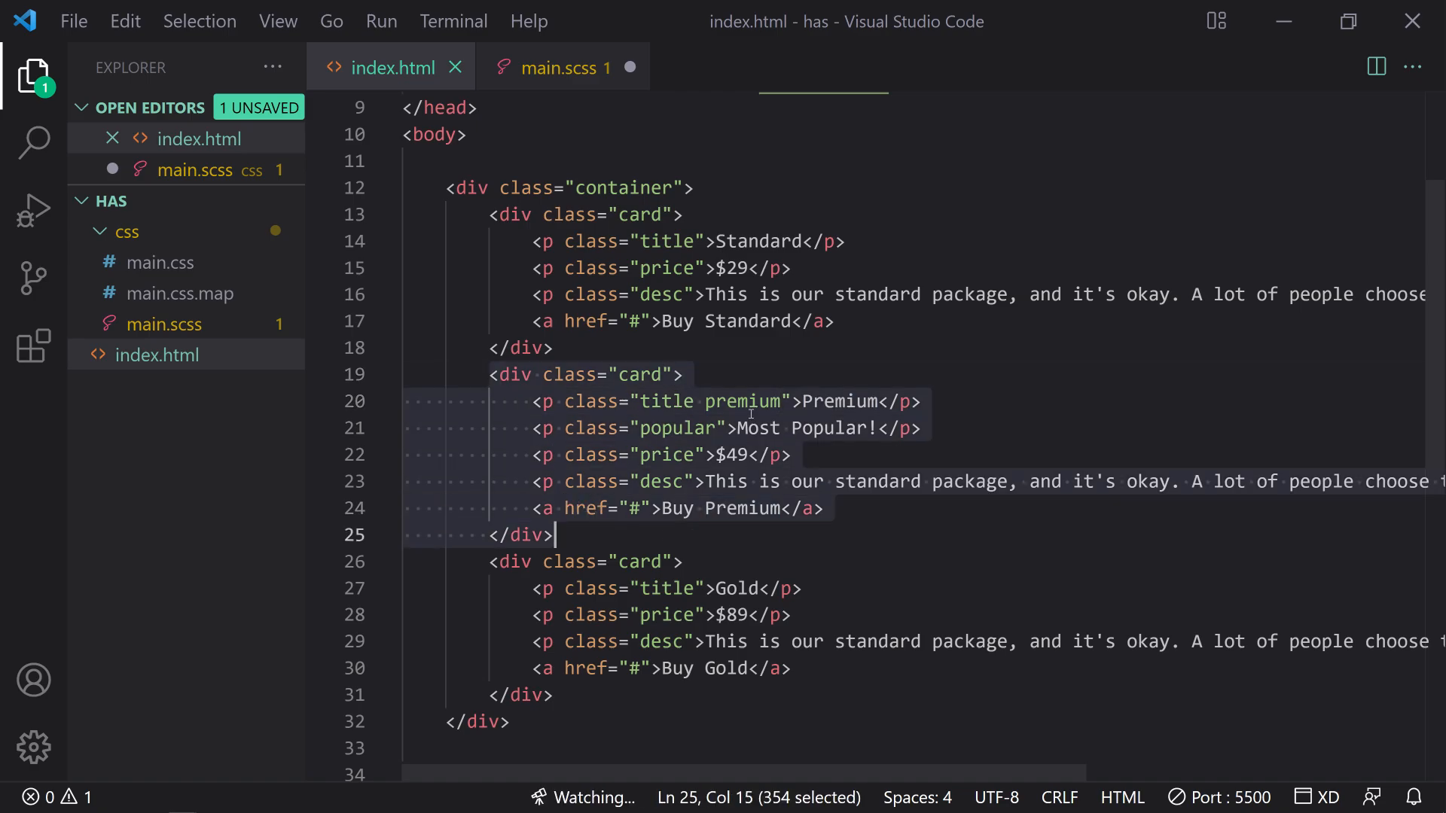
pyautogui.click(558, 66)
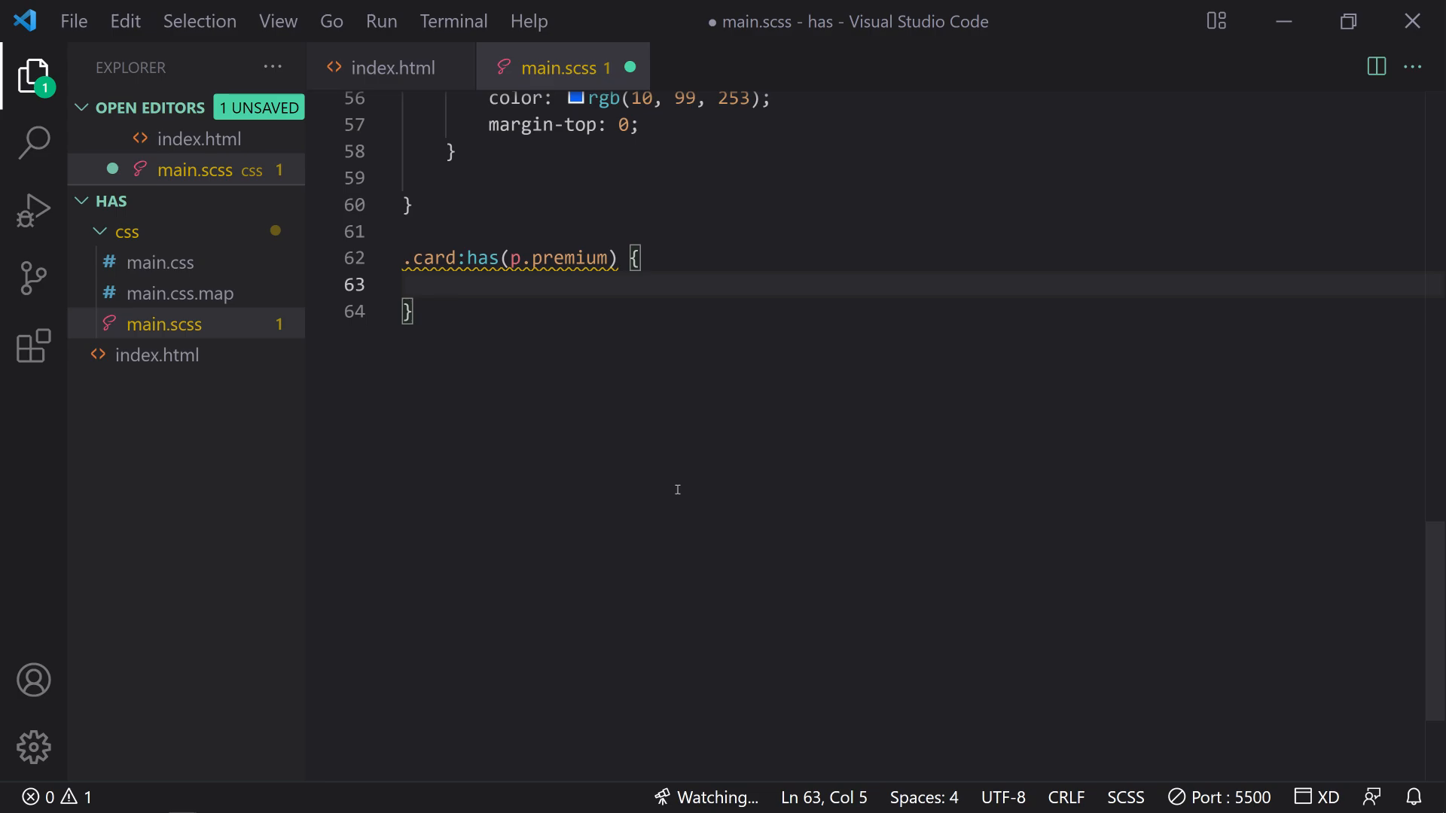
# - Give .card:has(p.premium) a 3px solid rgb(0, 162, 255) border and save main.scss
pyautogui.write('border: 3px s')
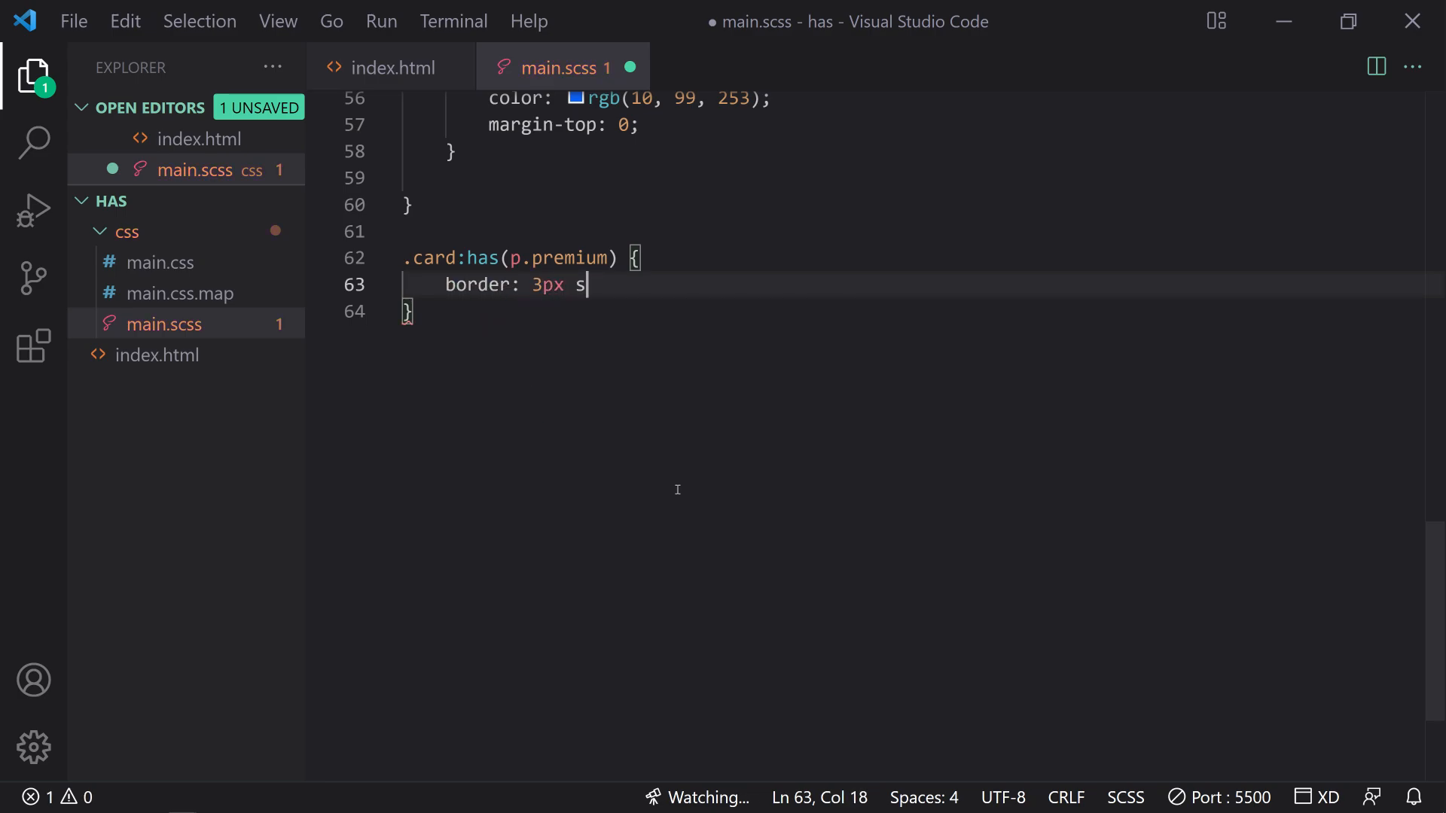
pyautogui.write('olid rgb')
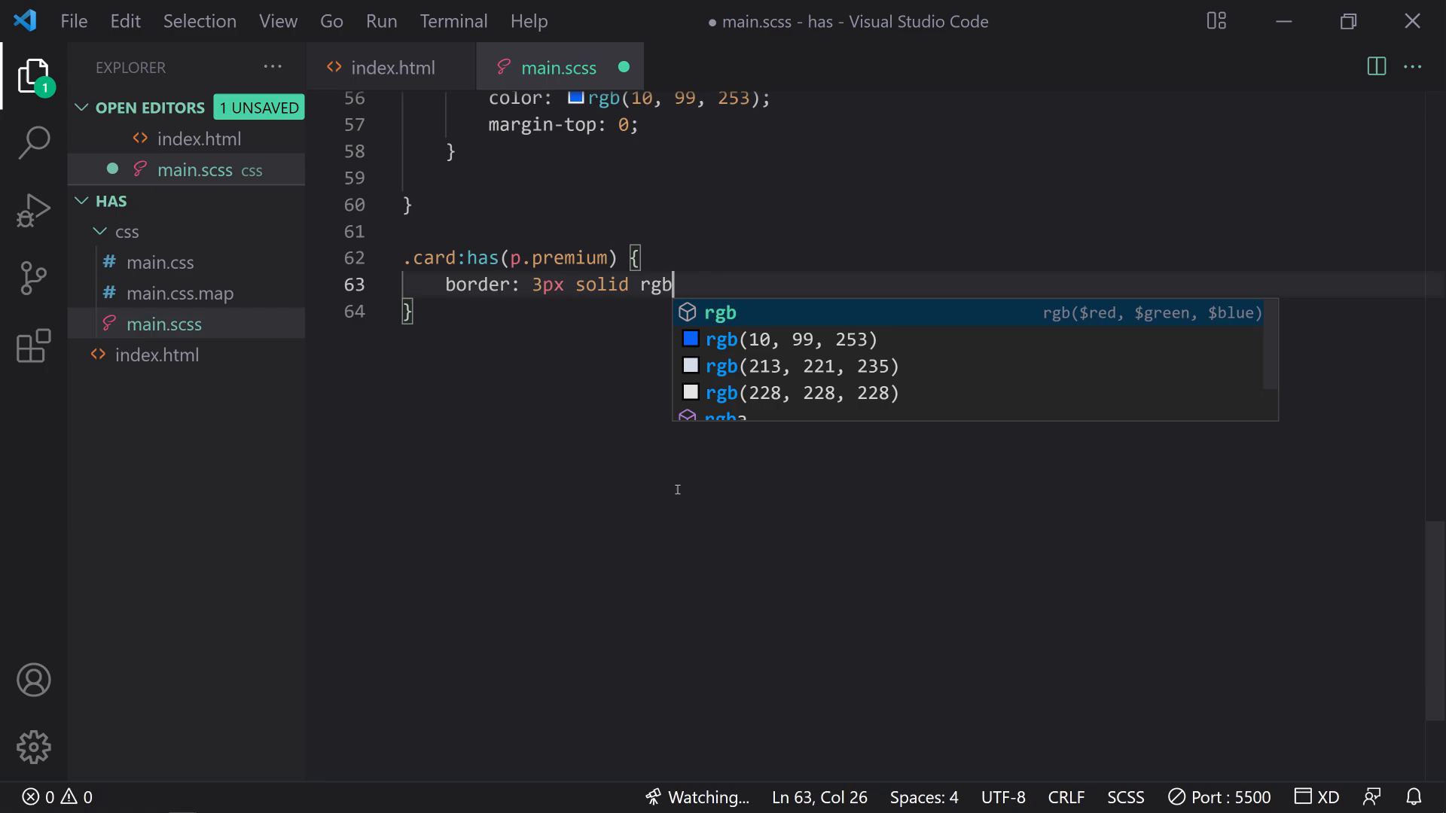
pyautogui.write('(0, 162, 255')
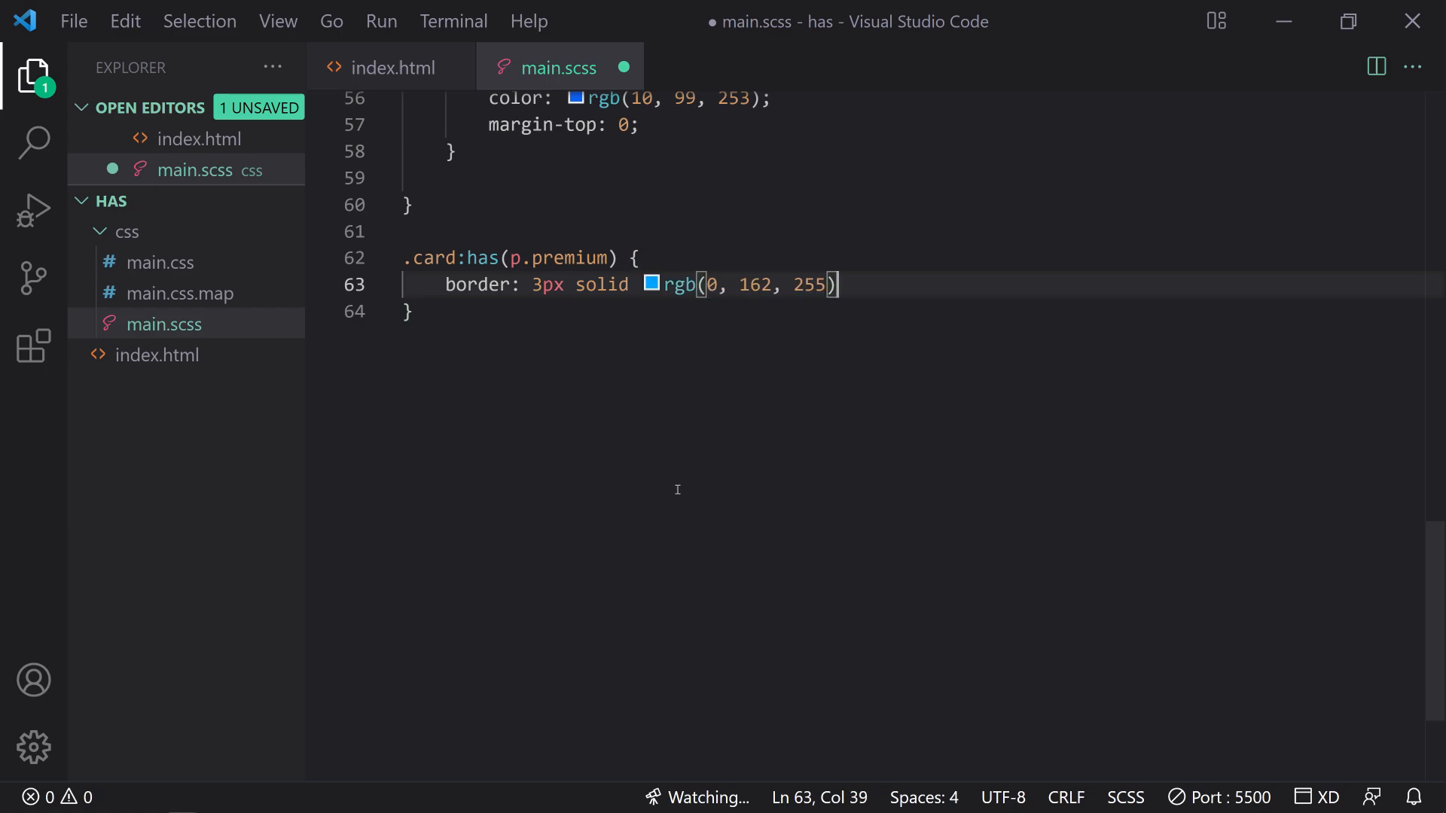
pyautogui.write(';')
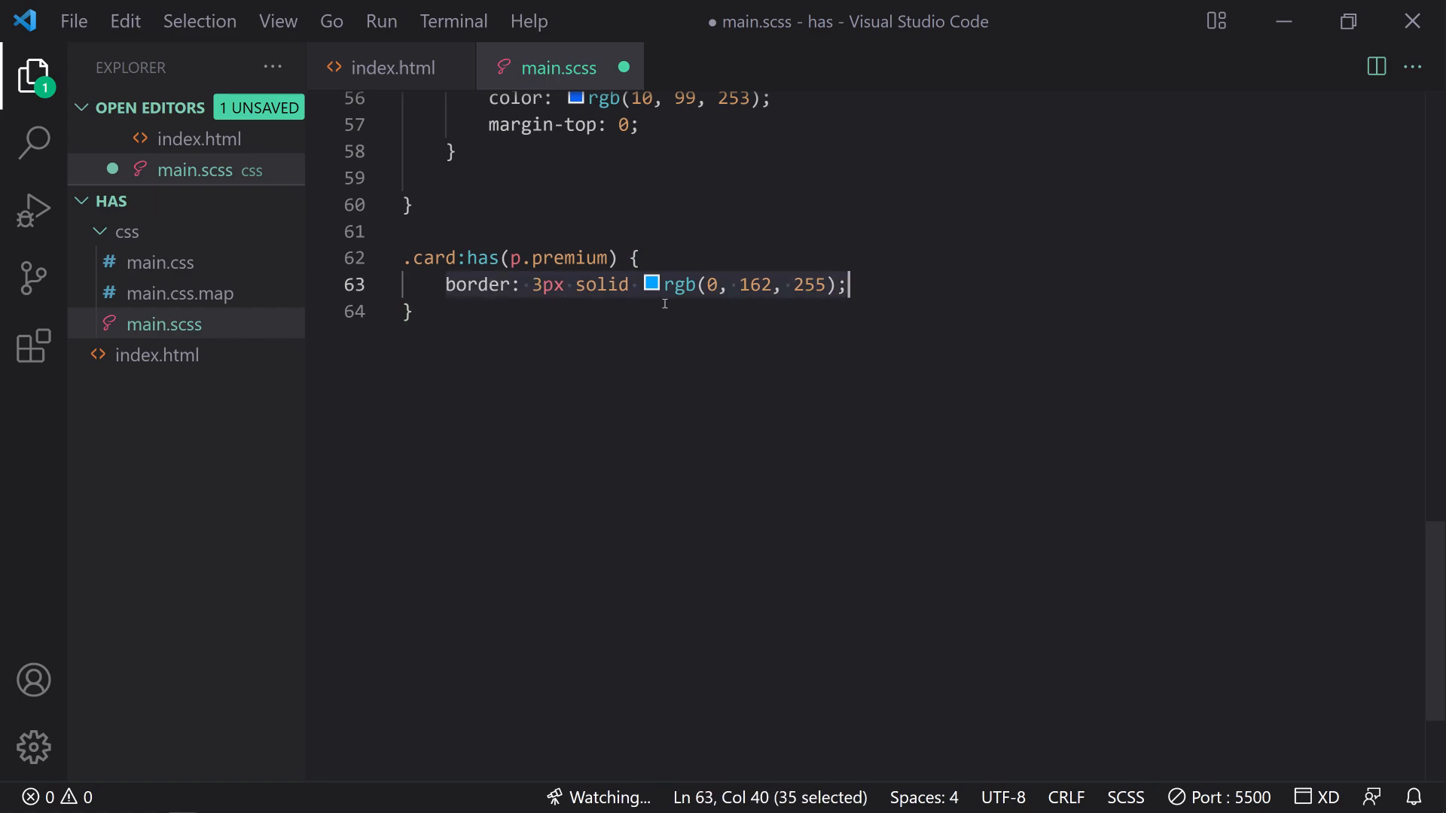
pyautogui.doubleClick(562, 258)
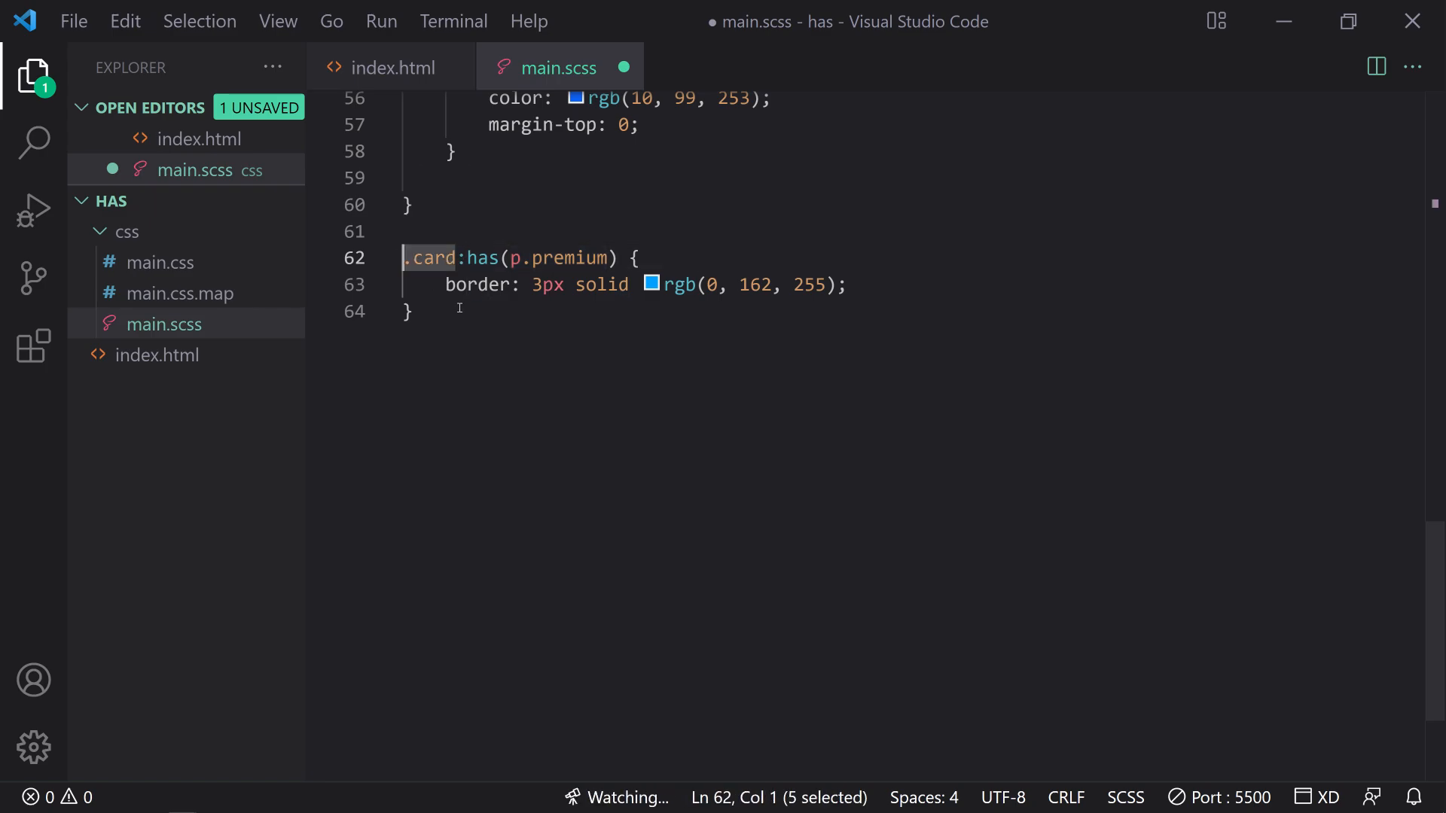
pyautogui.press('ctrl+s')
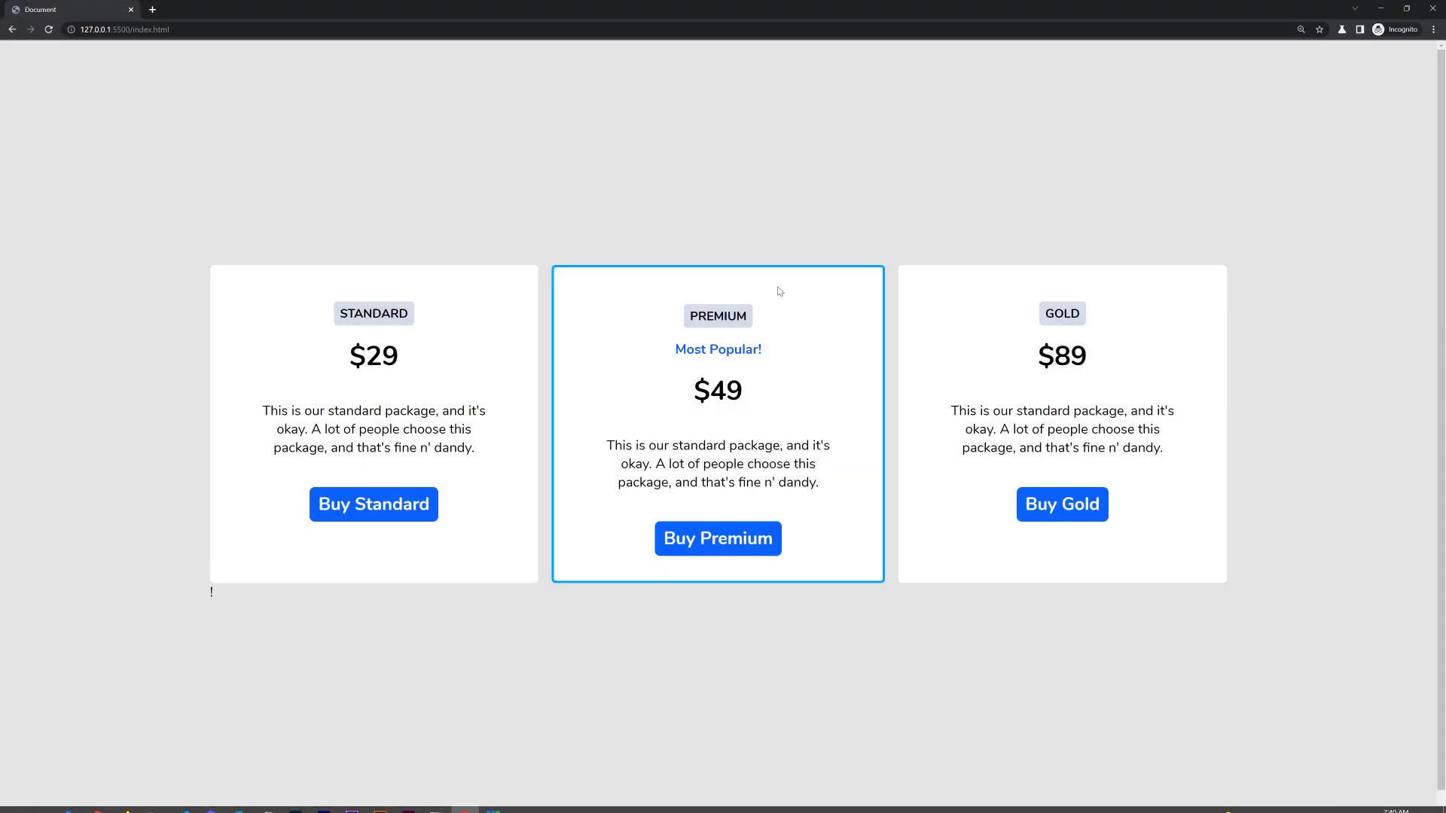
pyautogui.moveTo(830, 262)
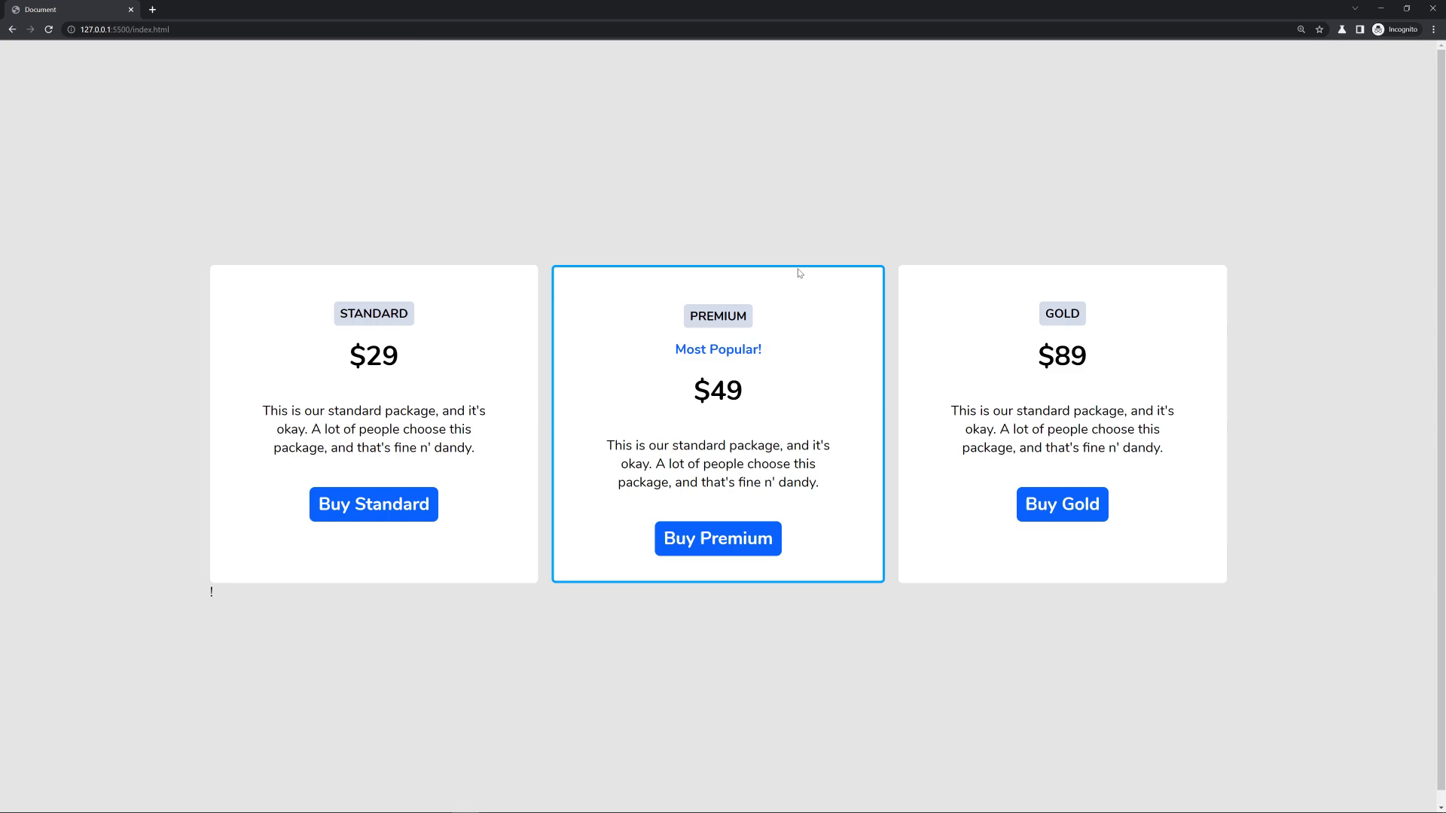
pyautogui.moveTo(835, 276)
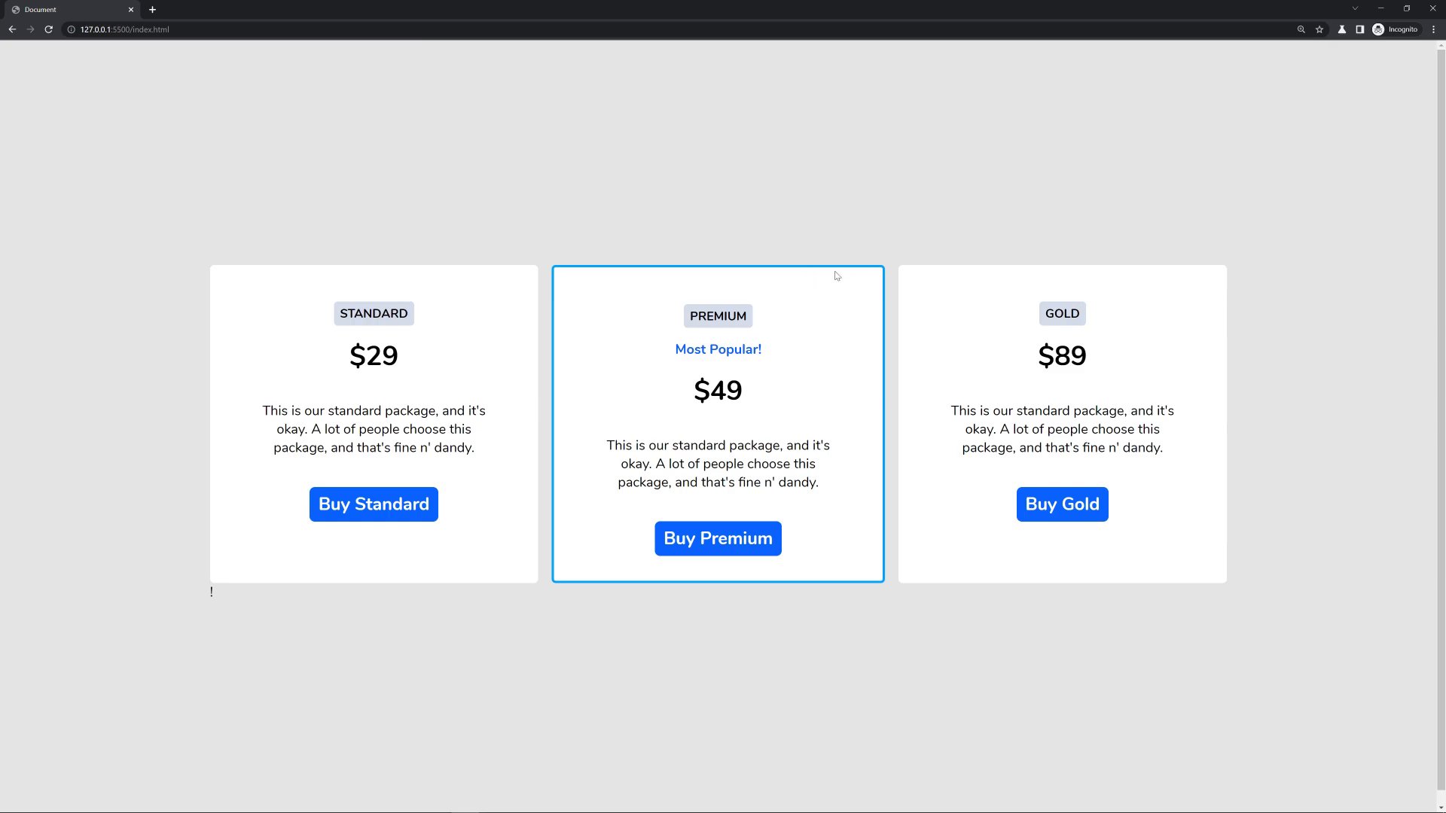
pyautogui.moveTo(558, 276)
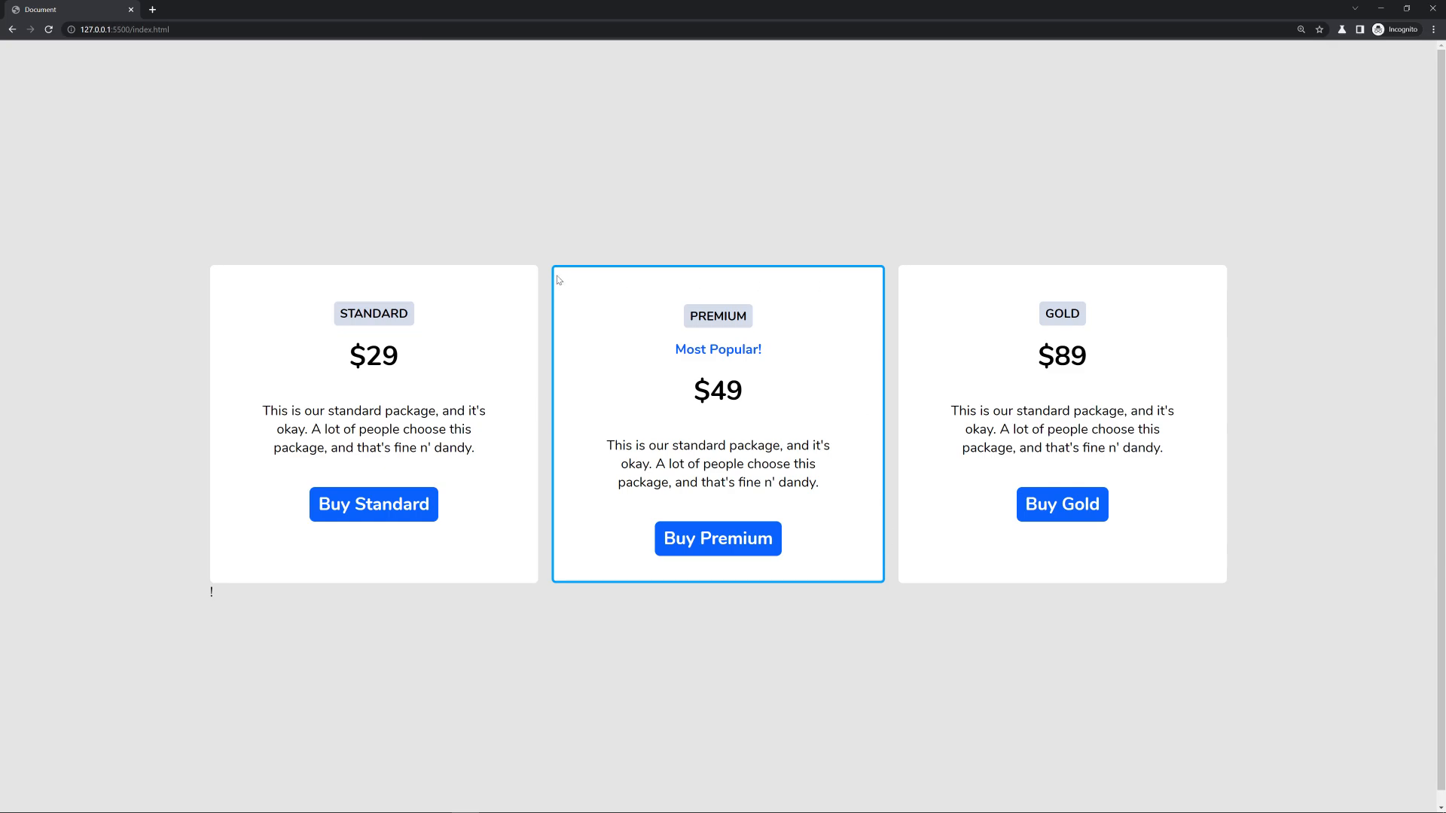
pyautogui.moveTo(565, 587)
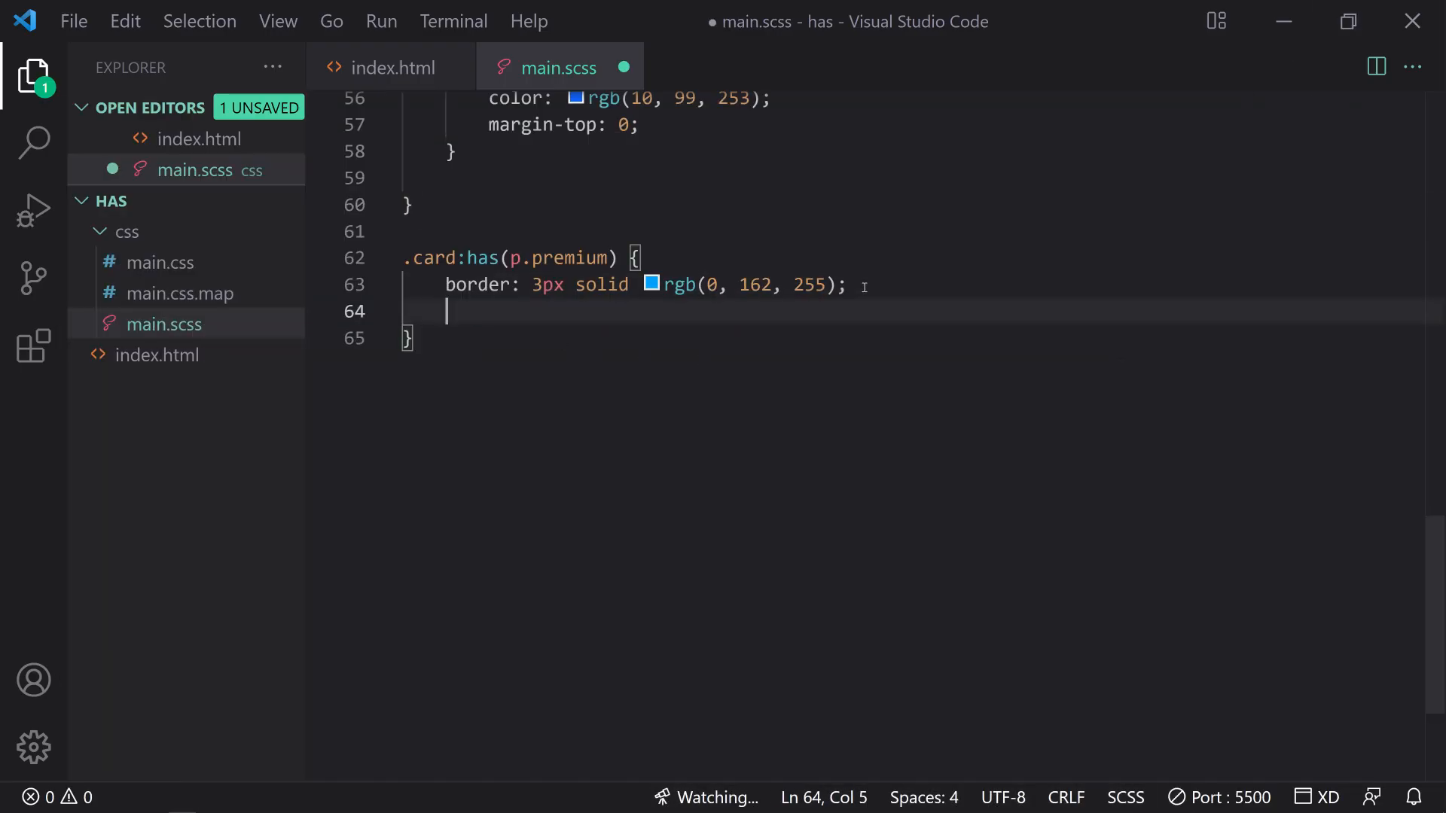
# - Add transform: scale(1.1) to the .card:has(p.premium) rule
pyautogui.write('tr')
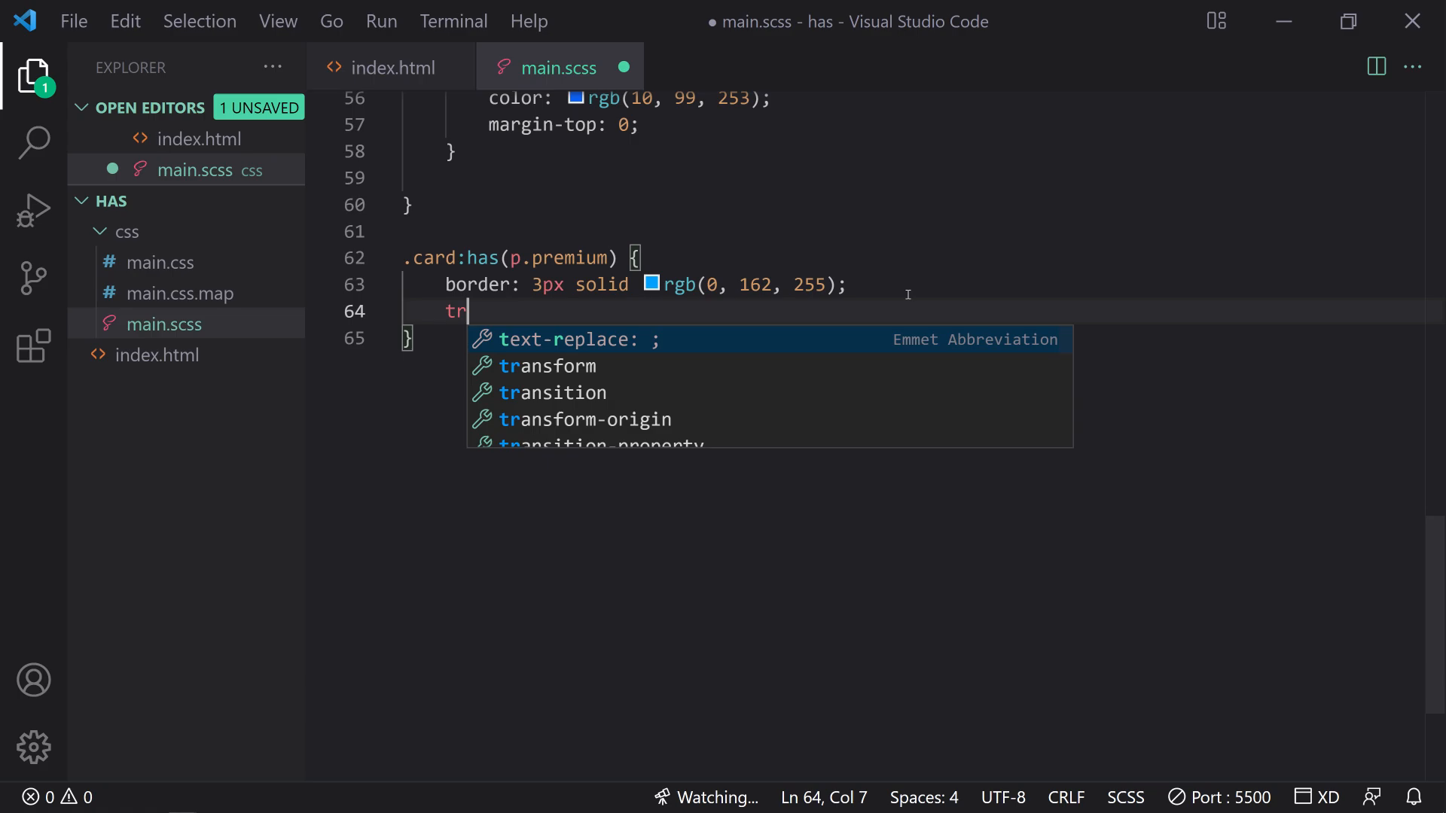
pyautogui.write('ansform: scale(1.1);')
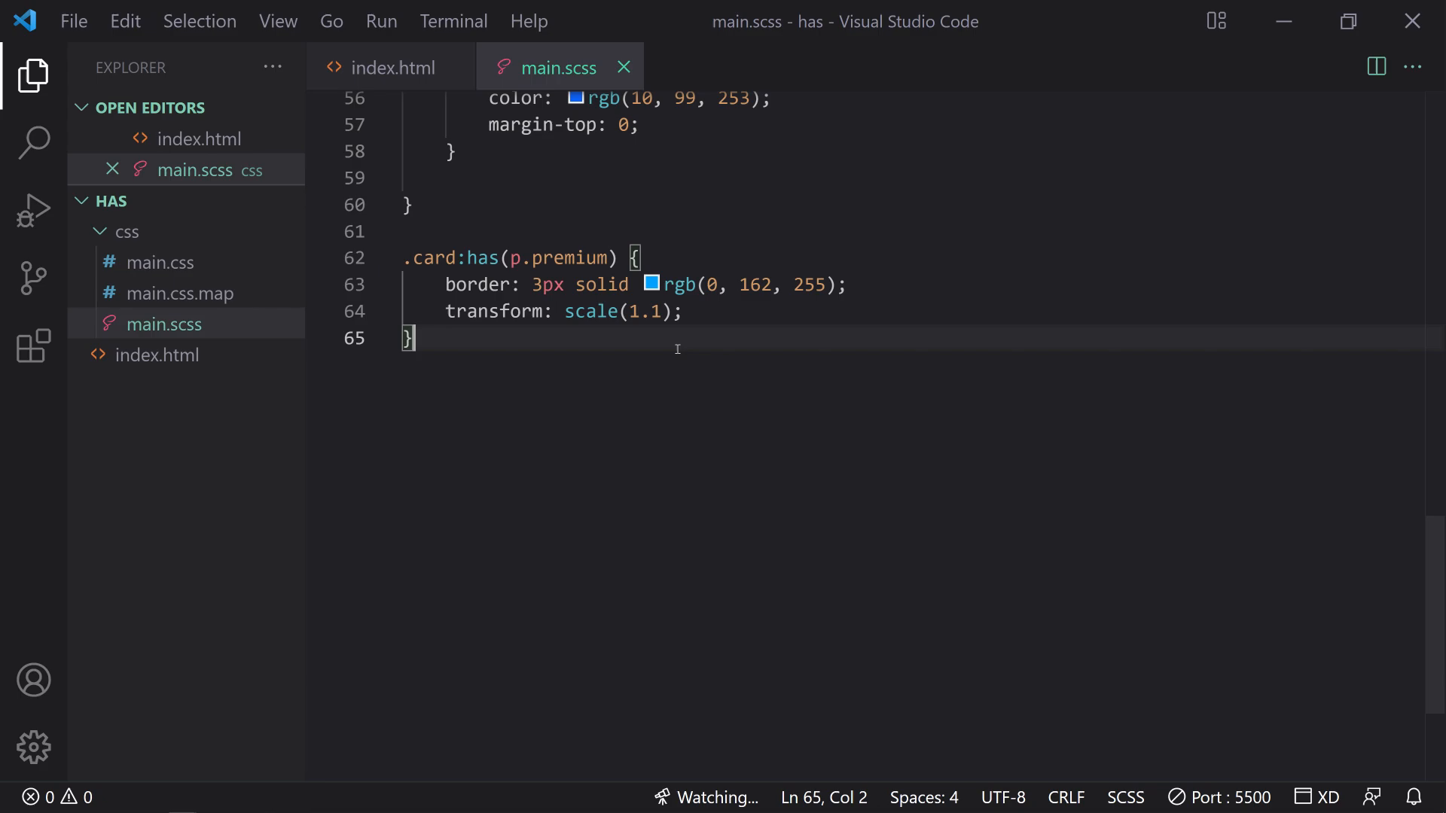
# - Preview the enlarged, blue-outlined Premium card in Chrome, then return to VS Code
pyautogui.press('Enter')
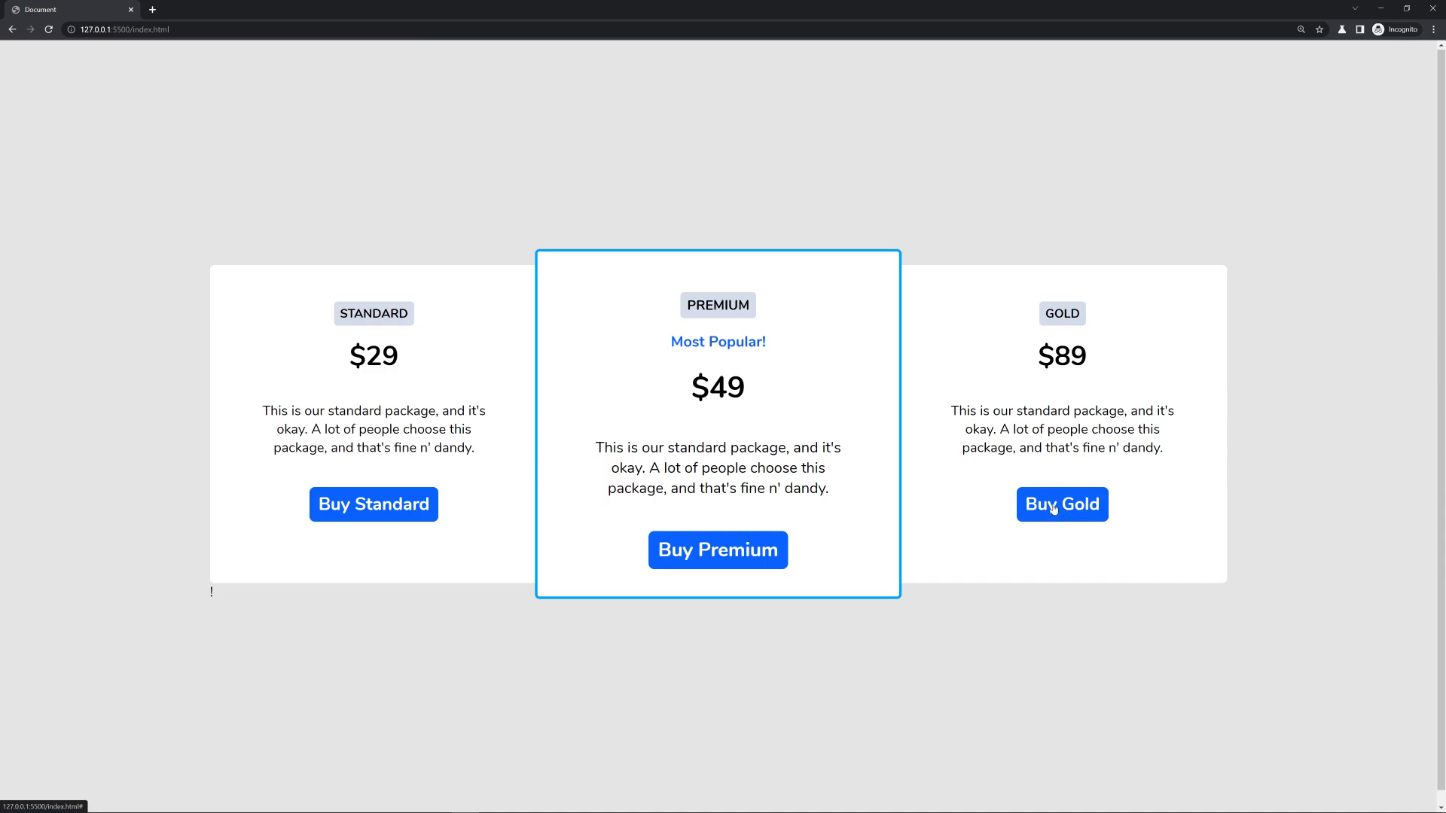
pyautogui.moveTo(1070, 506)
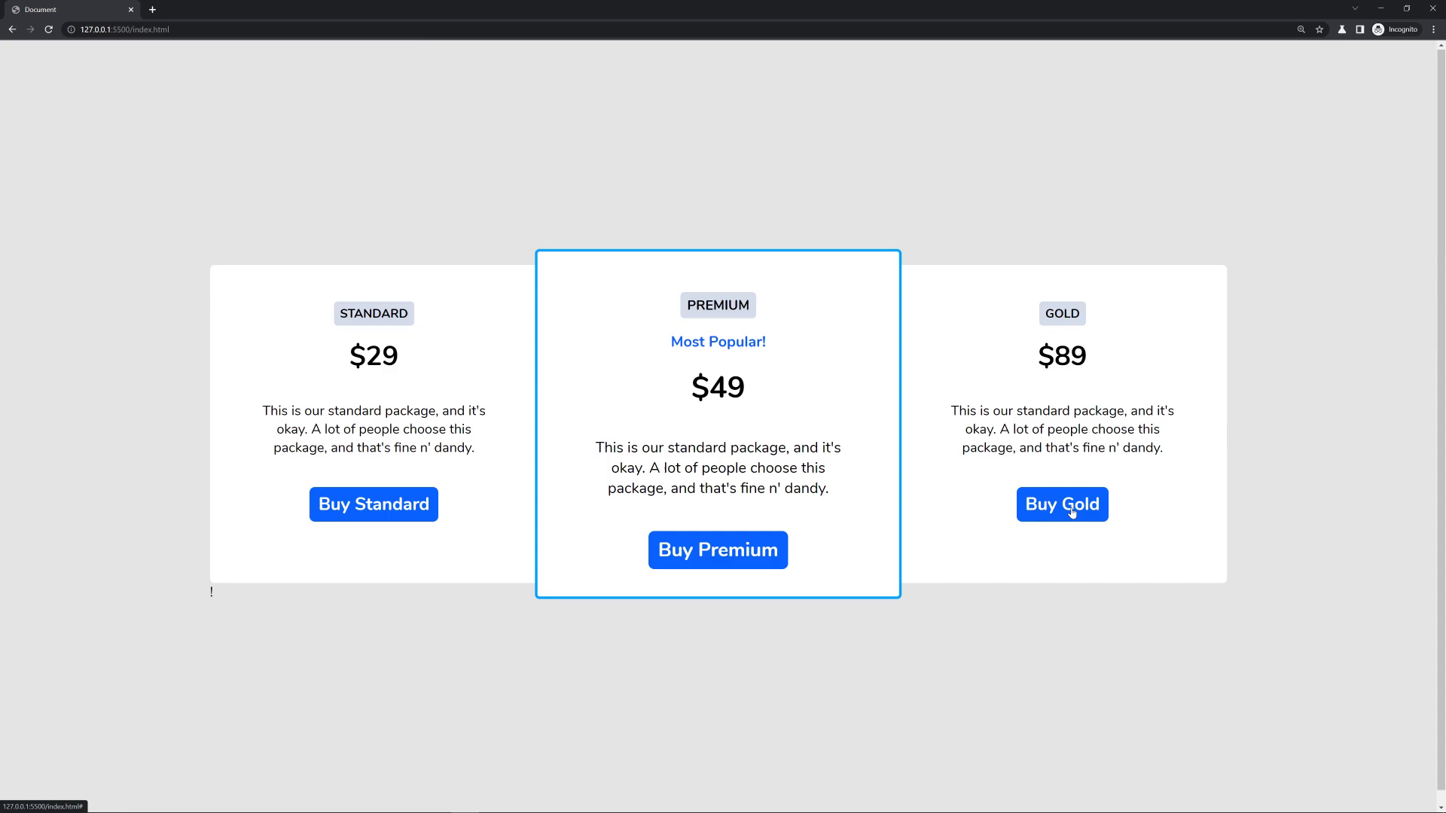
pyautogui.moveTo(718, 550)
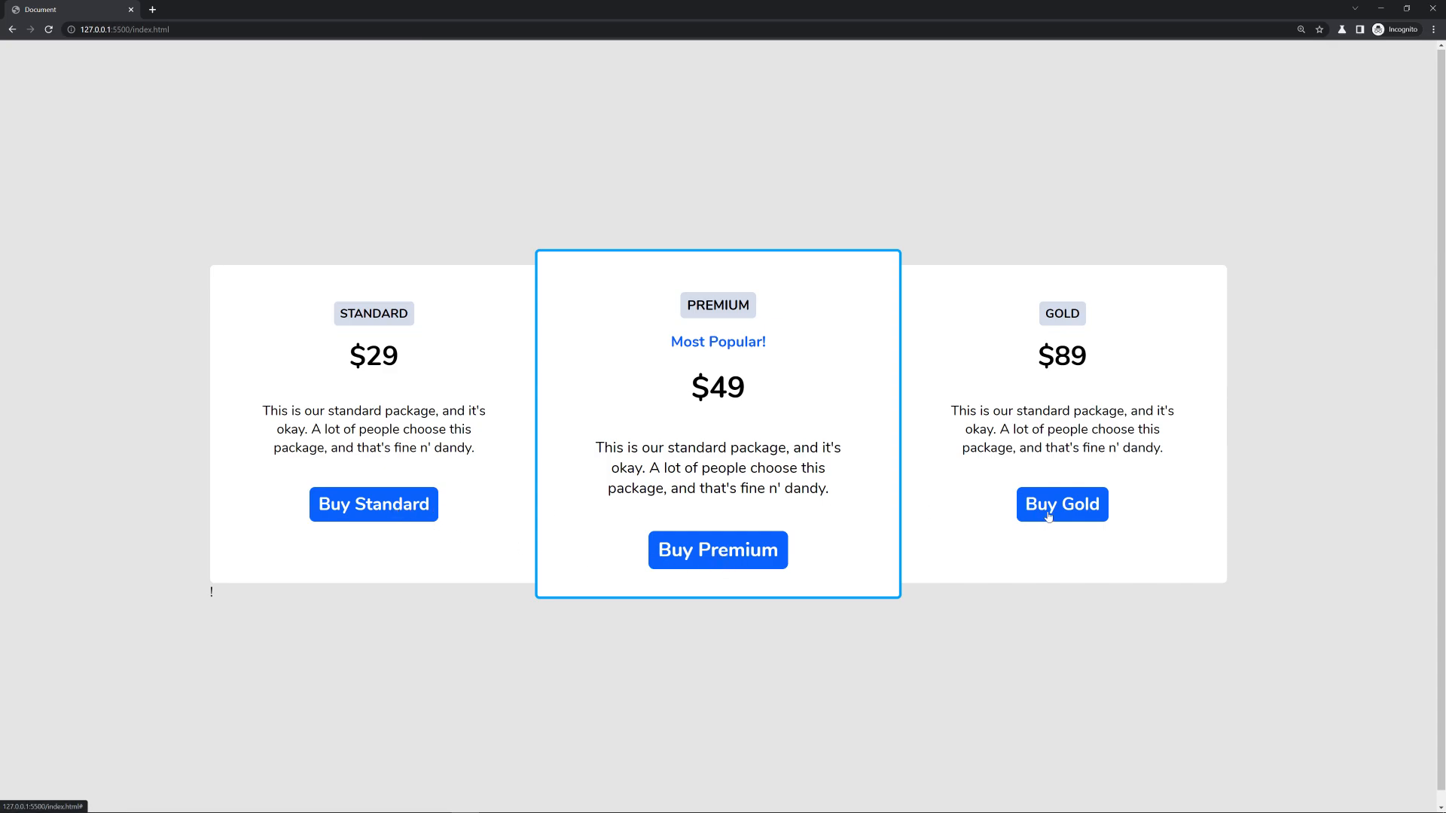
pyautogui.moveTo(1379, 8)
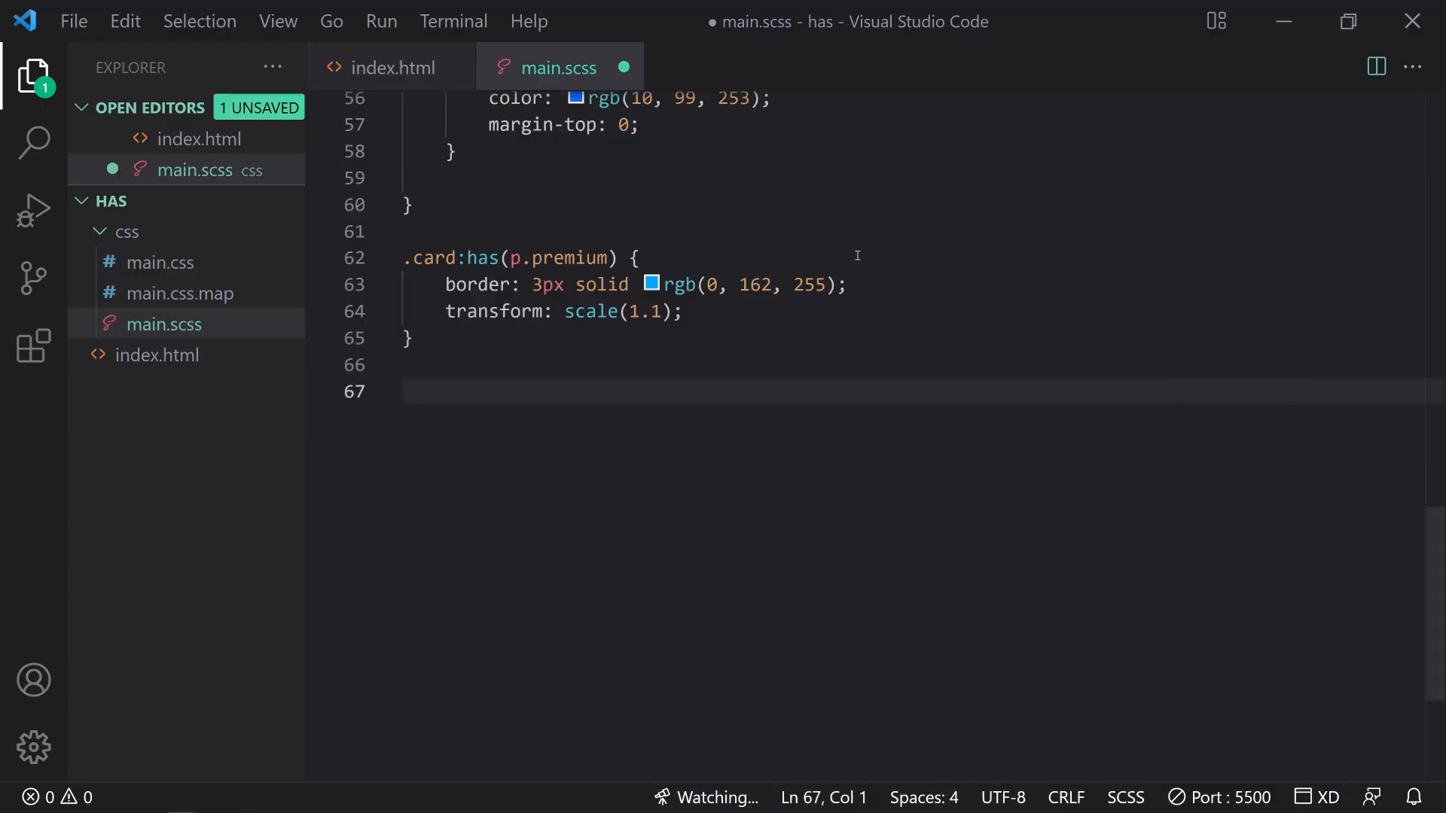
# - Write the .card:not(:has(p.popular)) a selector with an opening brace
pyautogui.write('.card:not')
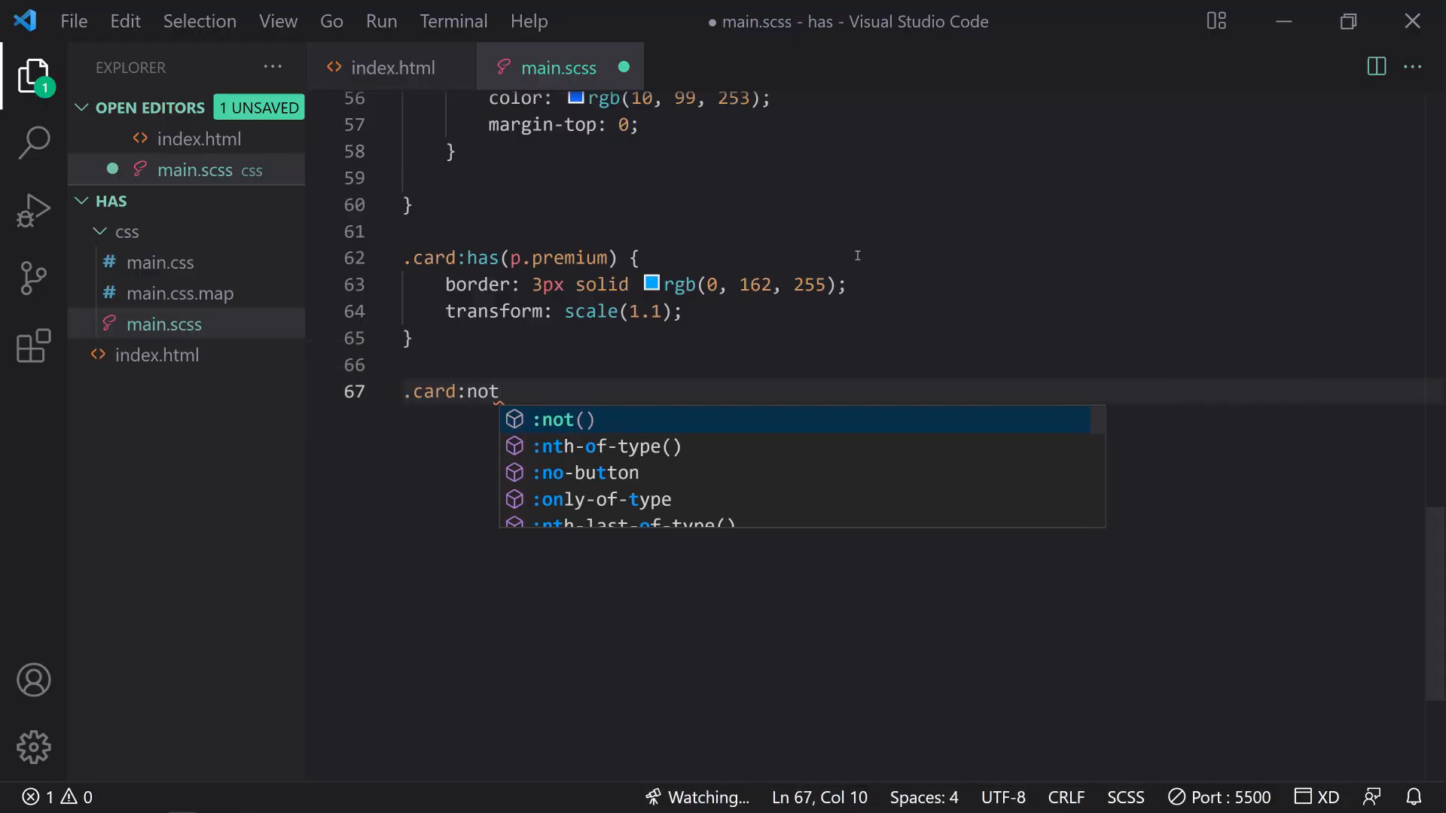
pyautogui.write('(:has')
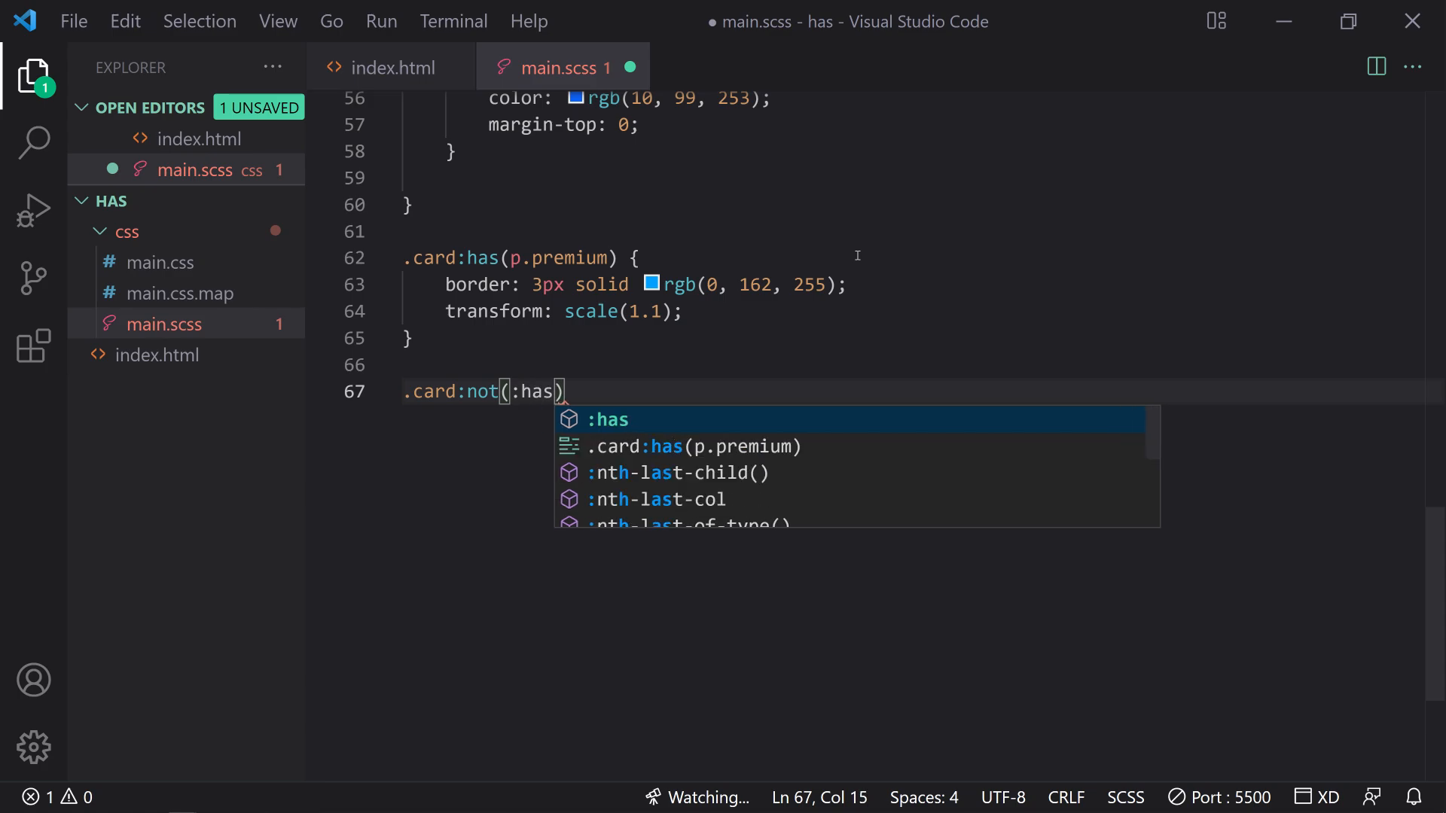
pyautogui.write('(p.p')
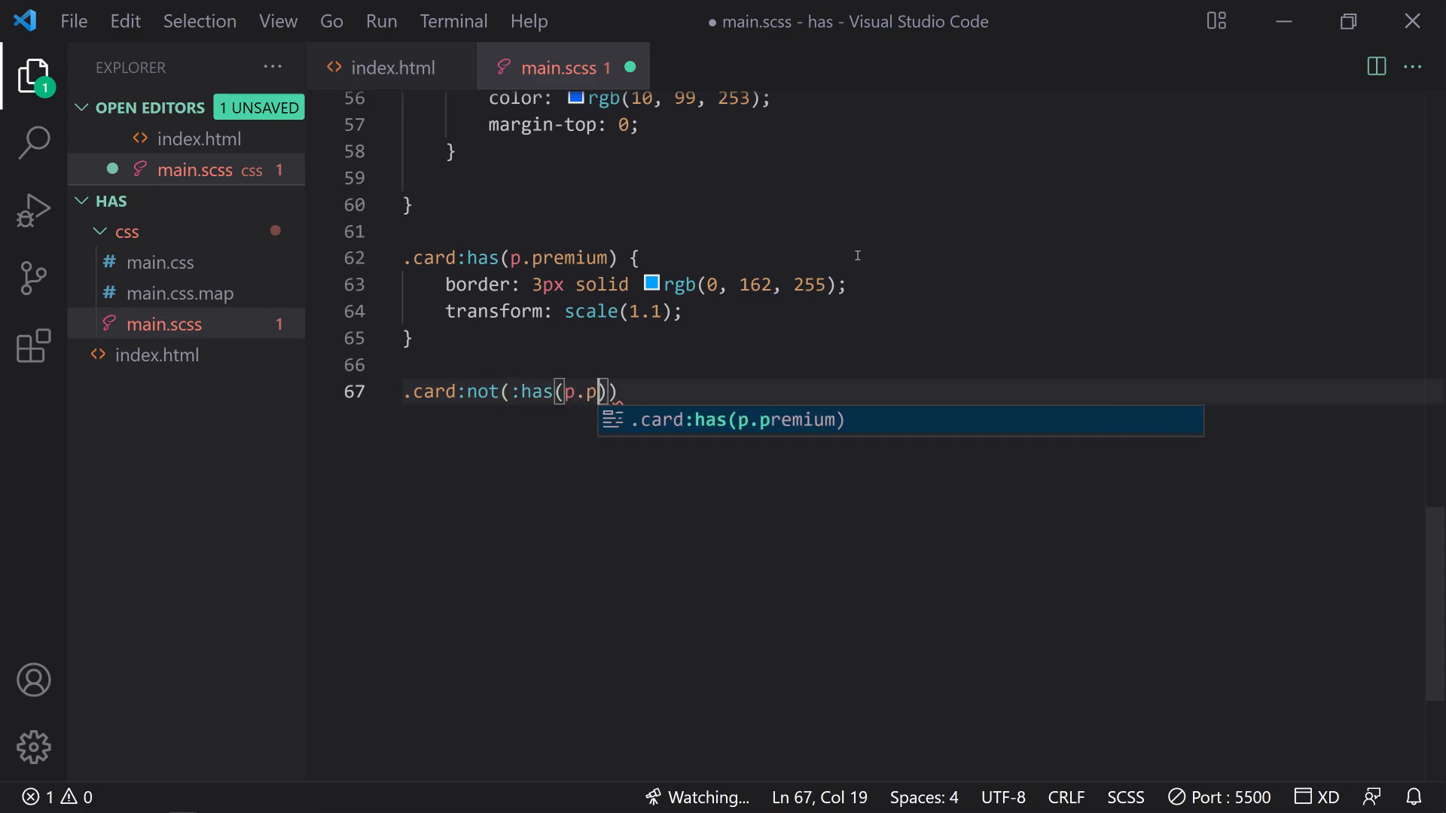
pyautogui.write('opular)) a')
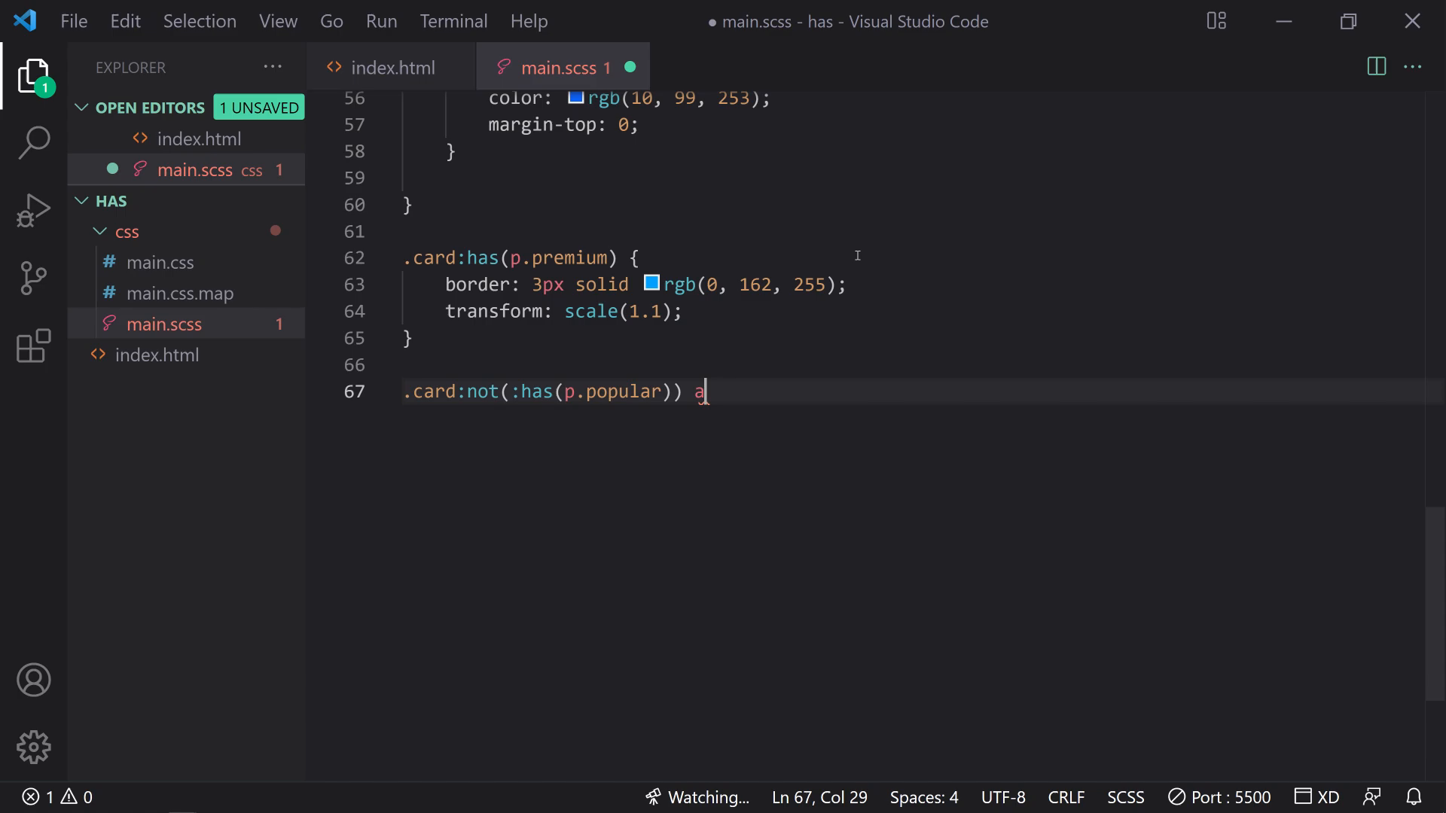
pyautogui.write('{')
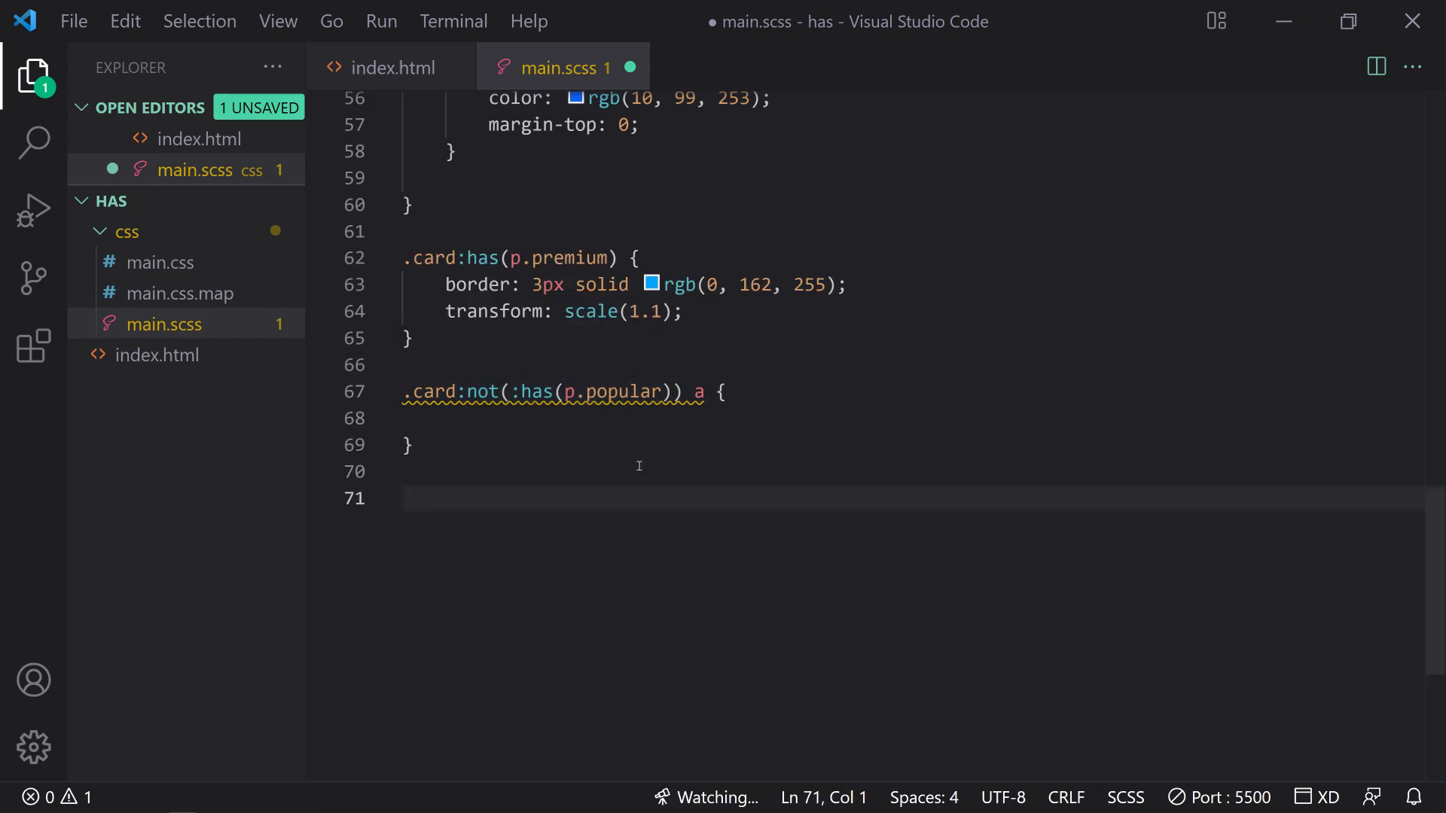
# - Type throwaway test characters inside the rule body, then delete them
pyautogui.write('!')
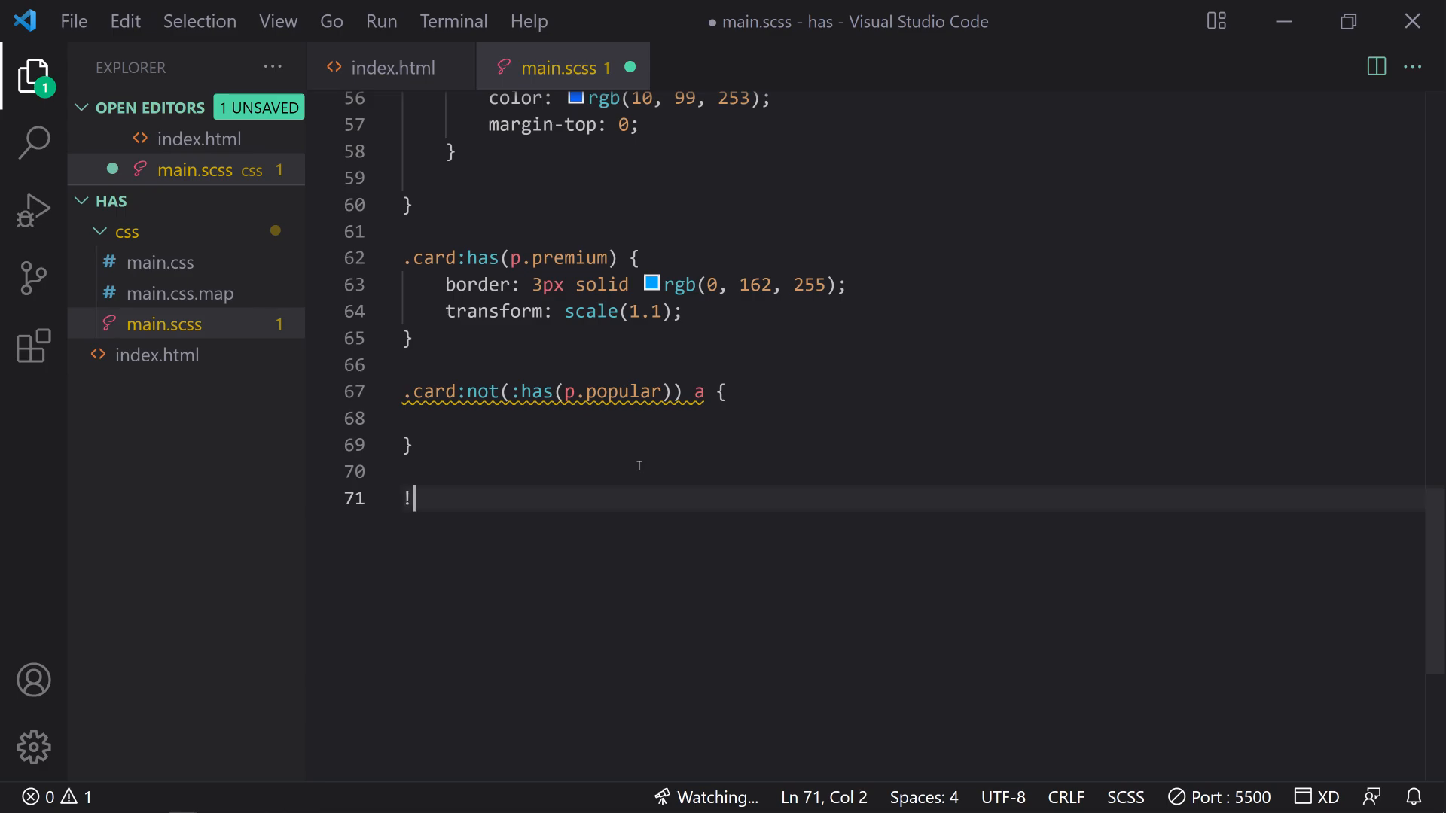
pyautogui.write('$b')
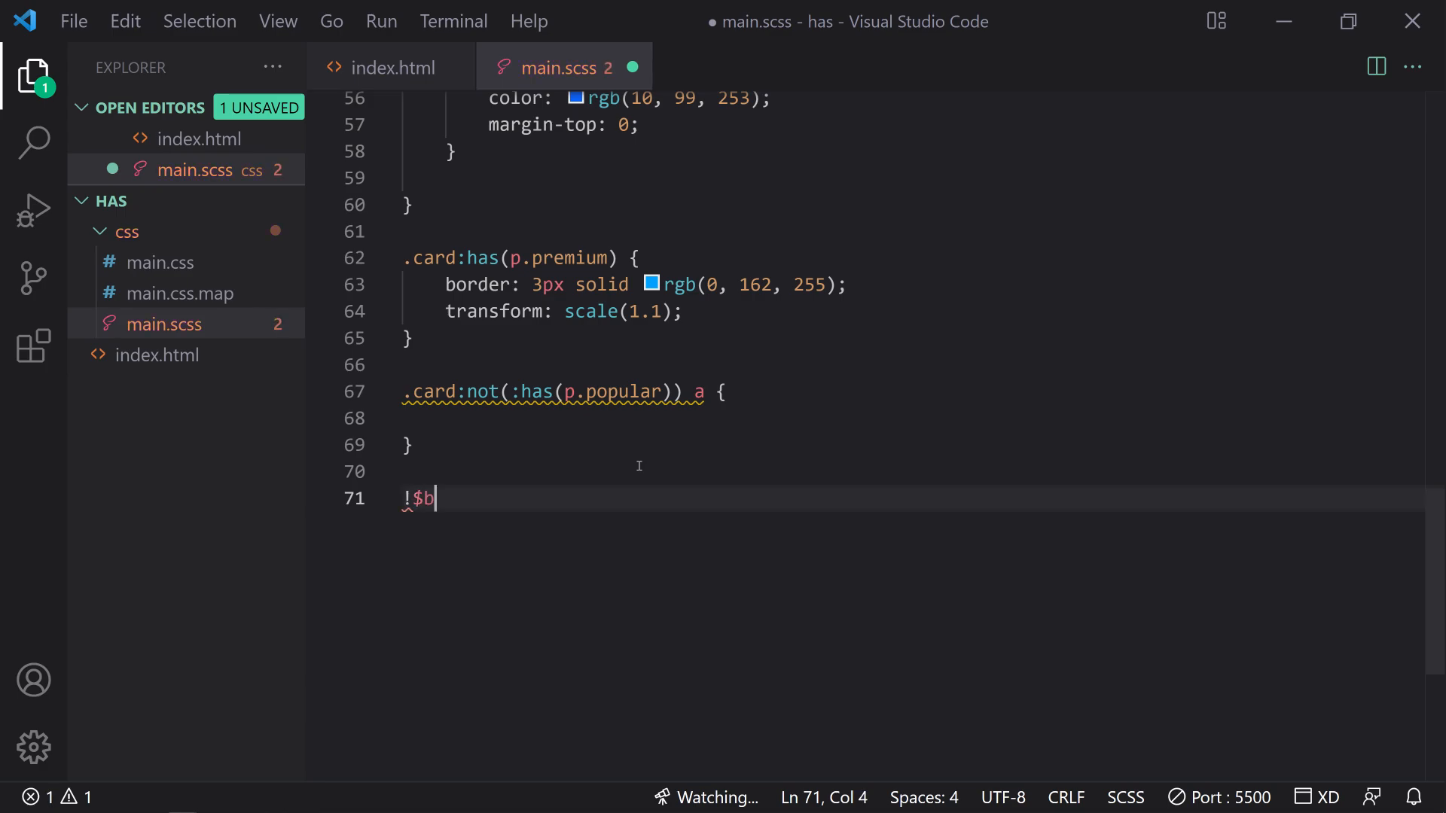
pyautogui.write('lah =')
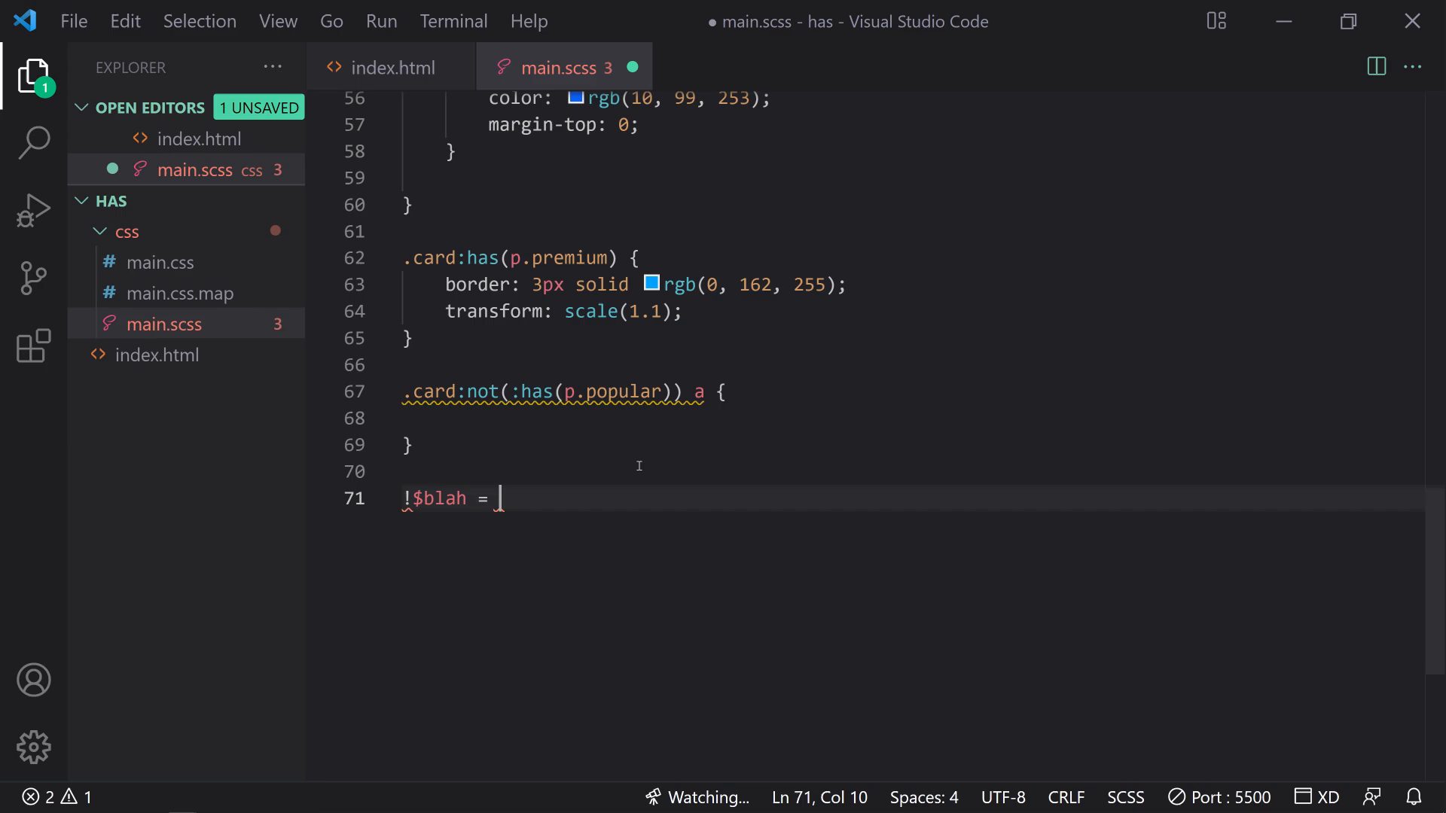
pyautogui.write('kajsdfj')
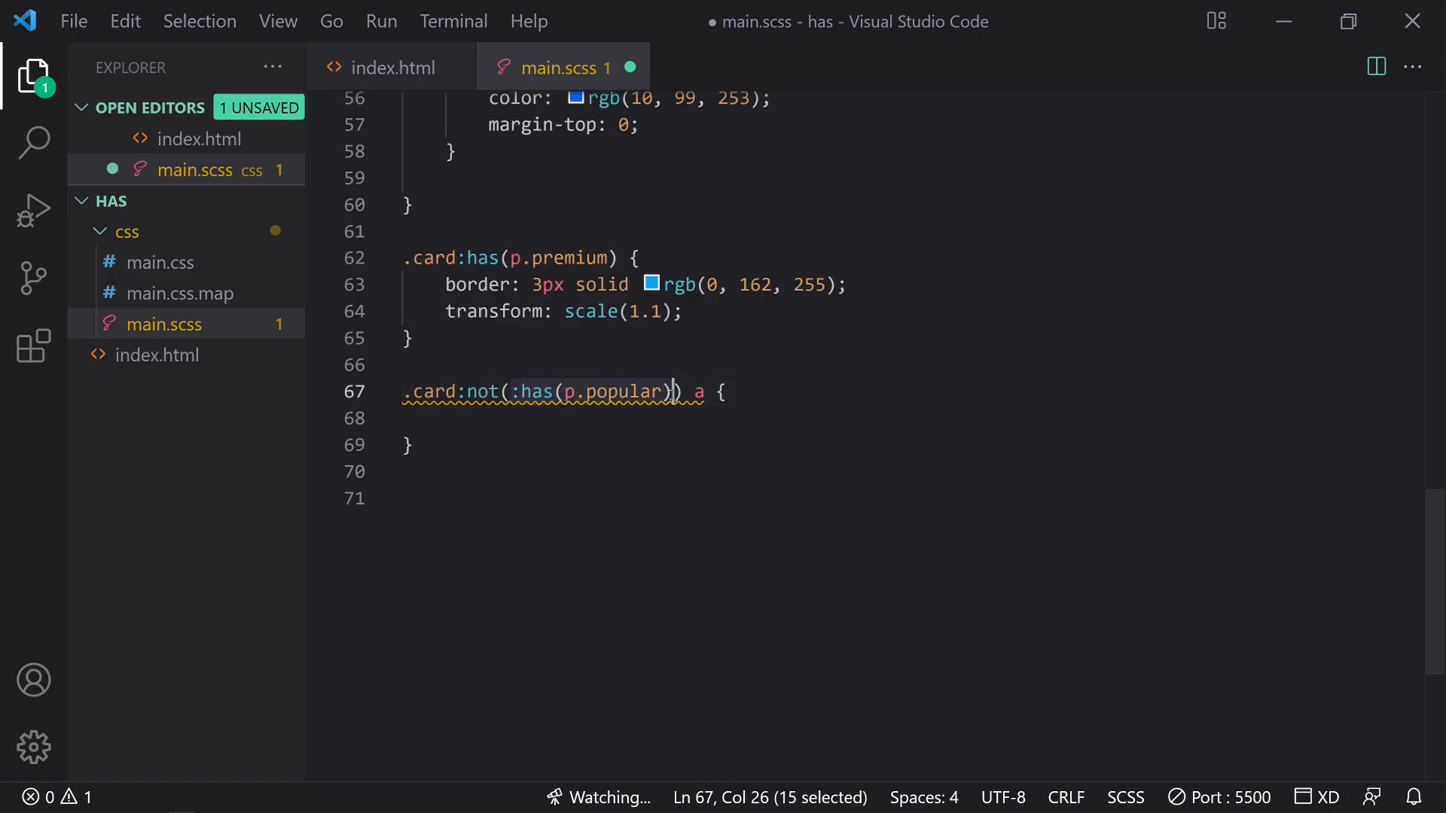
pyautogui.click(390, 67)
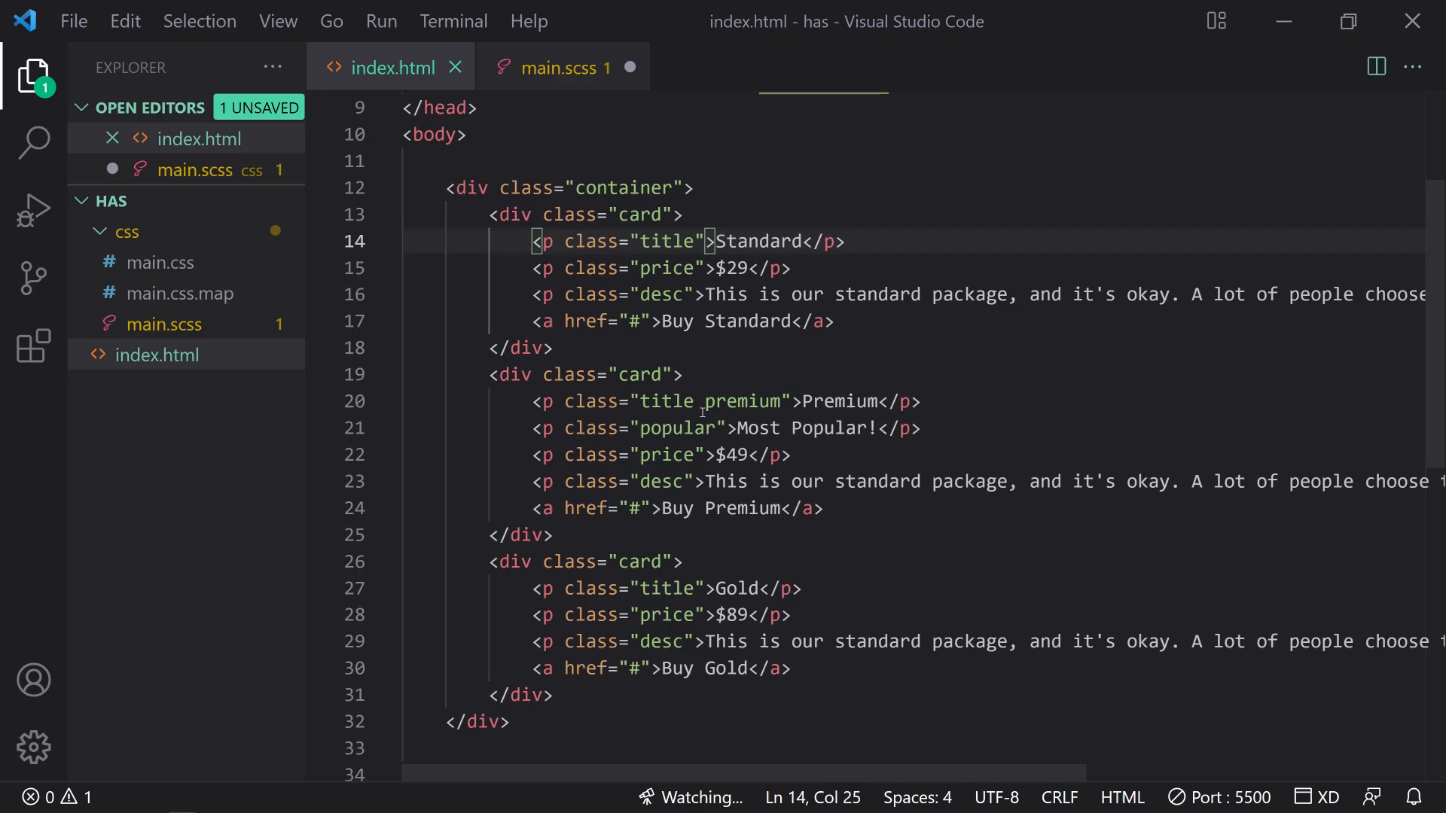
pyautogui.tripleClick(714, 428)
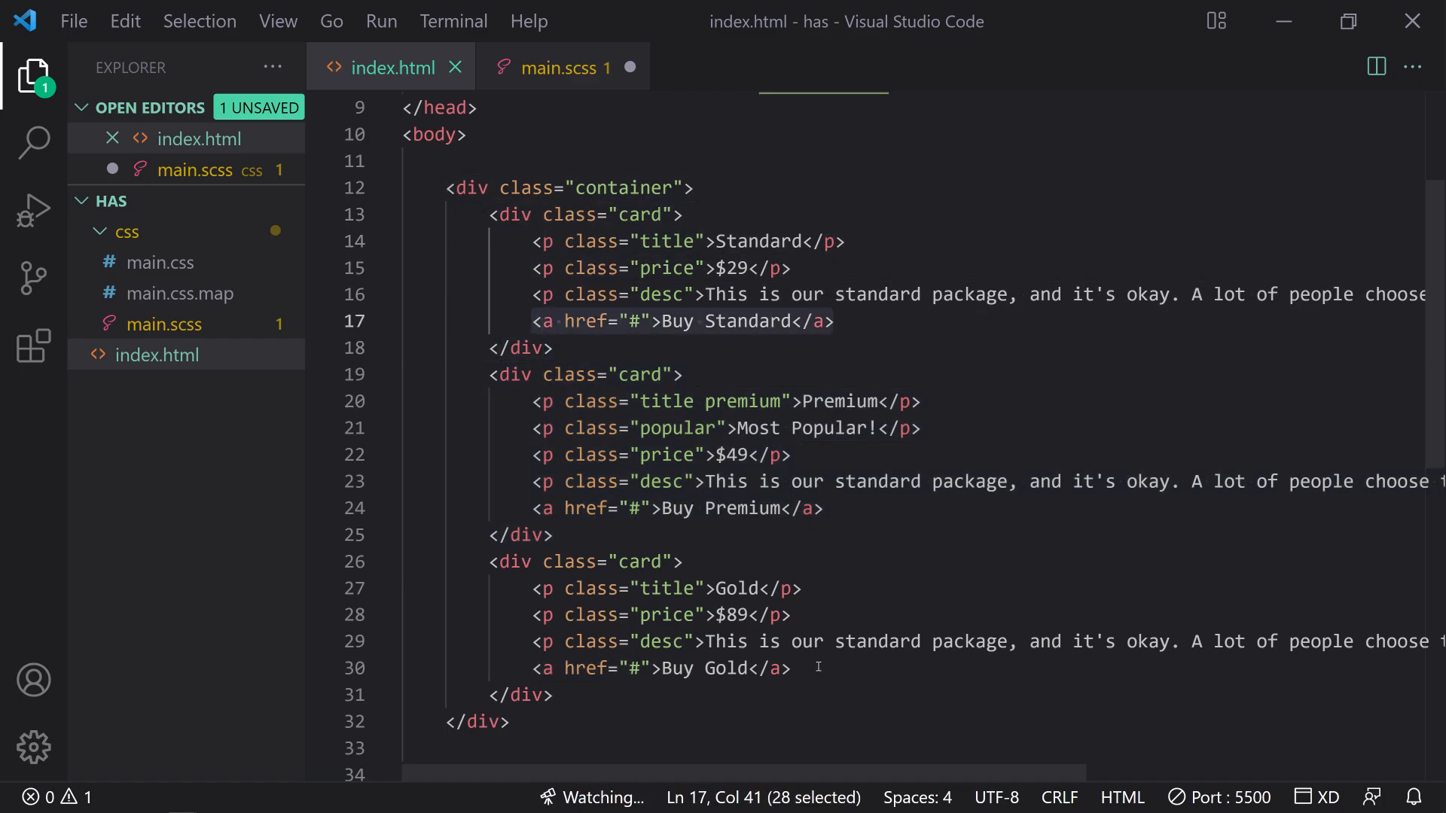
pyautogui.click(703, 295)
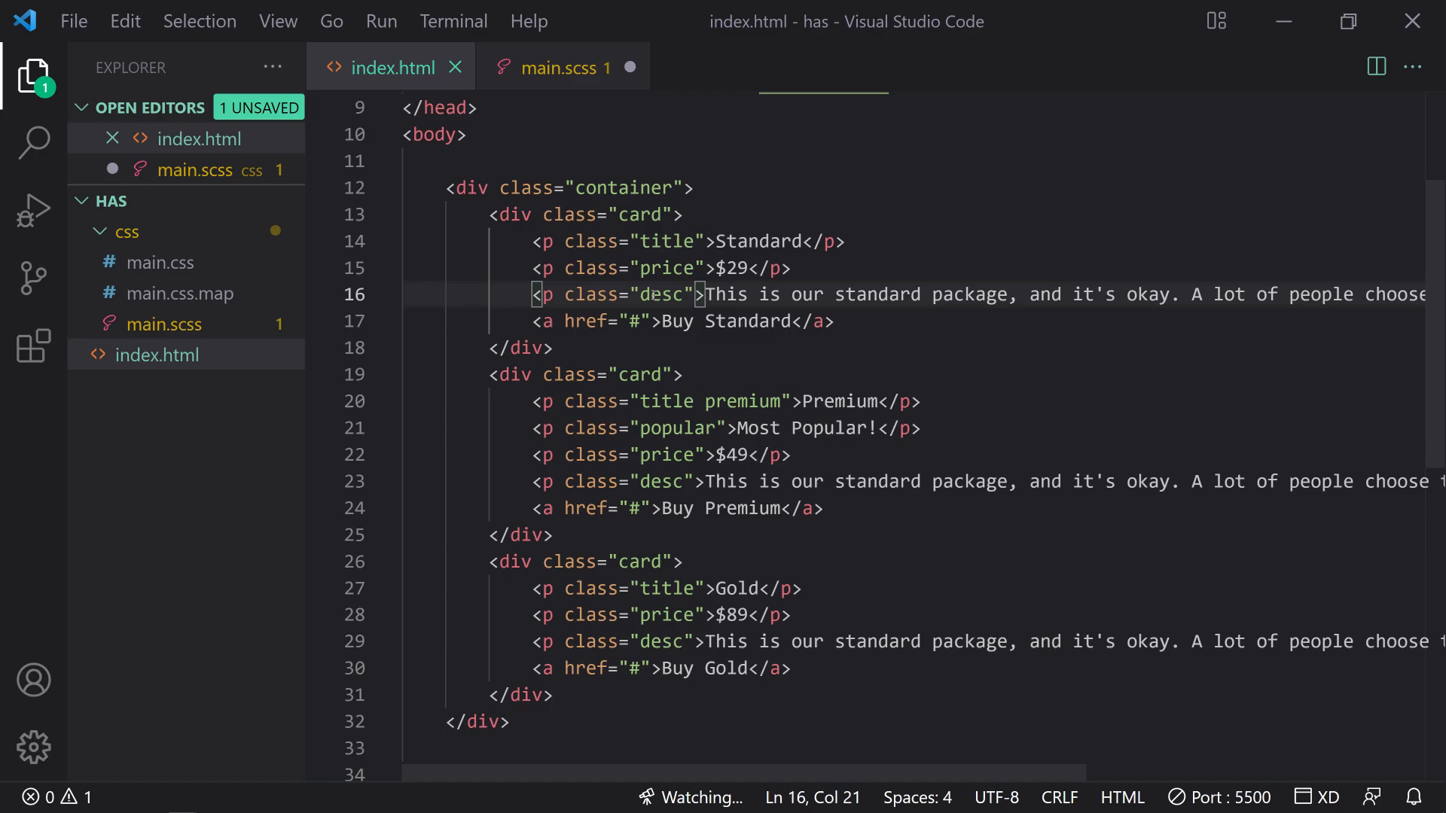
pyautogui.click(553, 66)
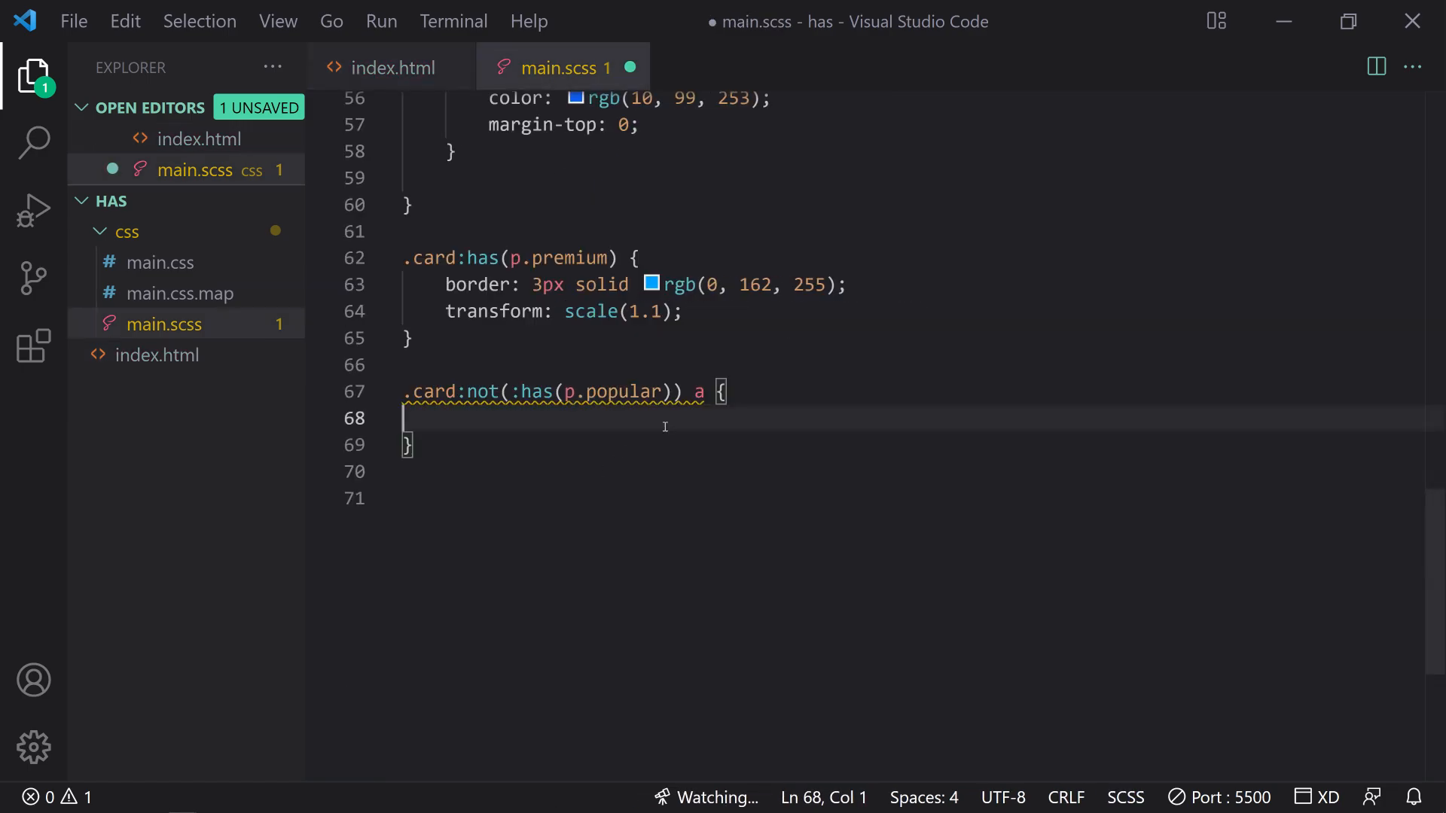
# - Give non-popular card links black text on rgb(213,221,235), save, and preview in Chrome
pyautogui.press('Tab')
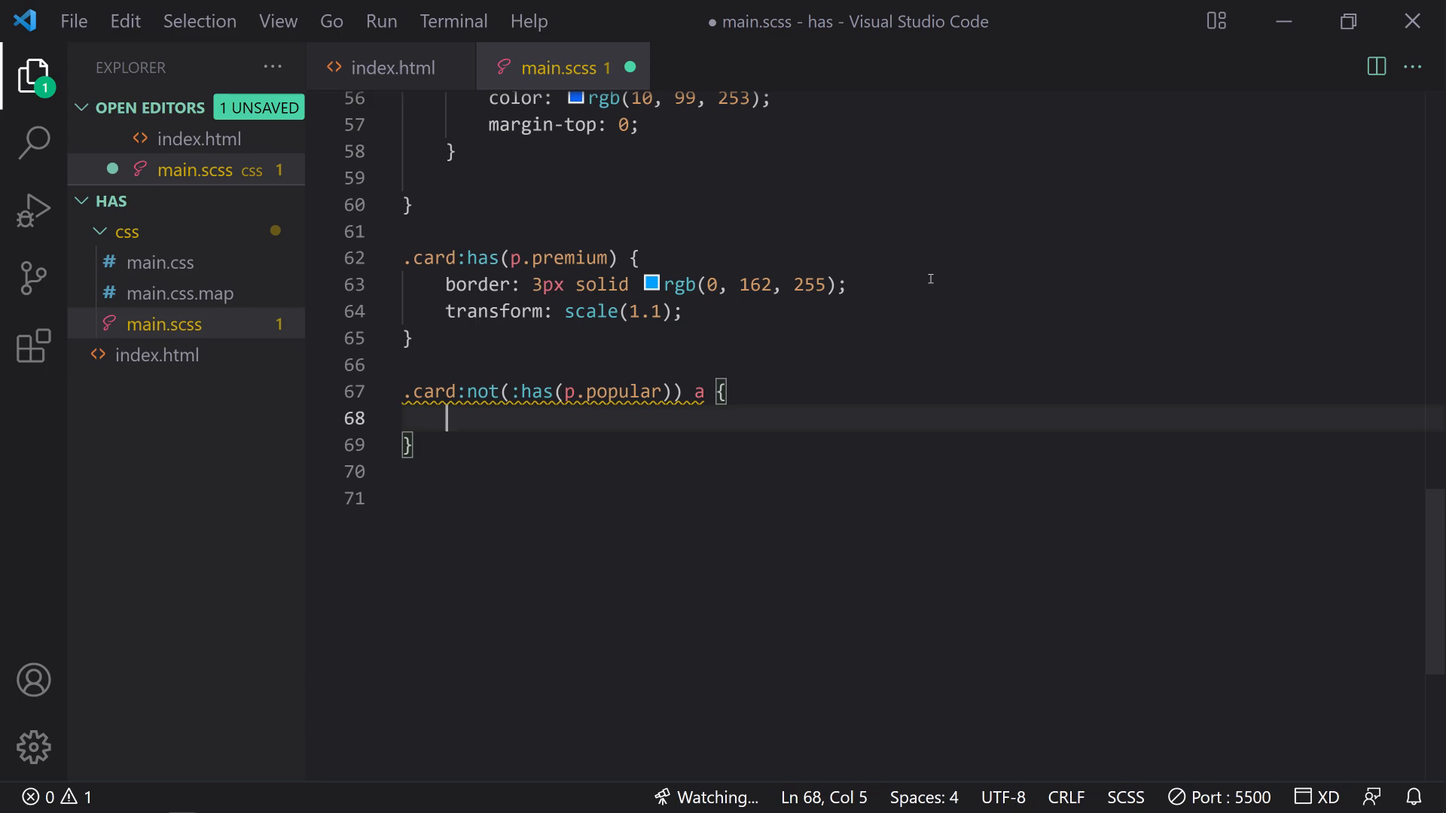
pyautogui.write('color: black;')
pyautogui.write('background: rgb')
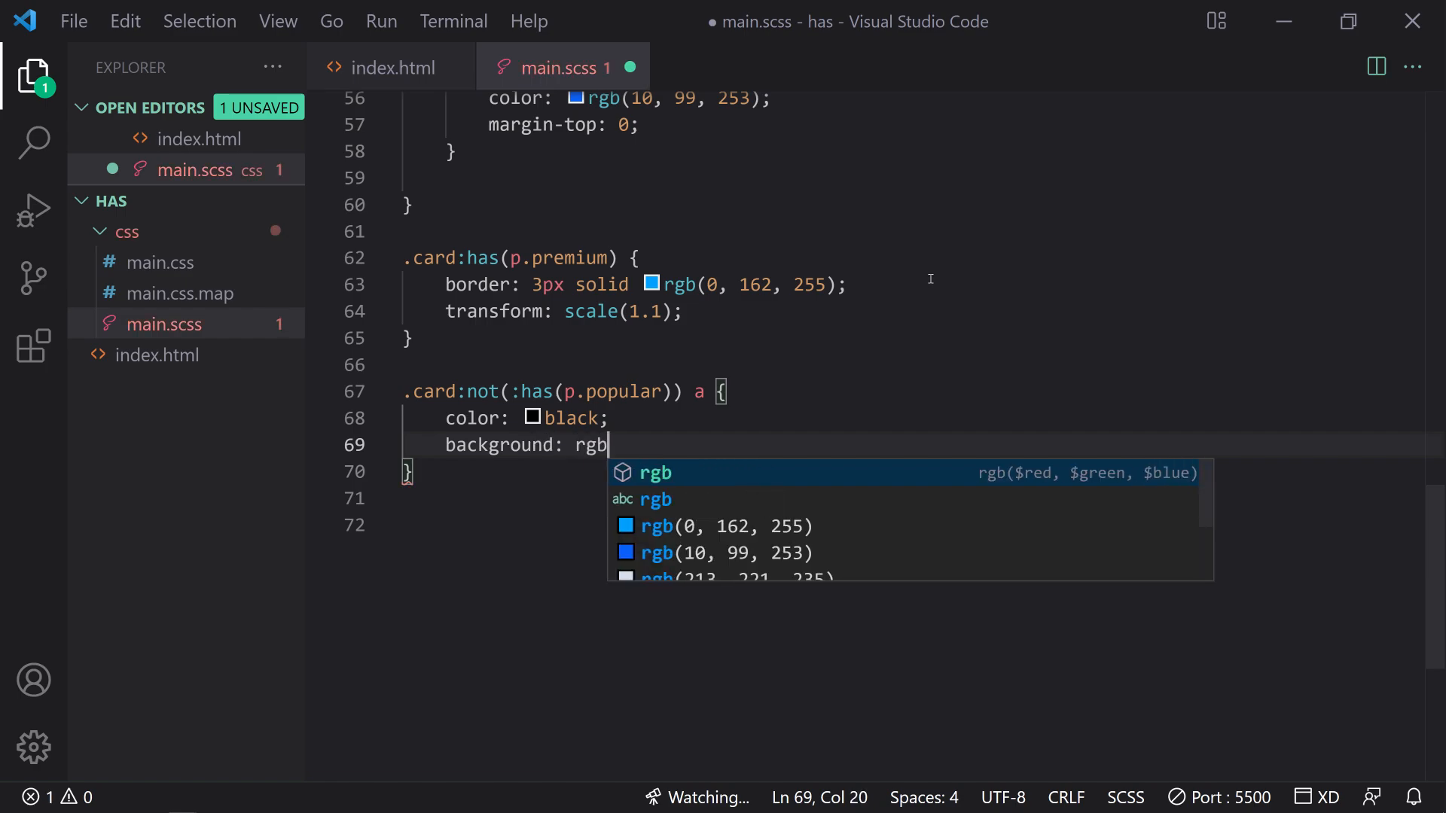
pyautogui.write('(213,22')
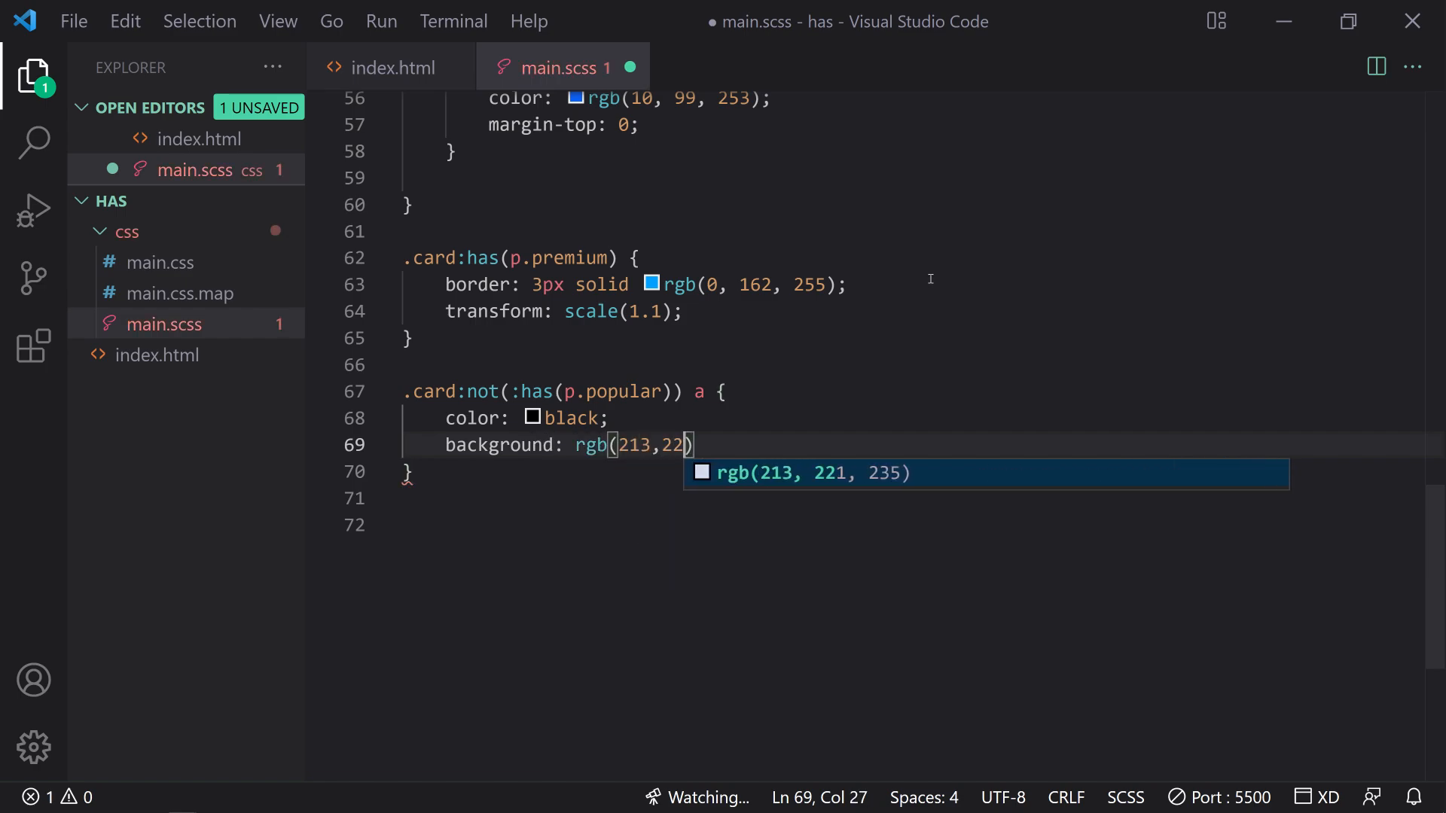
pyautogui.press('Tab')
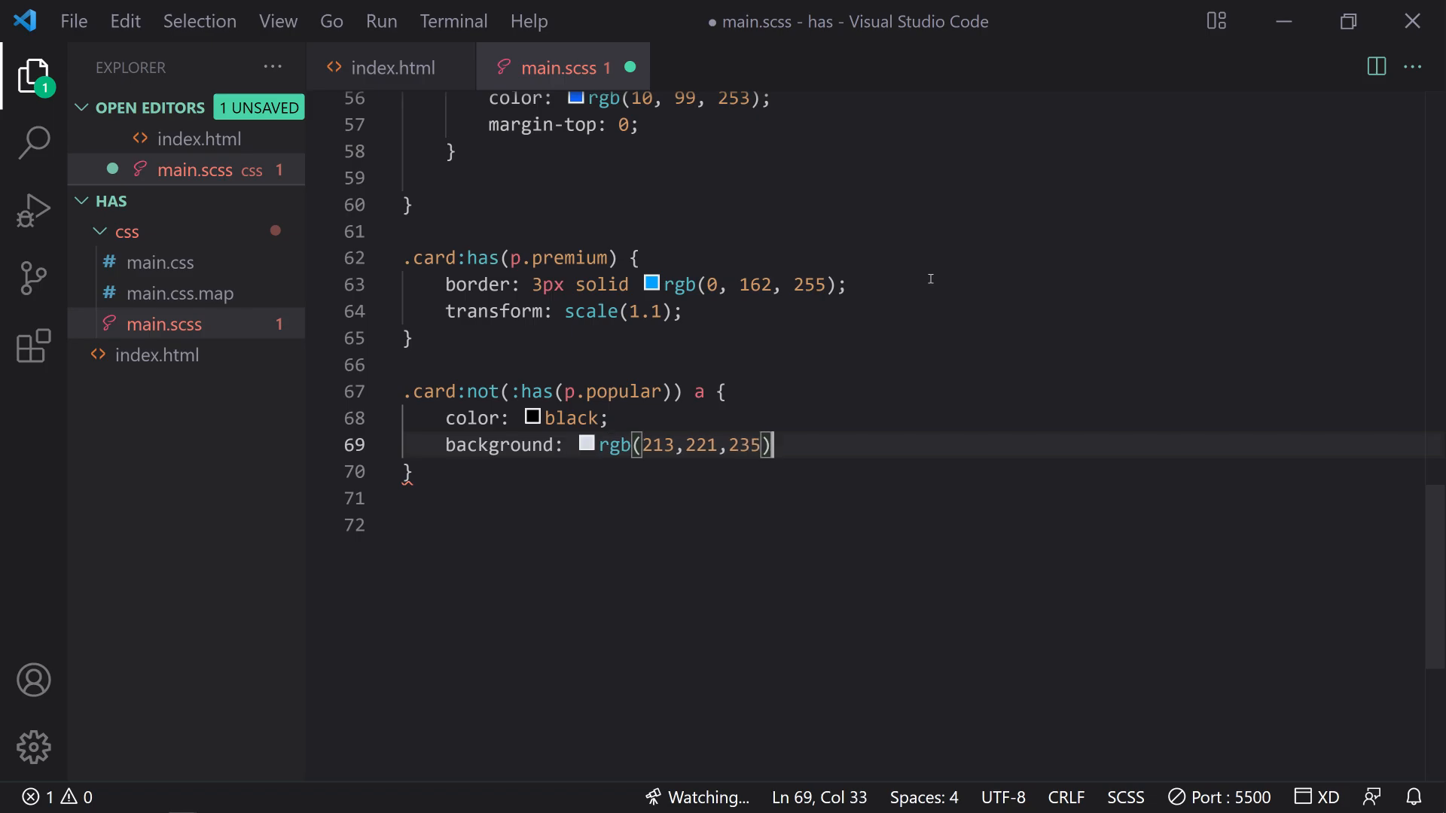
pyautogui.press('ctrl+s')
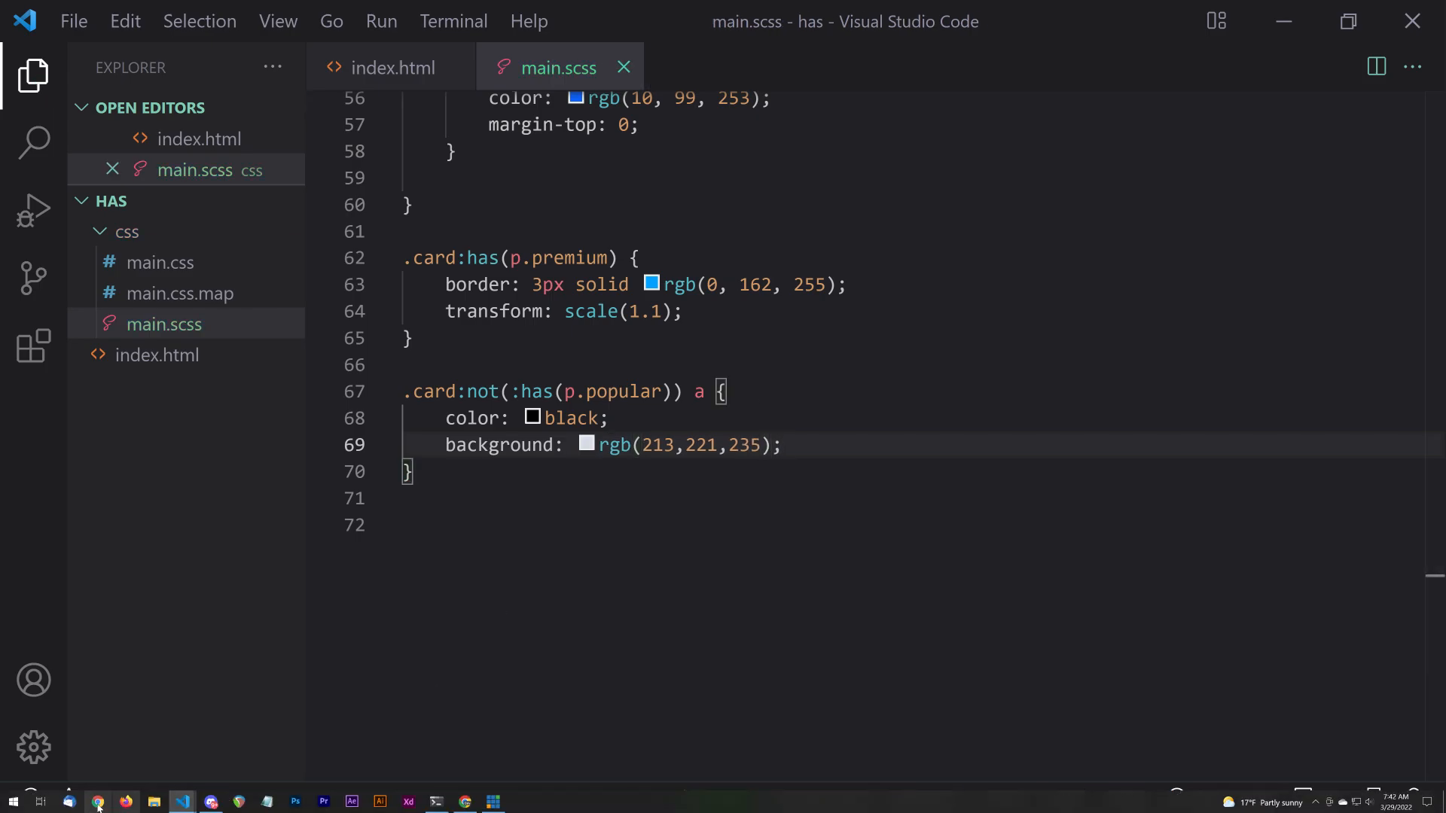
pyautogui.click(97, 801)
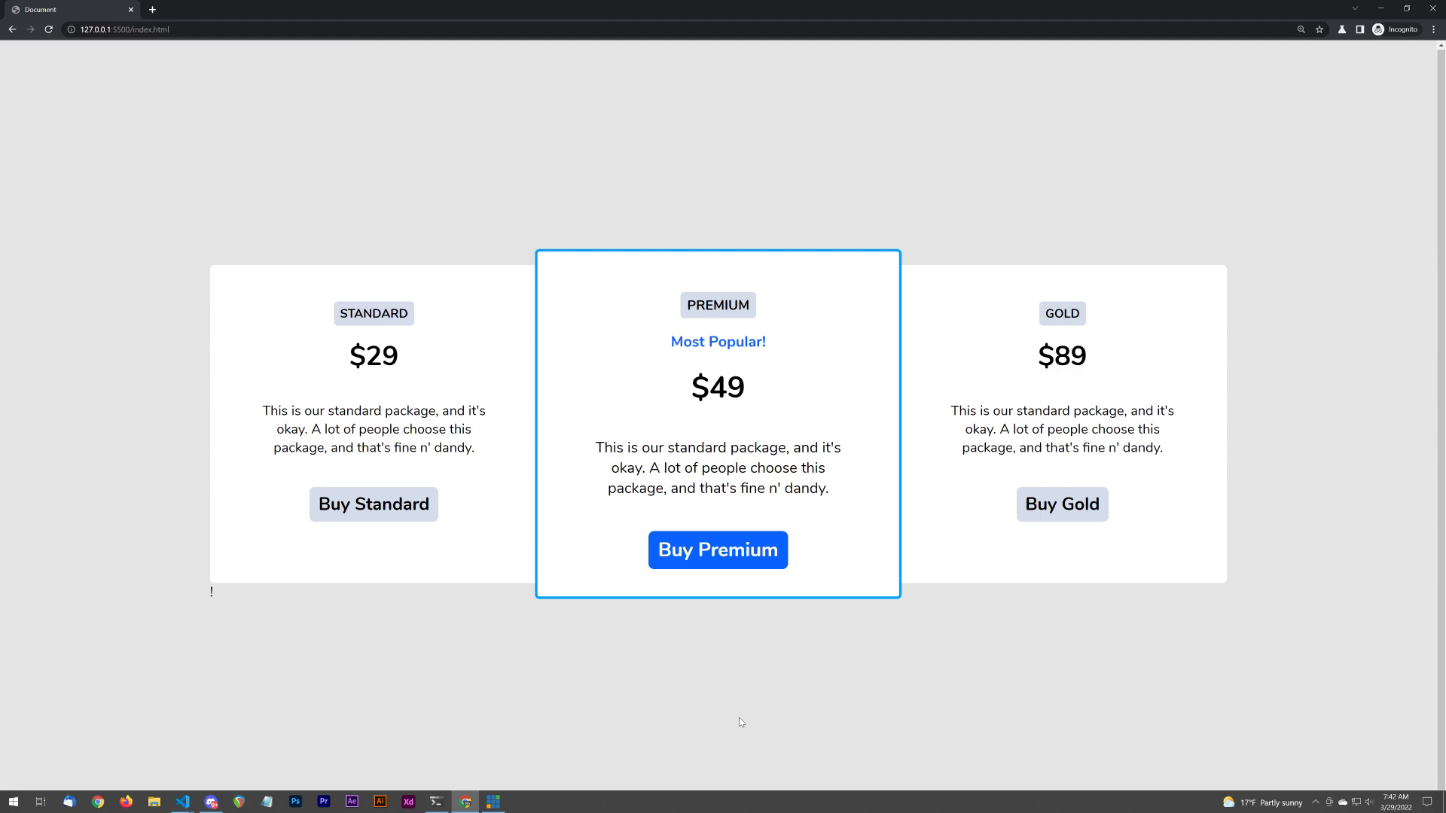
pyautogui.moveTo(862, 571)
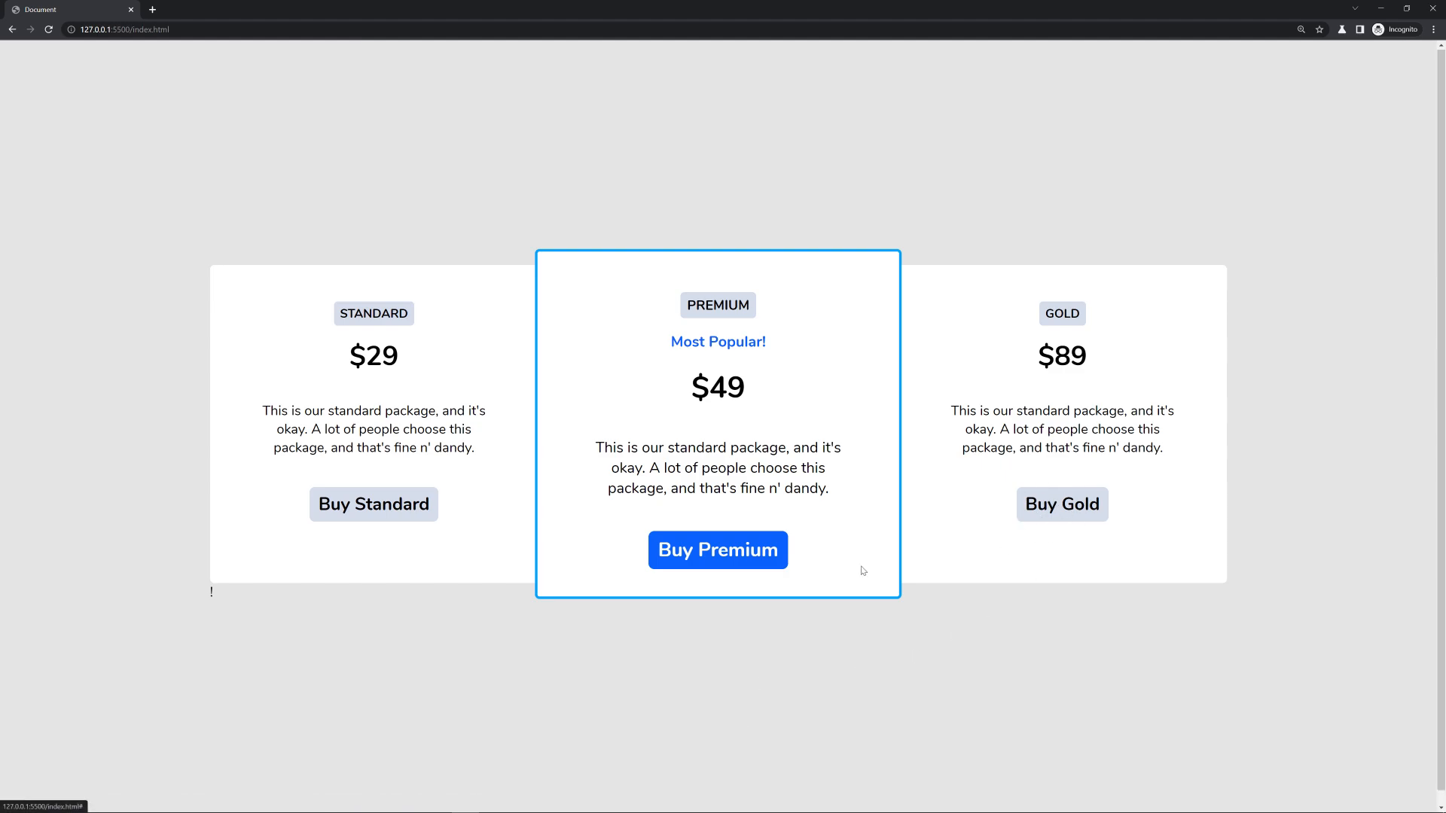
pyautogui.moveTo(479, 493)
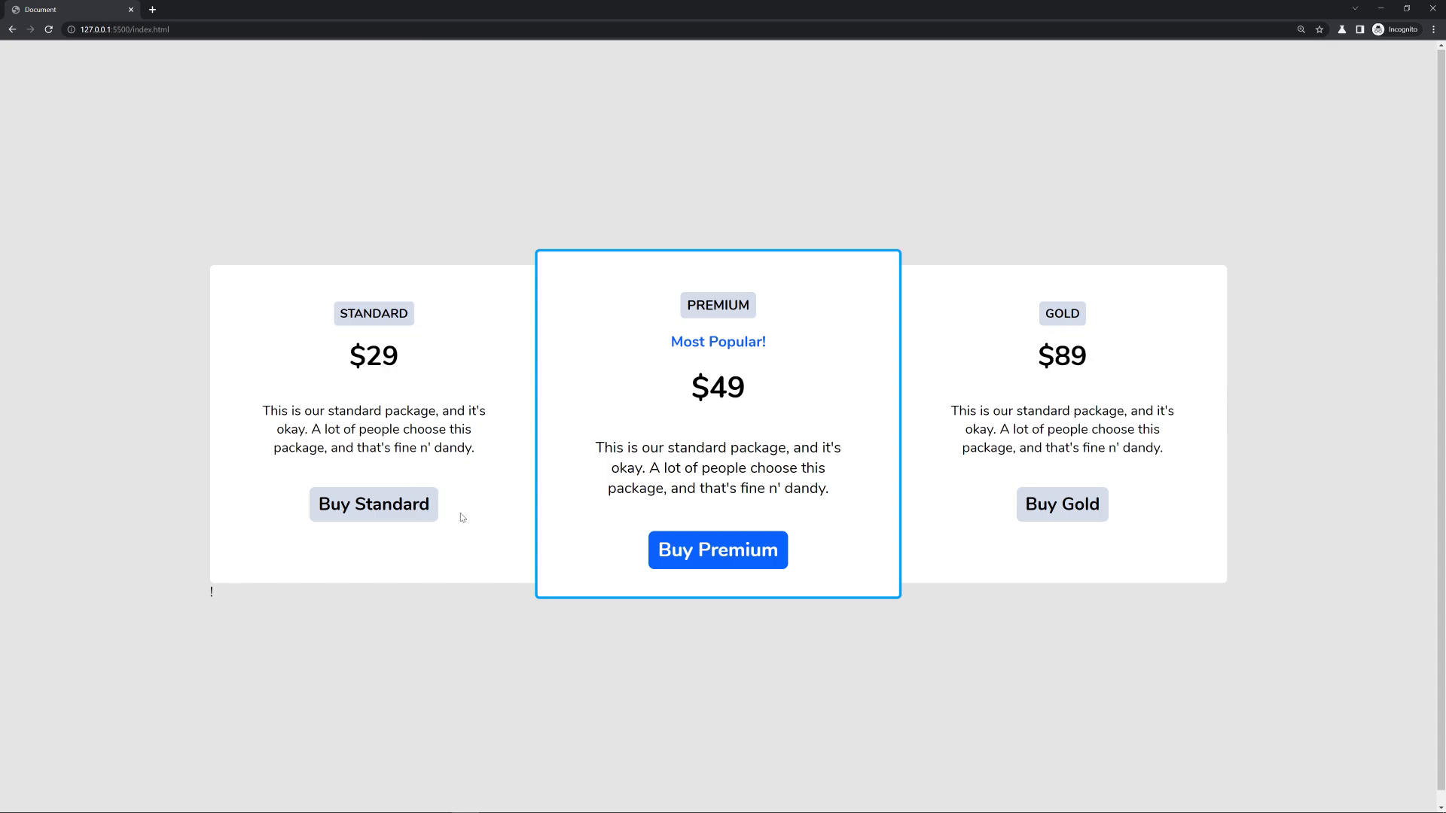
pyautogui.moveTo(470, 496)
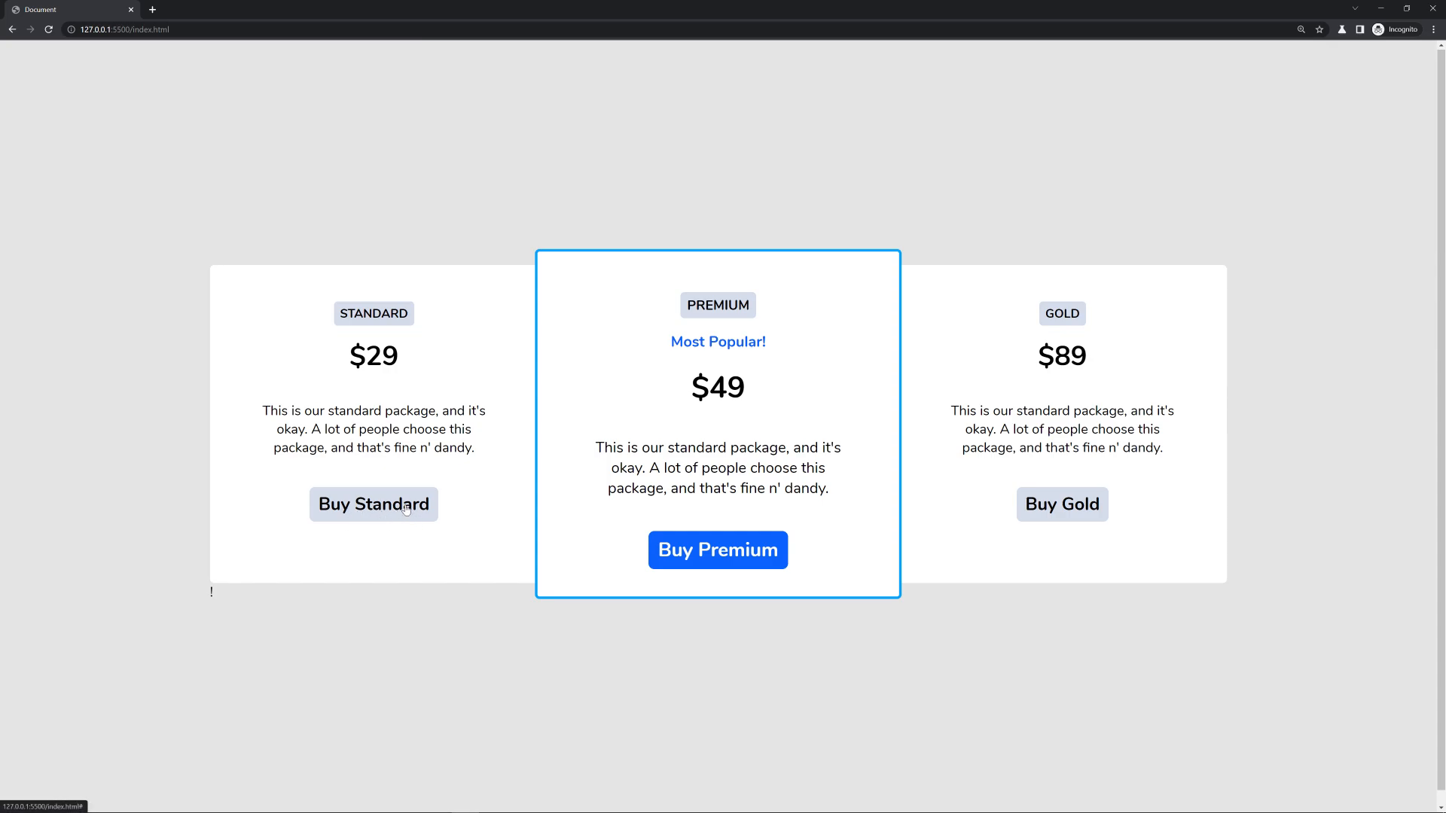
pyautogui.moveTo(544, 525)
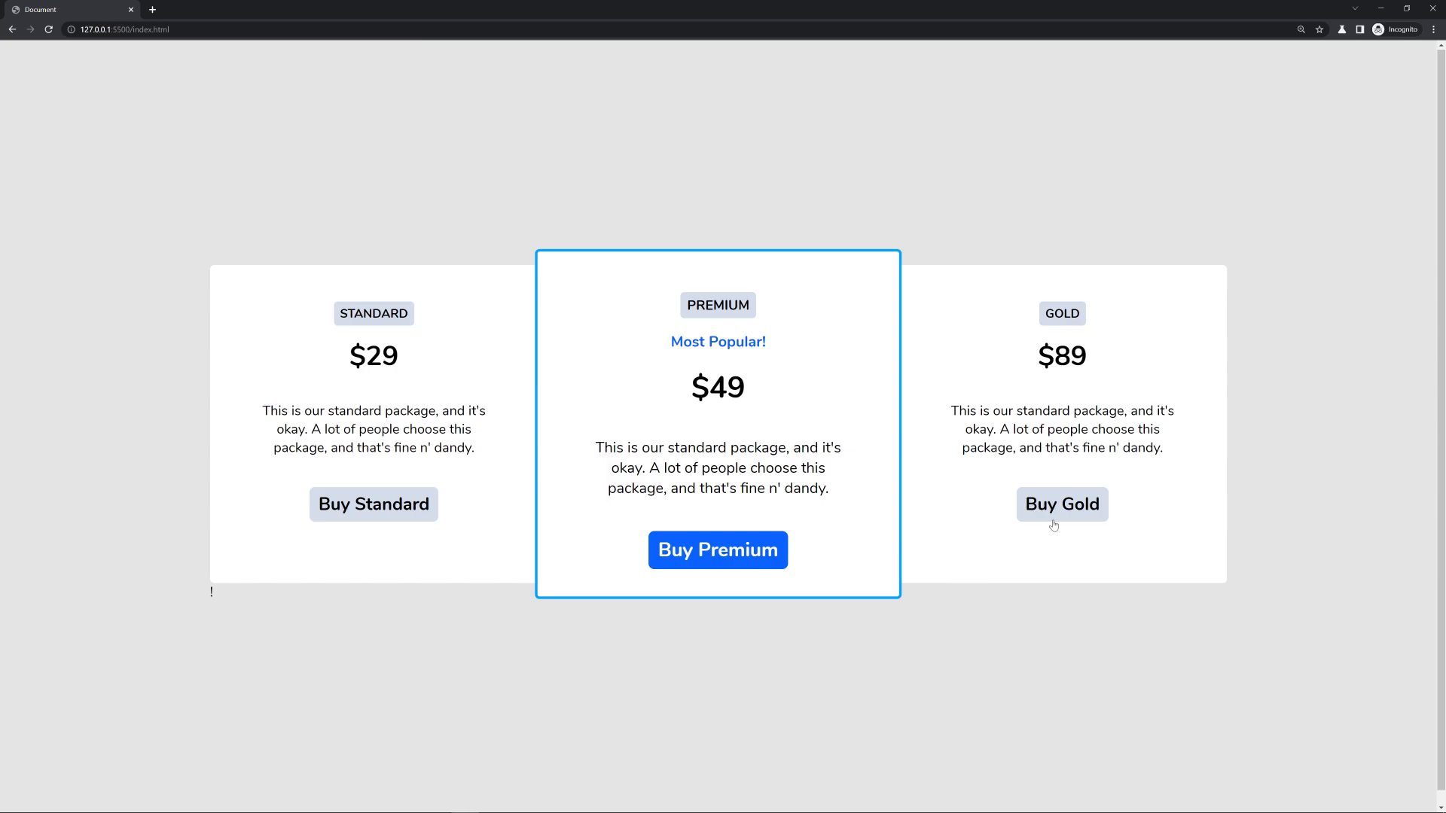
# - Confirm Buy Standard and Buy Gold are grey while Buy Premium stays blue
pyautogui.doubleClick(739, 342)
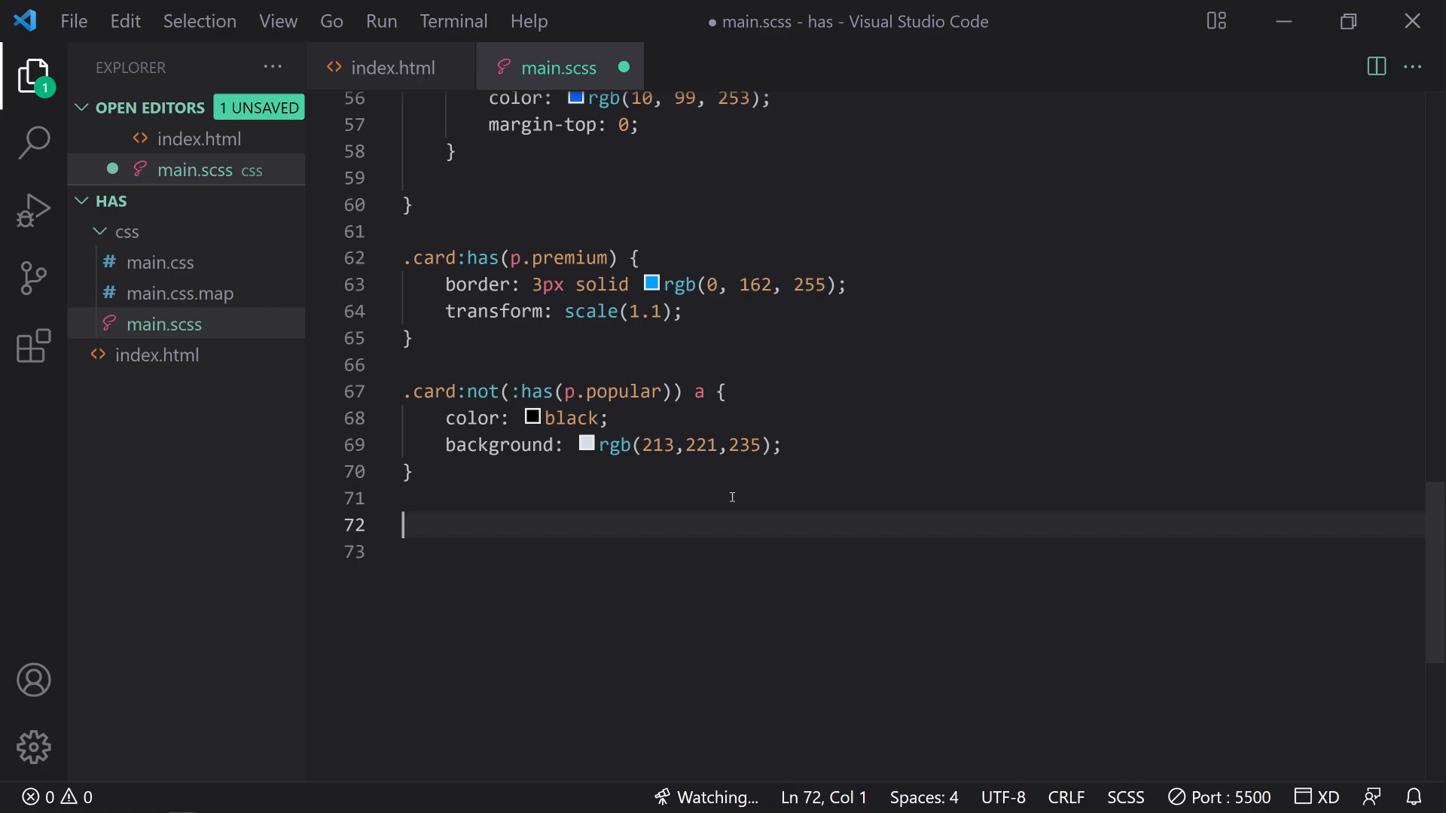
# - Add a .card:not(:has(p.popular)) p.price rule with margin-top: .5em
pyautogui.write('.ca')
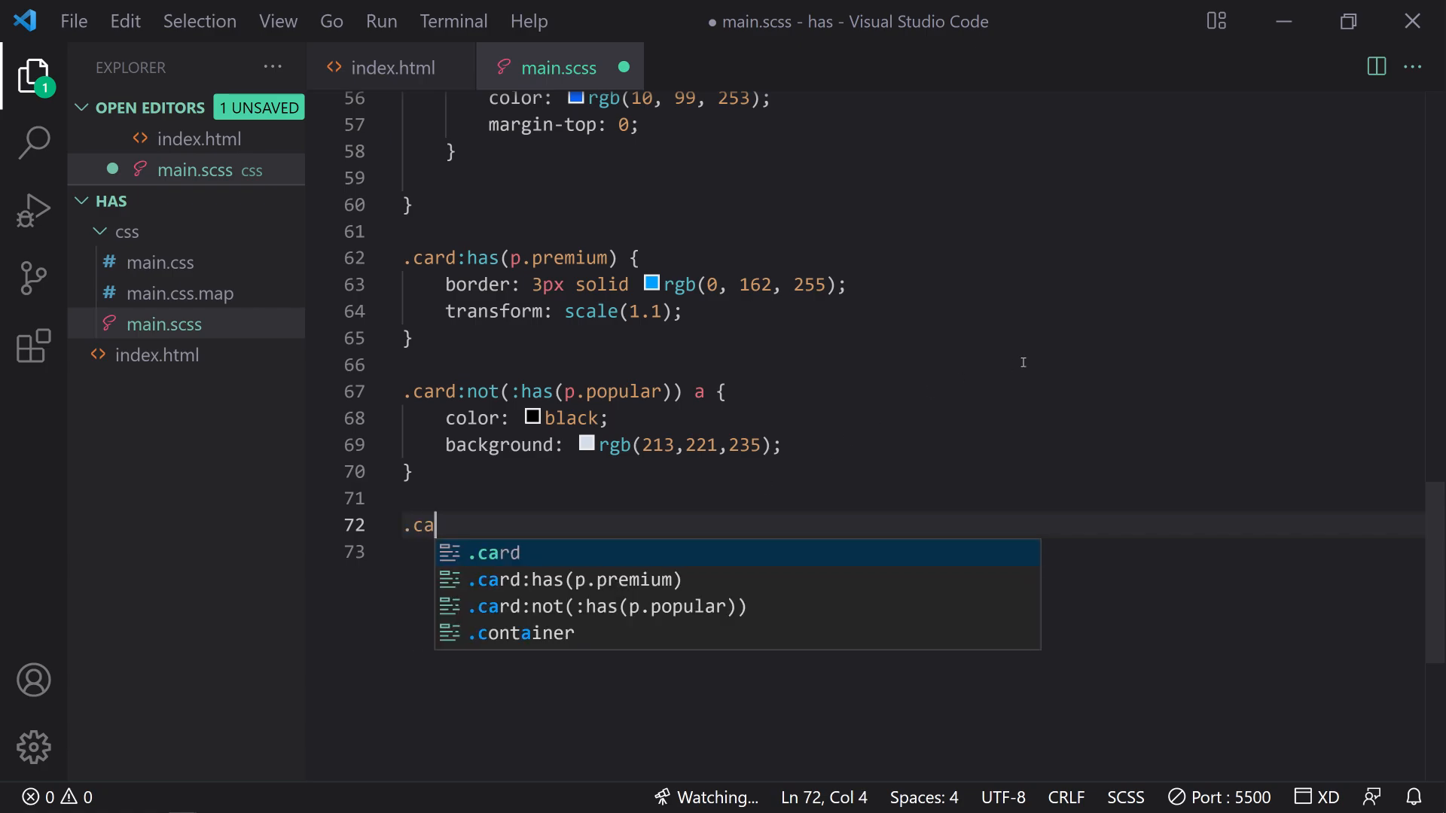
pyautogui.write('rd:not(:has(p.popular)) p.price {')
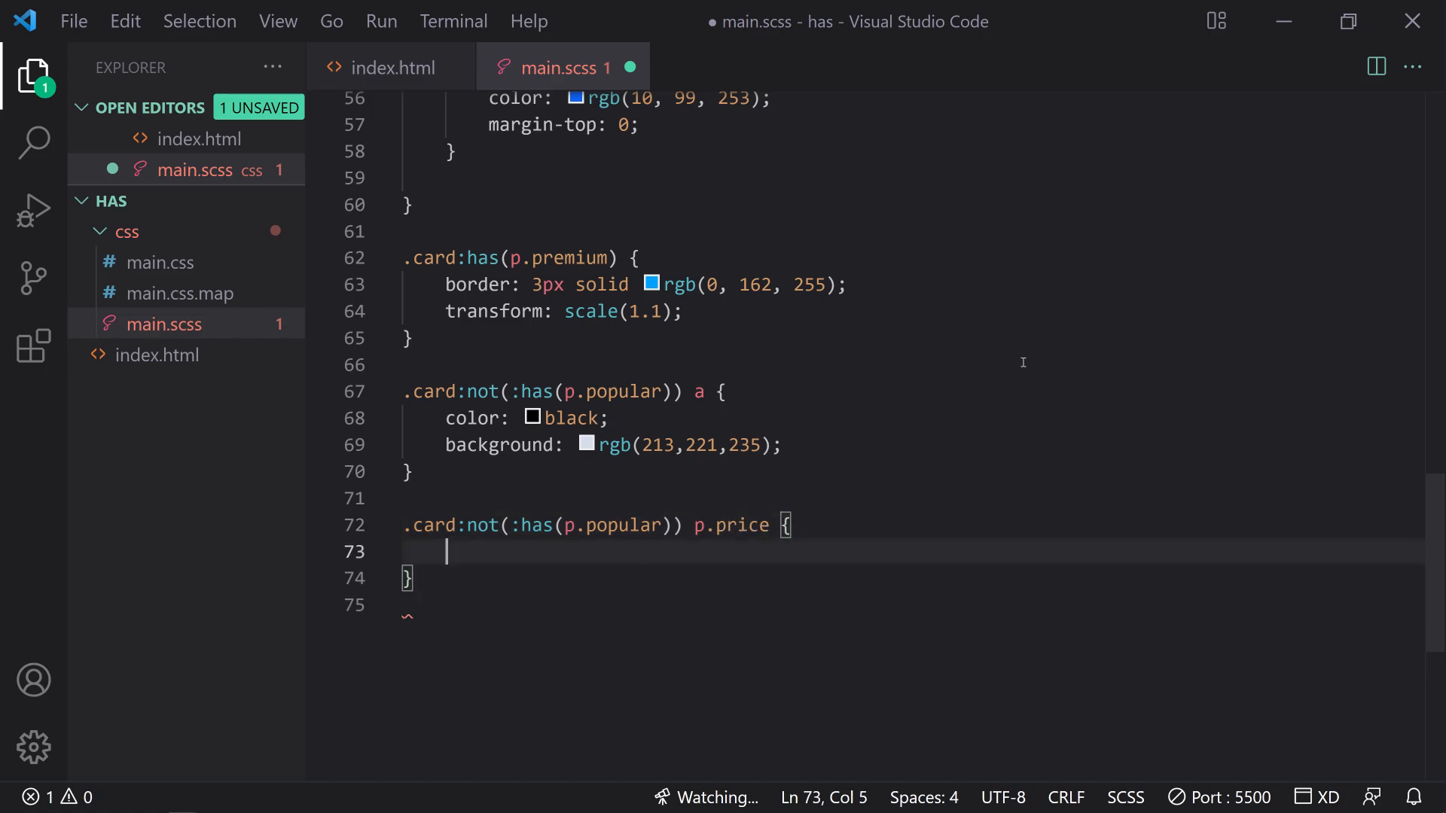
pyautogui.write('margin-top:')
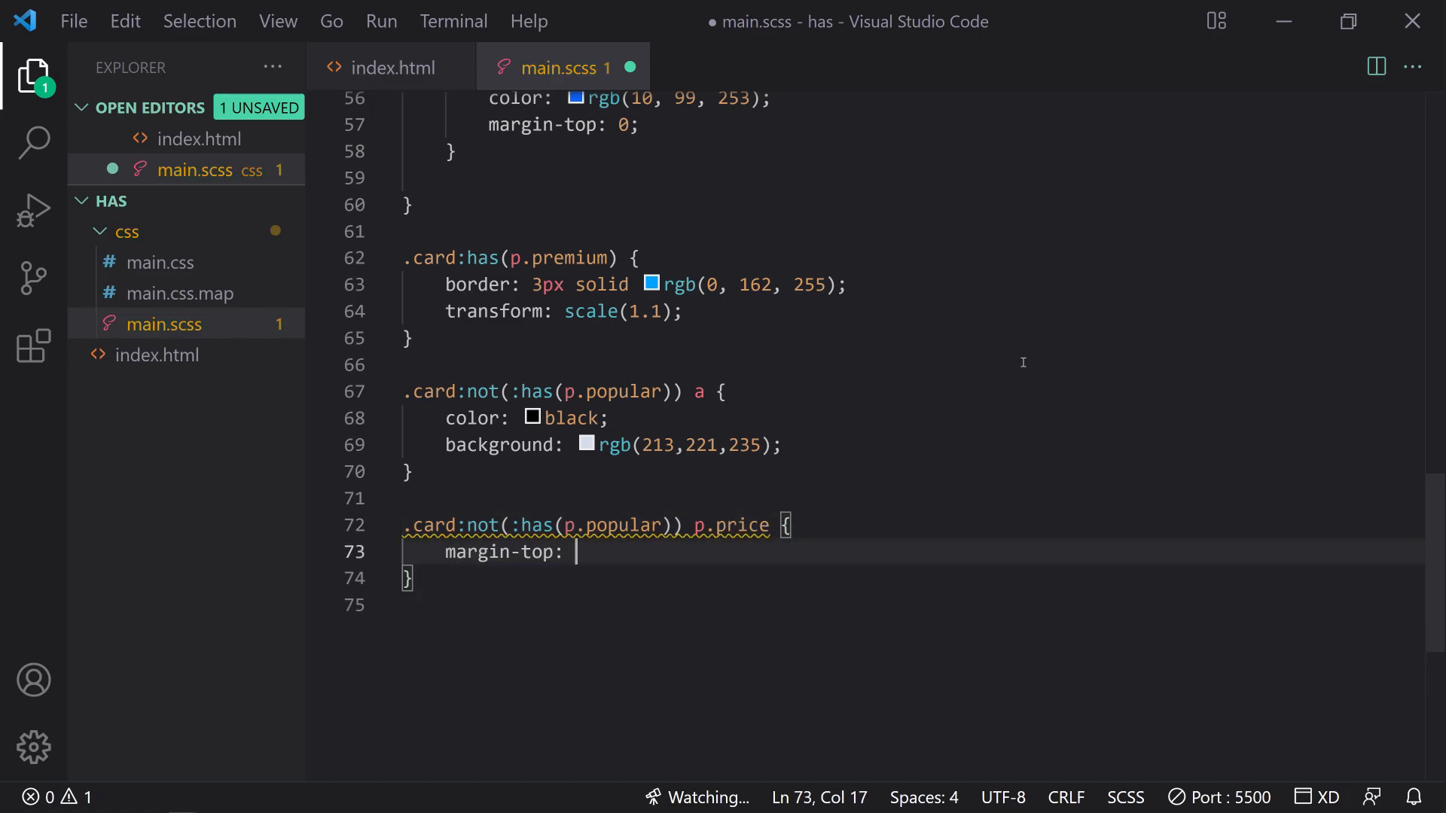
pyautogui.write('.5em;')
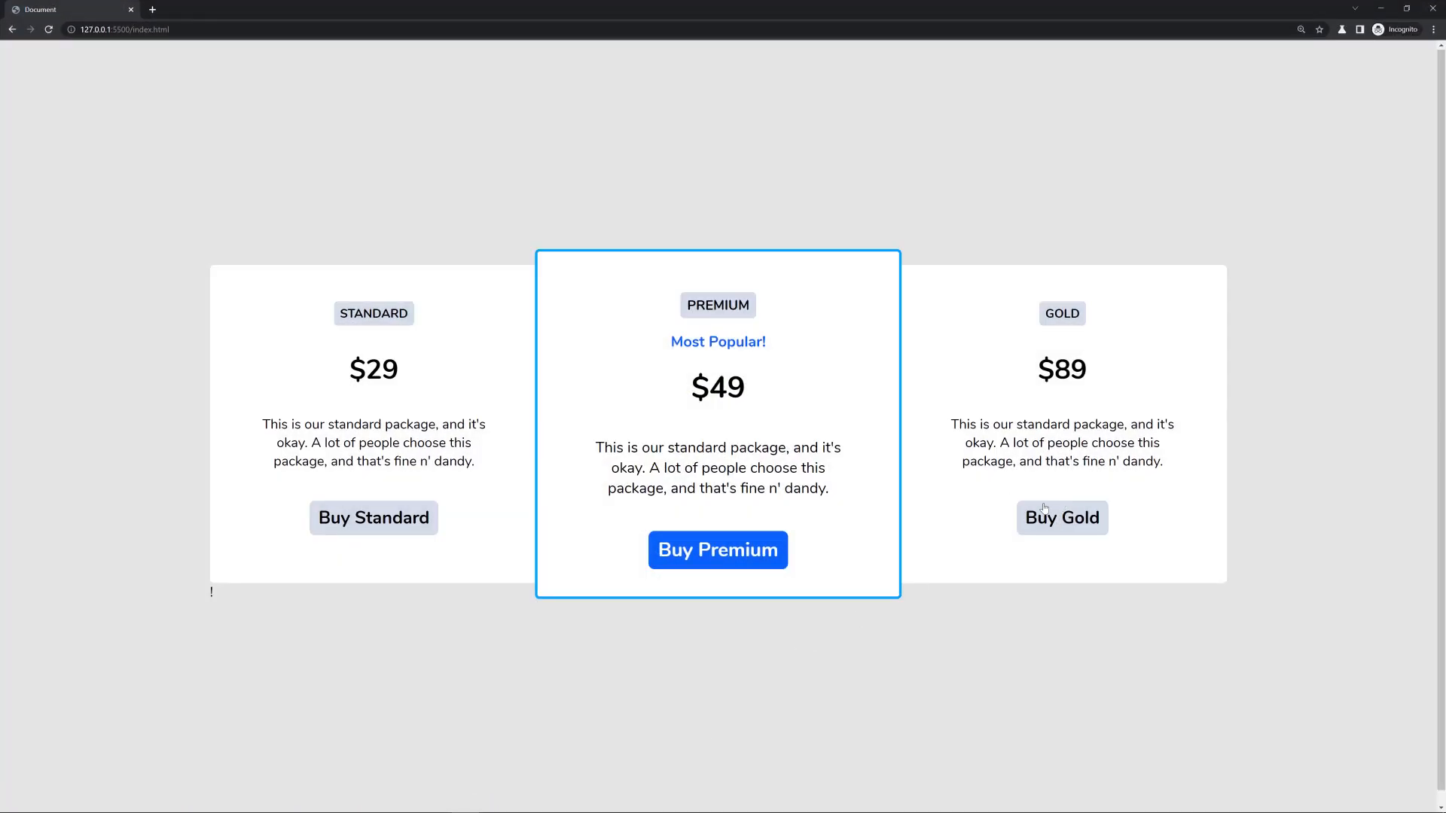
pyautogui.moveTo(373, 578)
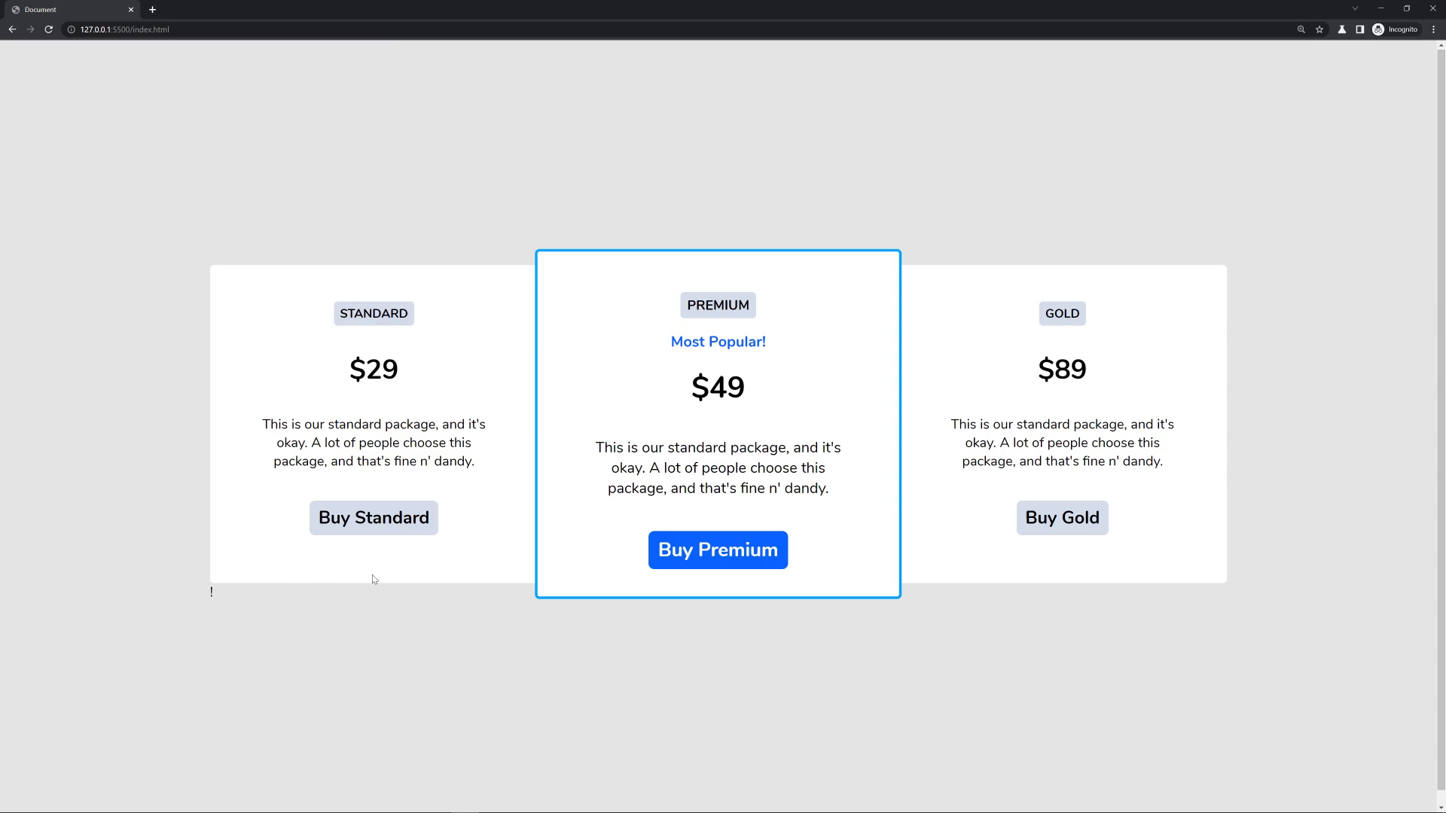
pyautogui.moveTo(1085, 299)
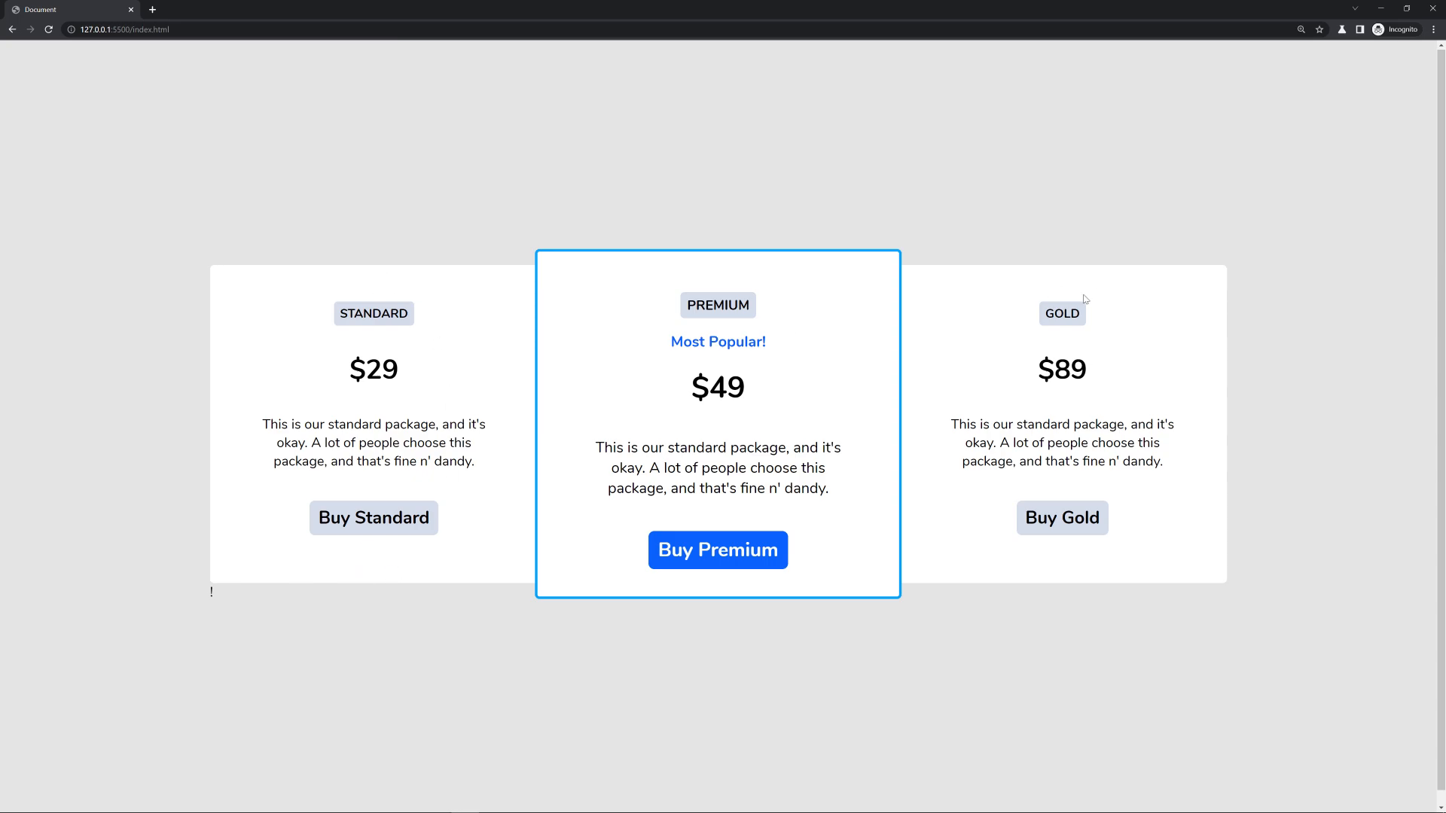
pyautogui.moveTo(978, 593)
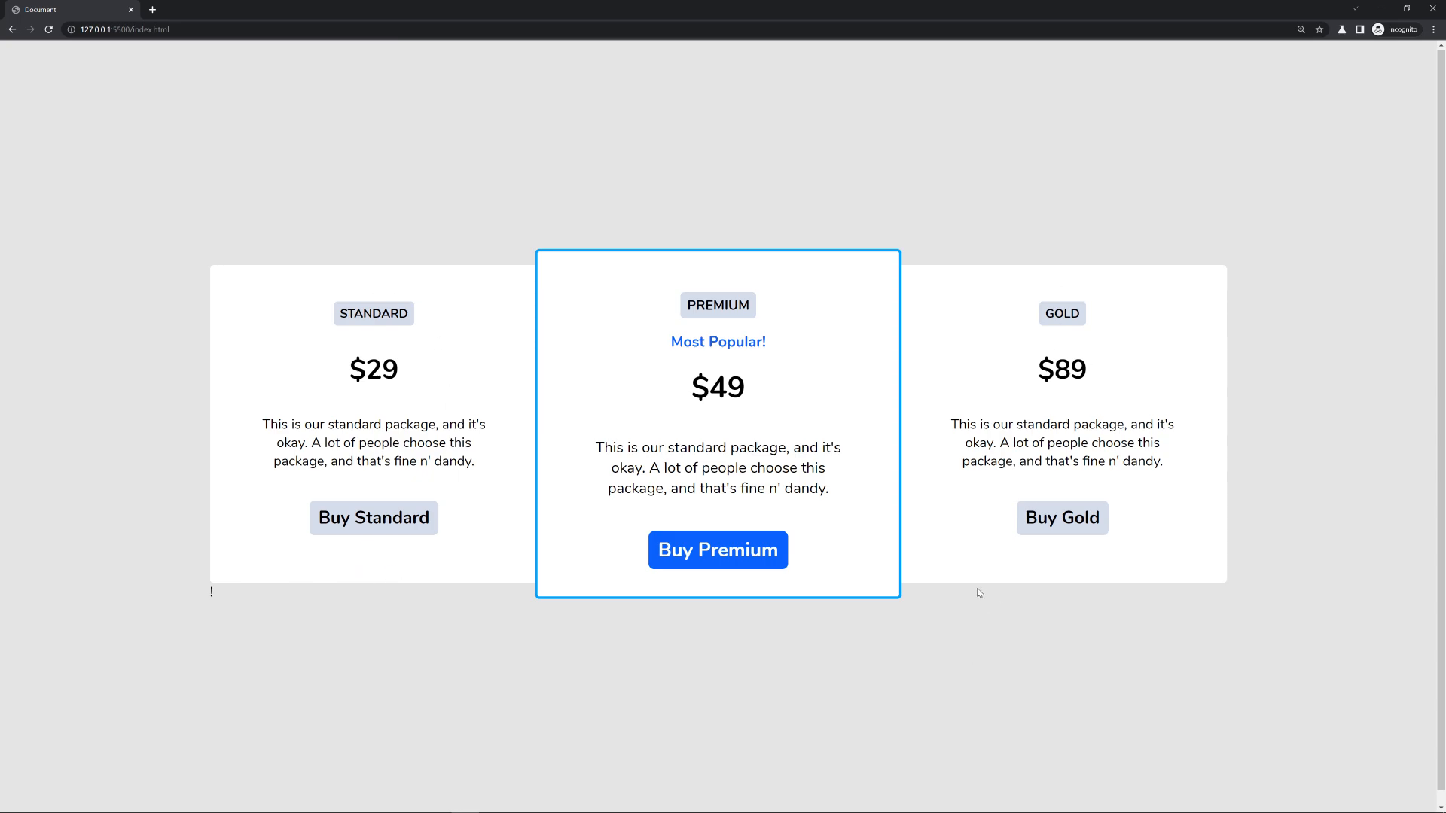